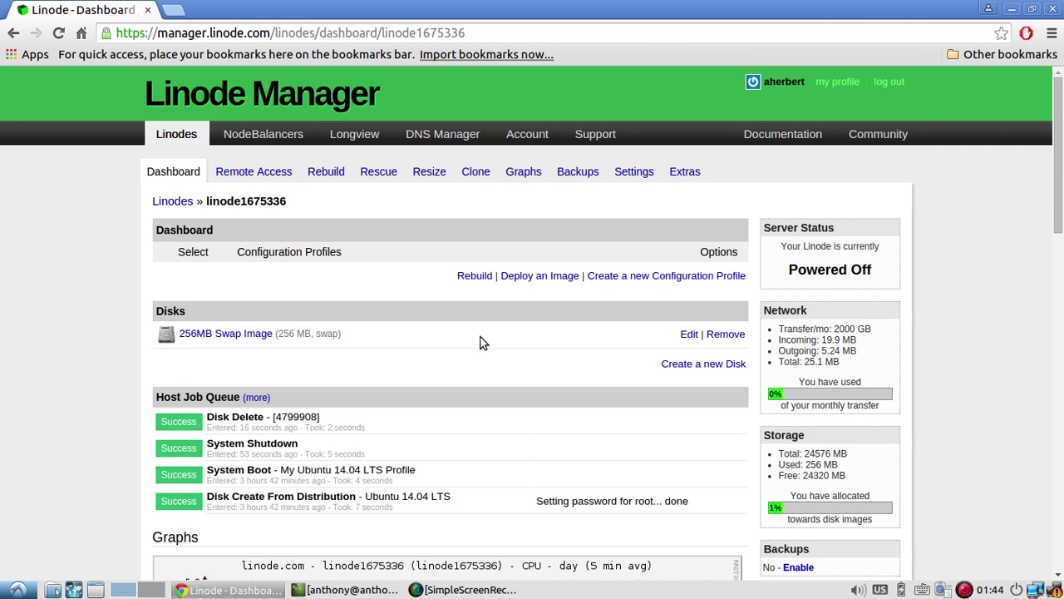
pyautogui.moveTo(422, 333)
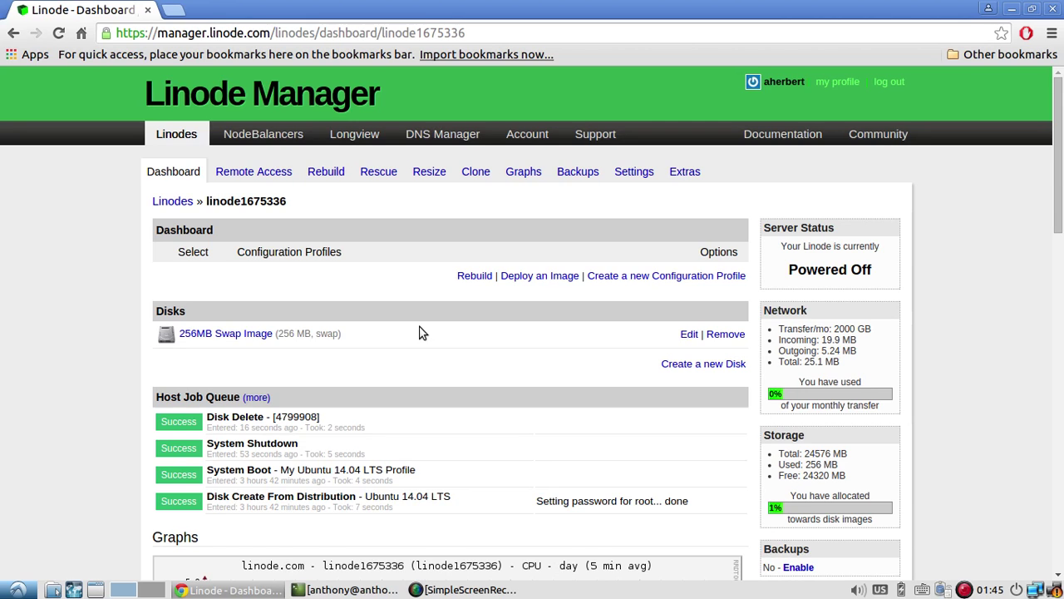
pyautogui.moveTo(182, 123)
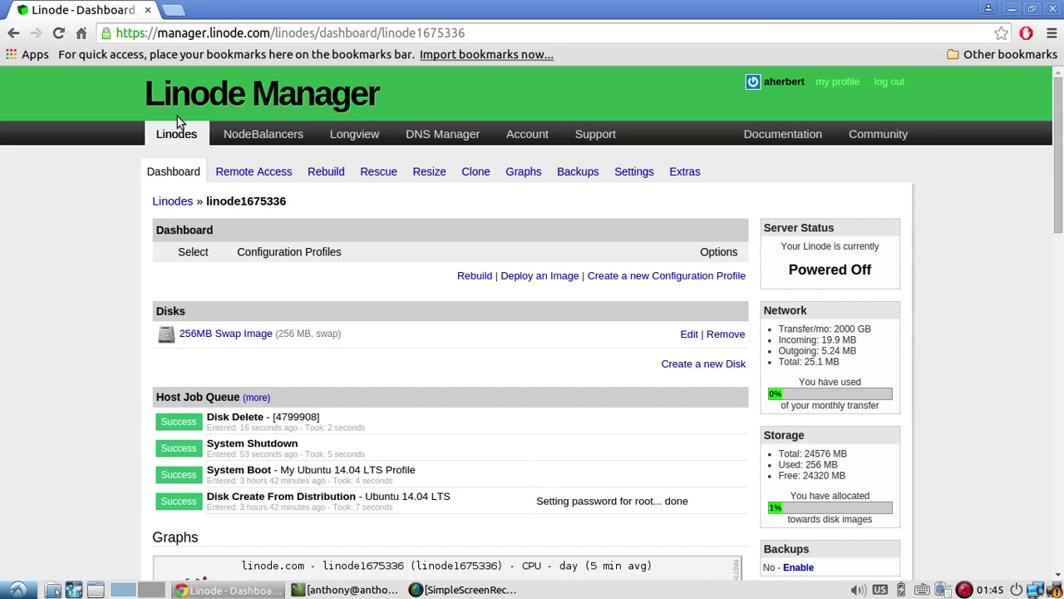
pyautogui.moveTo(447, 261)
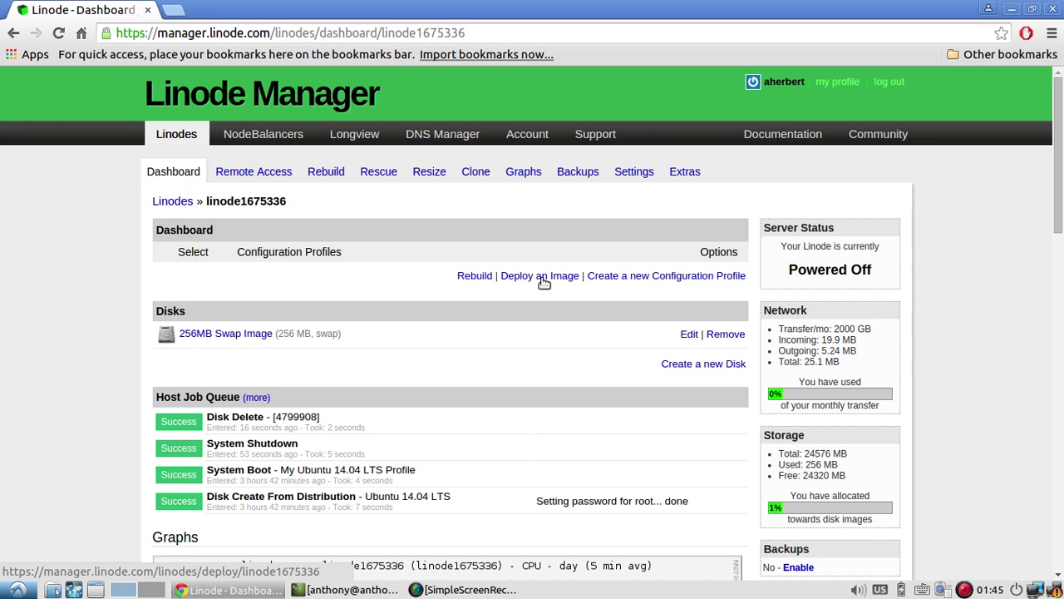
# Deploy the Ubuntu 14.04 LTS image onto the Linode with a root password set
pyautogui.click(539, 276)
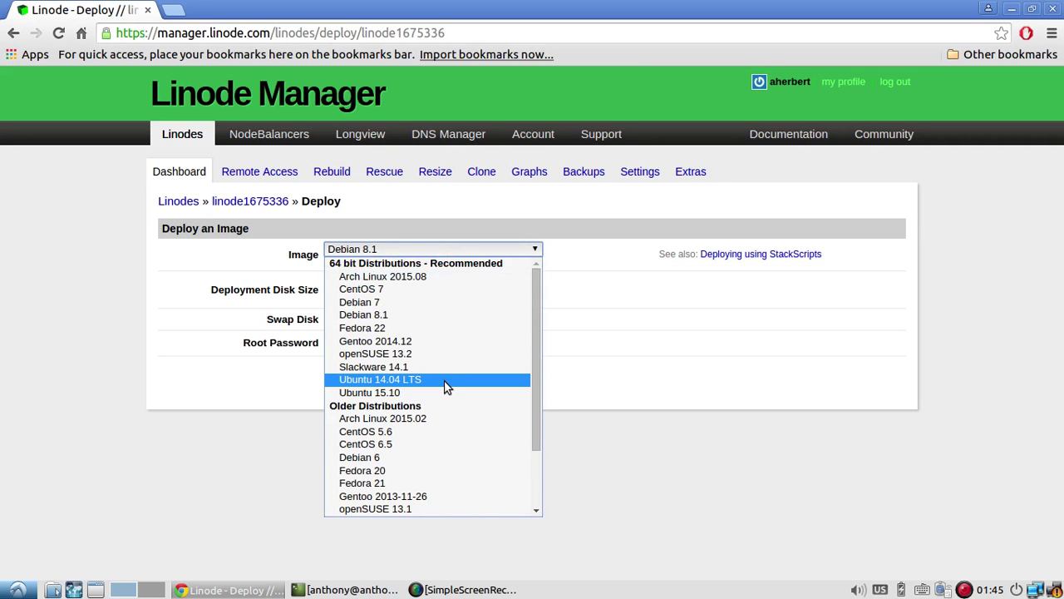
pyautogui.click(379, 379)
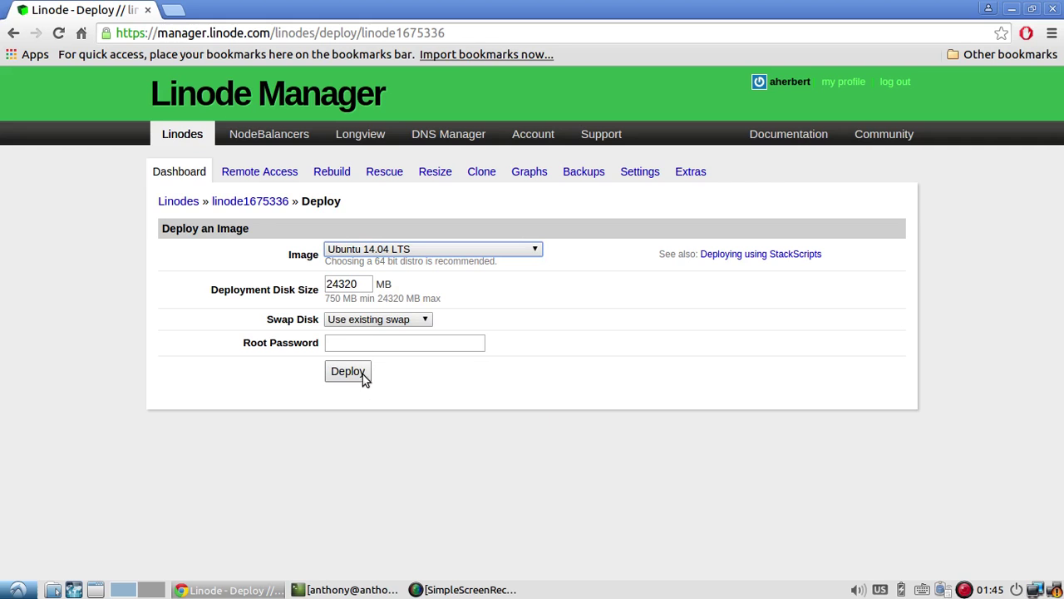
pyautogui.write('•••')
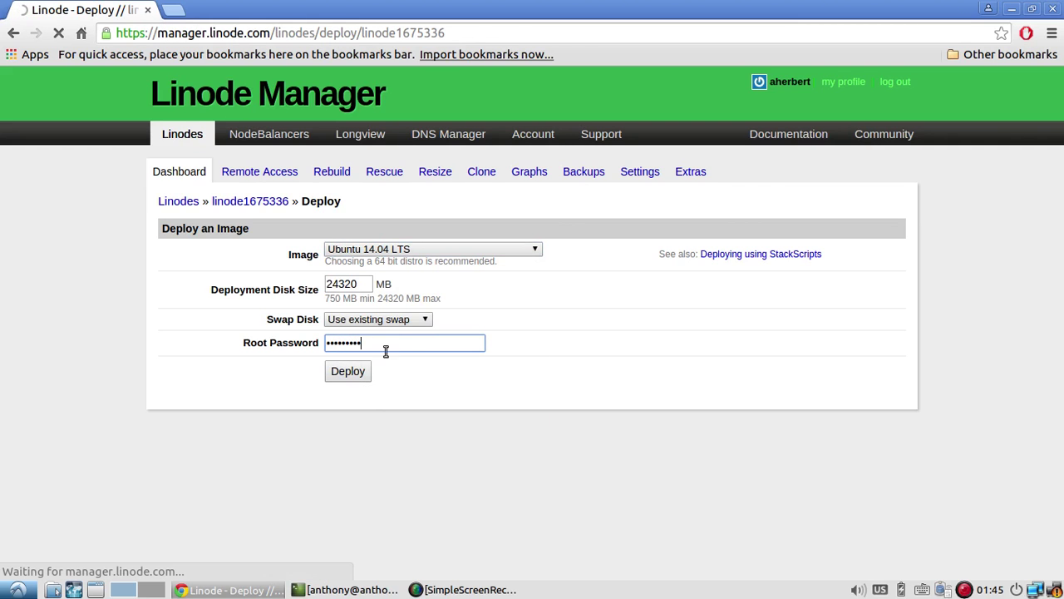
pyautogui.click(347, 370)
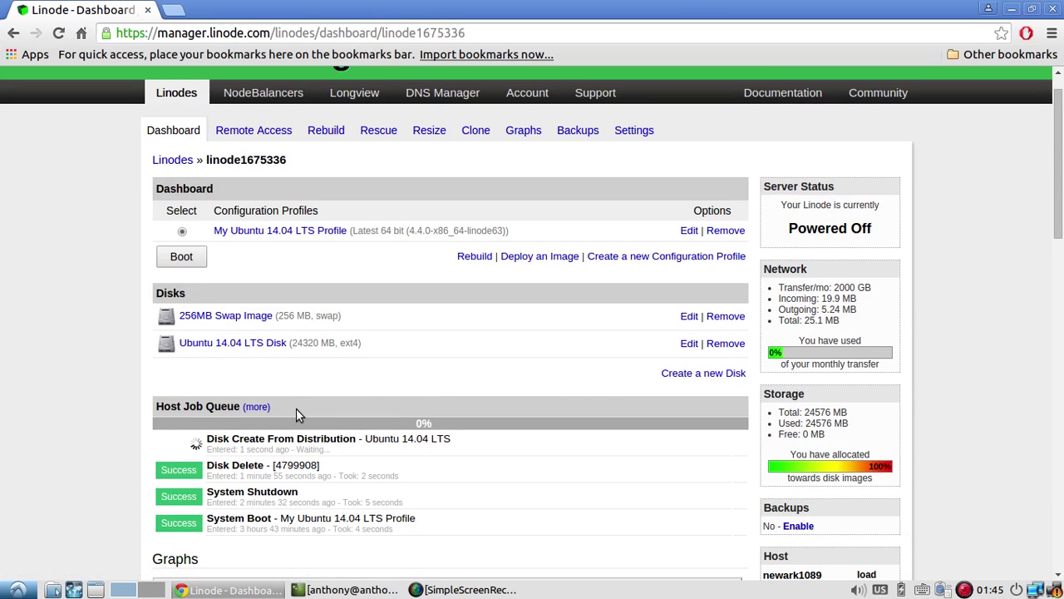
pyautogui.moveTo(276, 425)
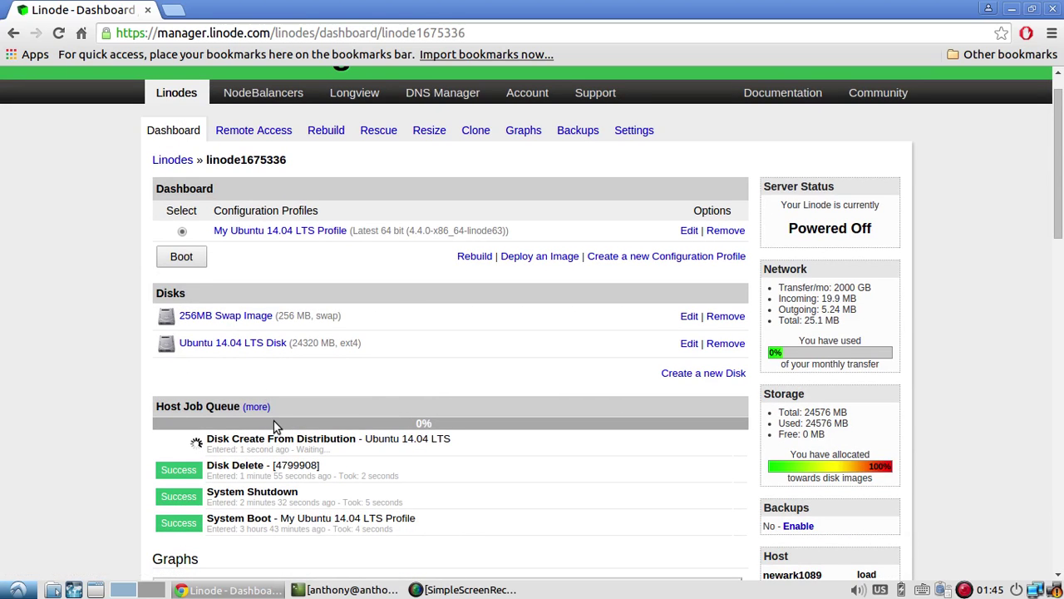
pyautogui.click(345, 588)
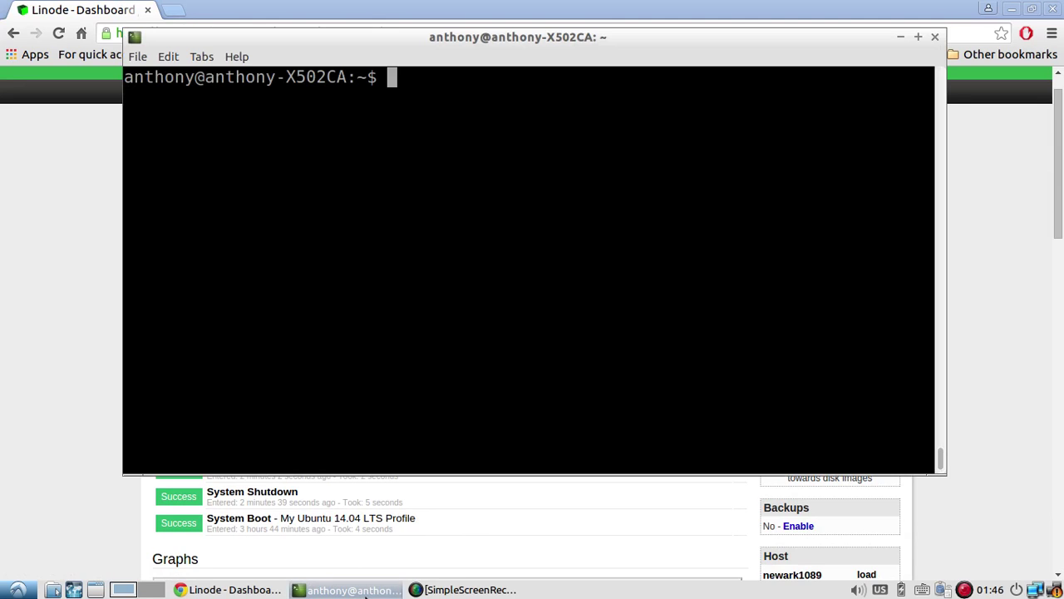
pyautogui.moveTo(465, 539)
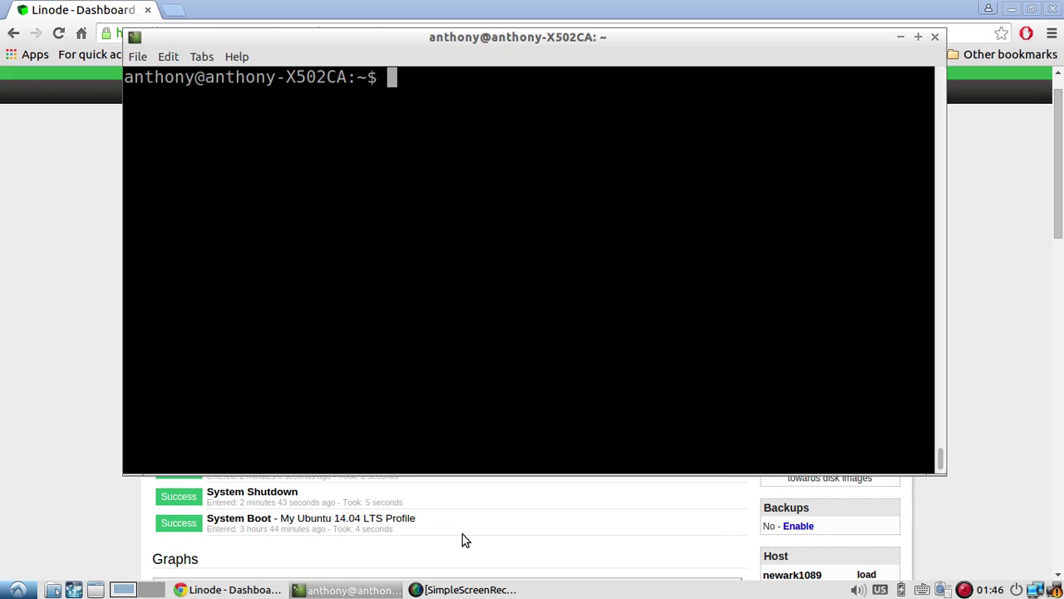
pyautogui.write('ss')
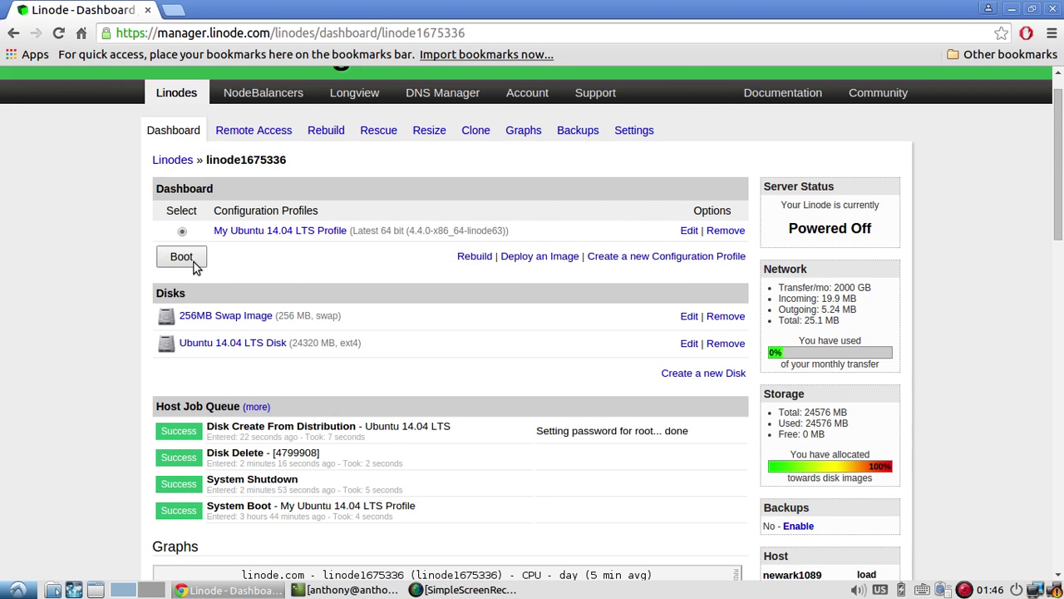
# Boot the Linode from the dashboard and watch its status change to Running
pyautogui.click(181, 256)
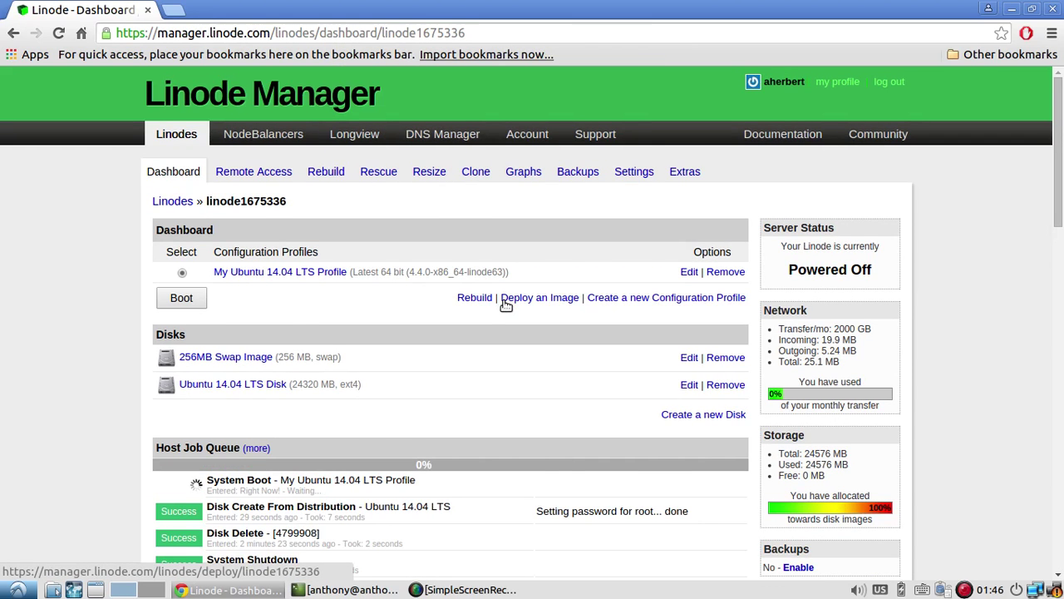
pyautogui.scroll(-3)
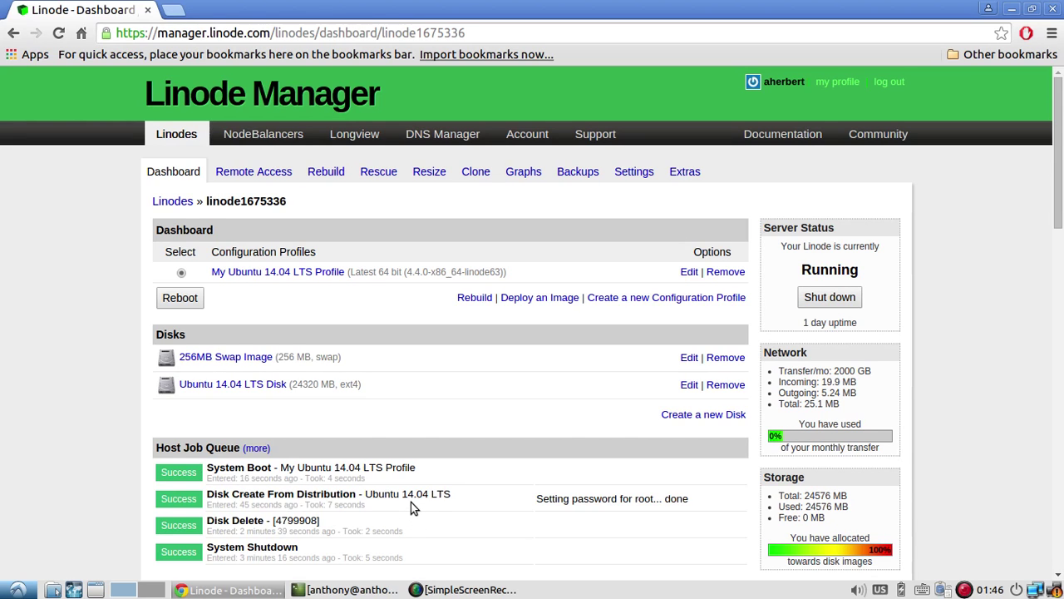
pyautogui.moveTo(432, 512)
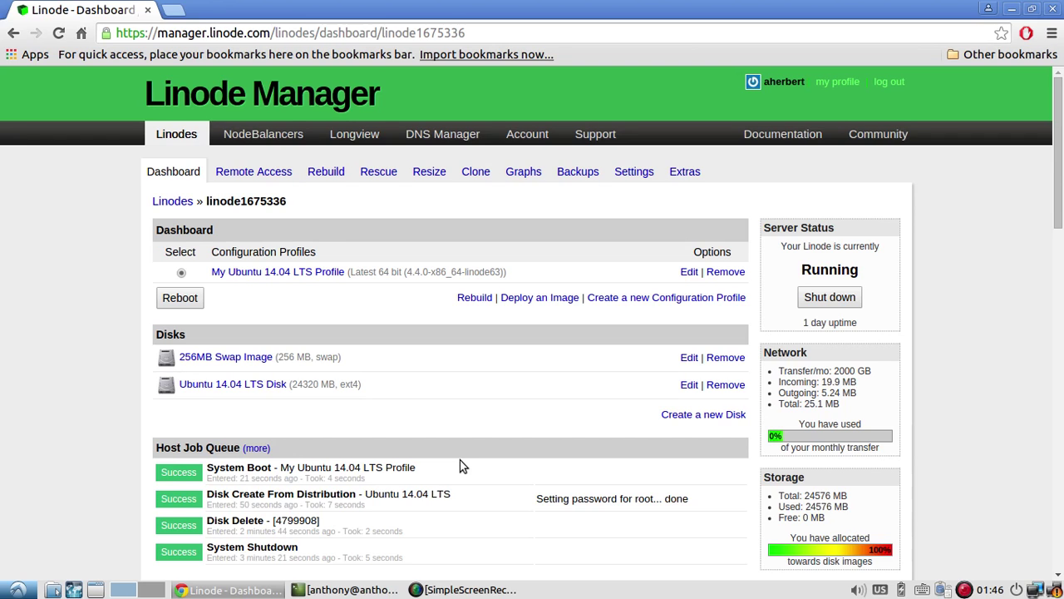
pyautogui.moveTo(469, 459)
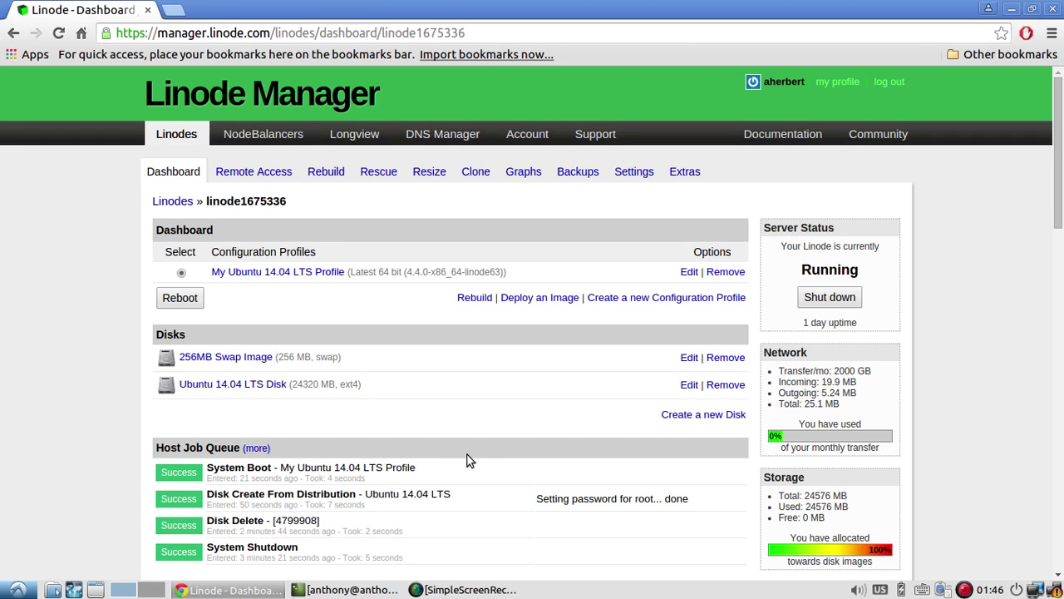
pyautogui.moveTo(392, 495)
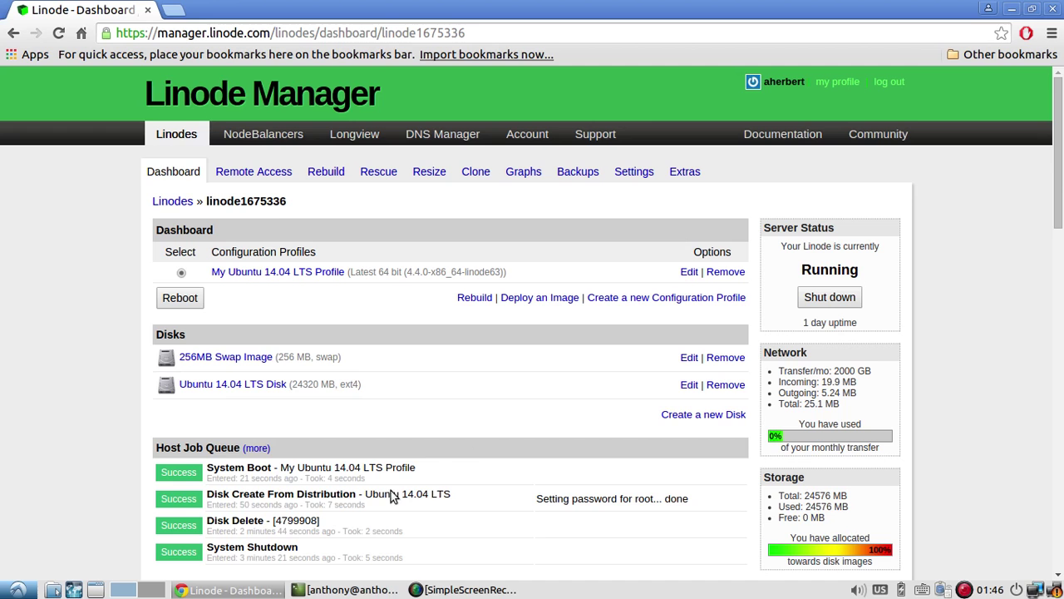
pyautogui.click(252, 172)
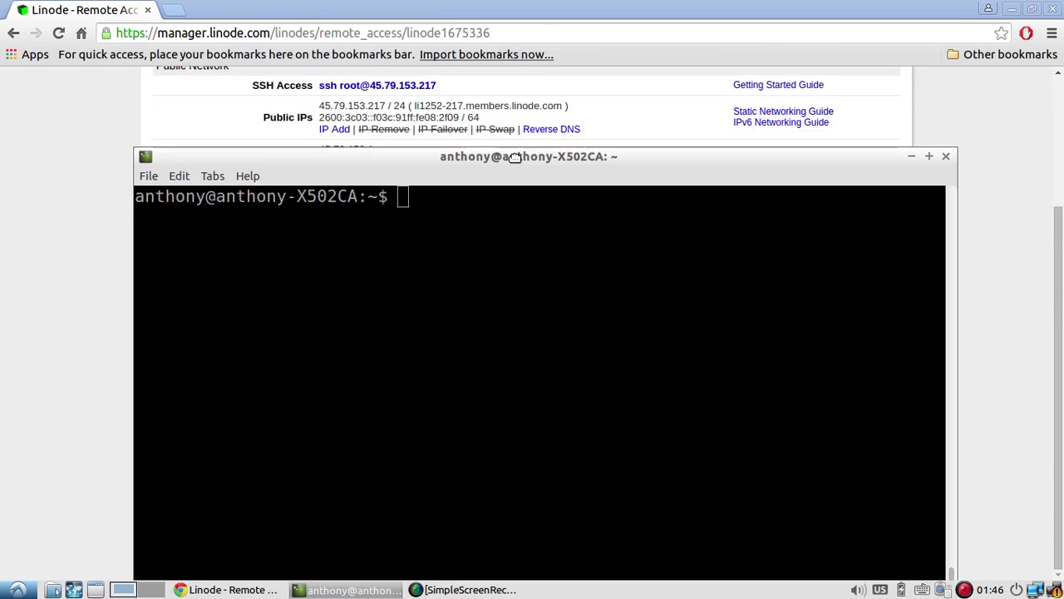
pyautogui.write('ssh roo')
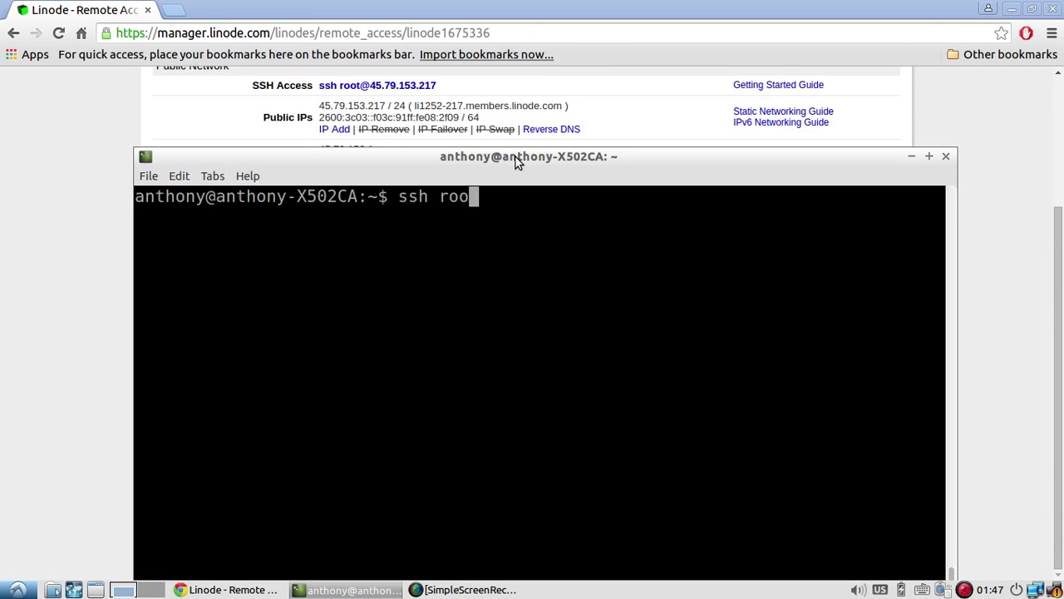
pyautogui.write('t@45.79')
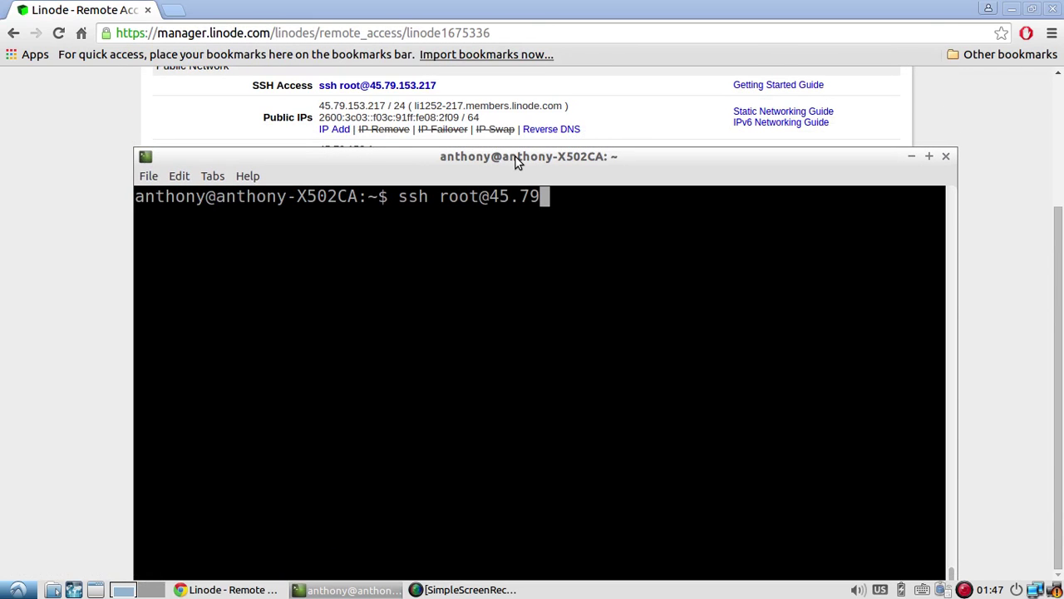
pyautogui.write('.153.217')
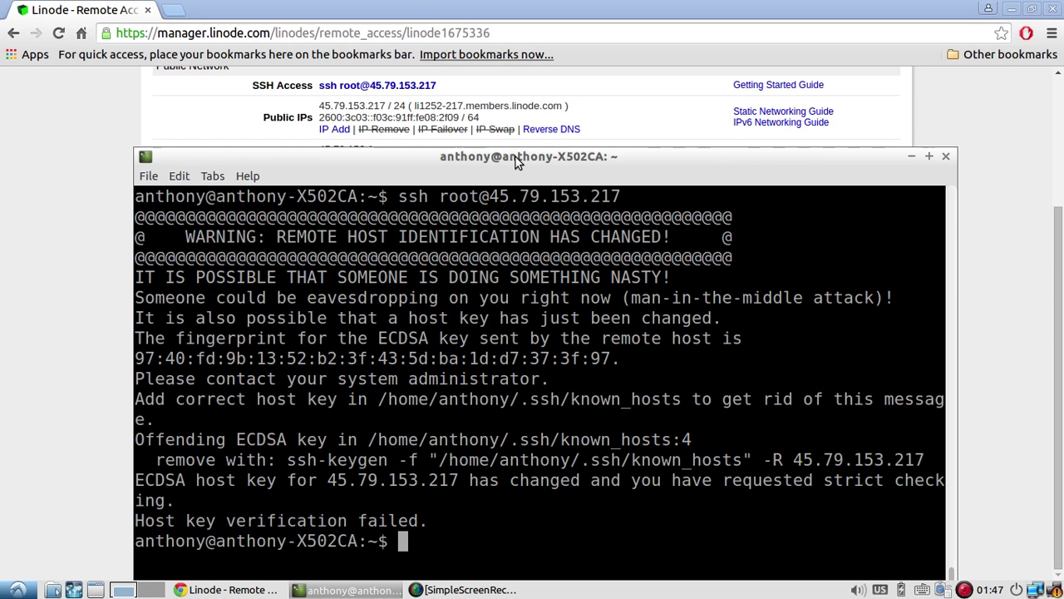
# Remove the stale 45.79.153.217 entry from /home/anthony/.ssh/known_hosts with ssh-keygen -R
pyautogui.write('ssh-keygen -f "')
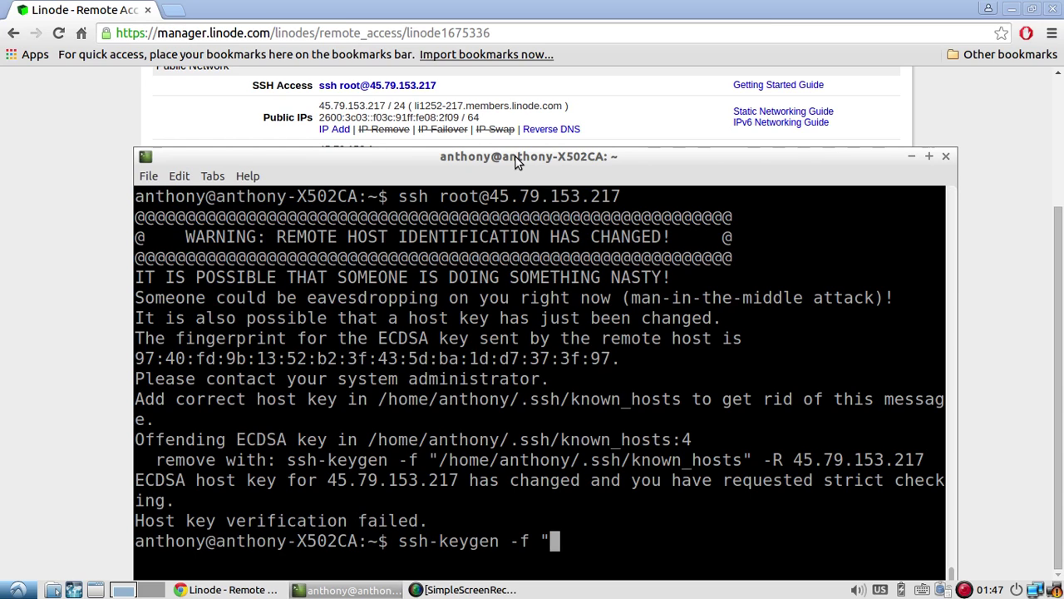
pyautogui.write('/home/anthony/.s')
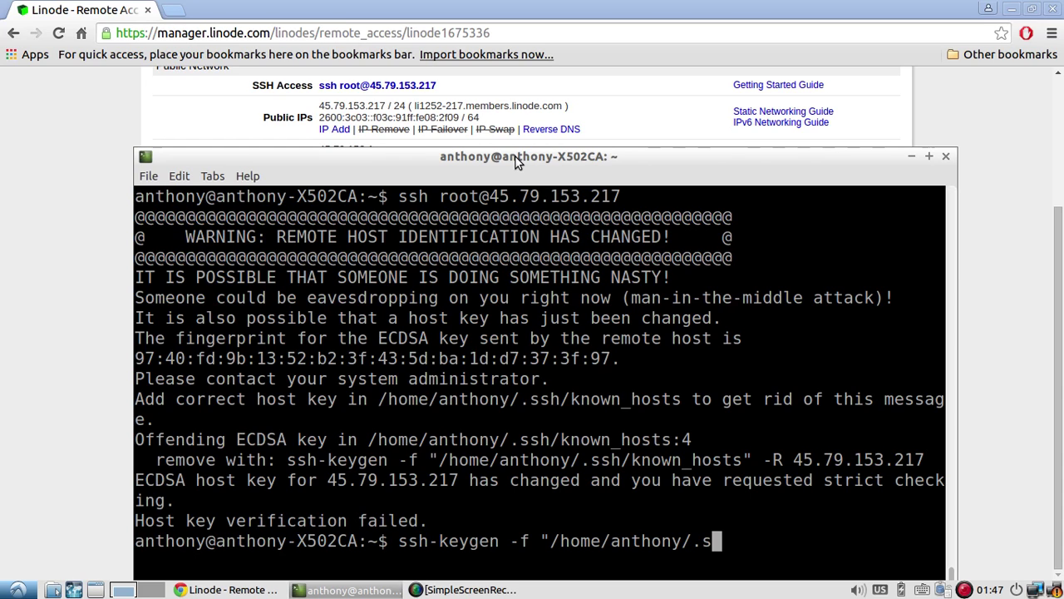
pyautogui.write('sh/known_hosts -')
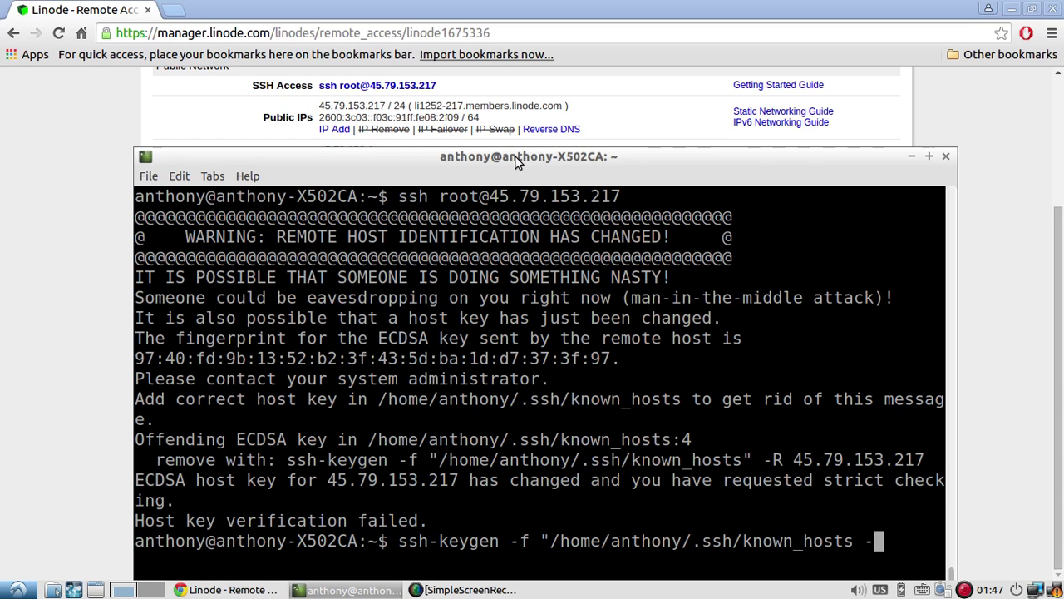
pyautogui.write('R 45.79.153.217')
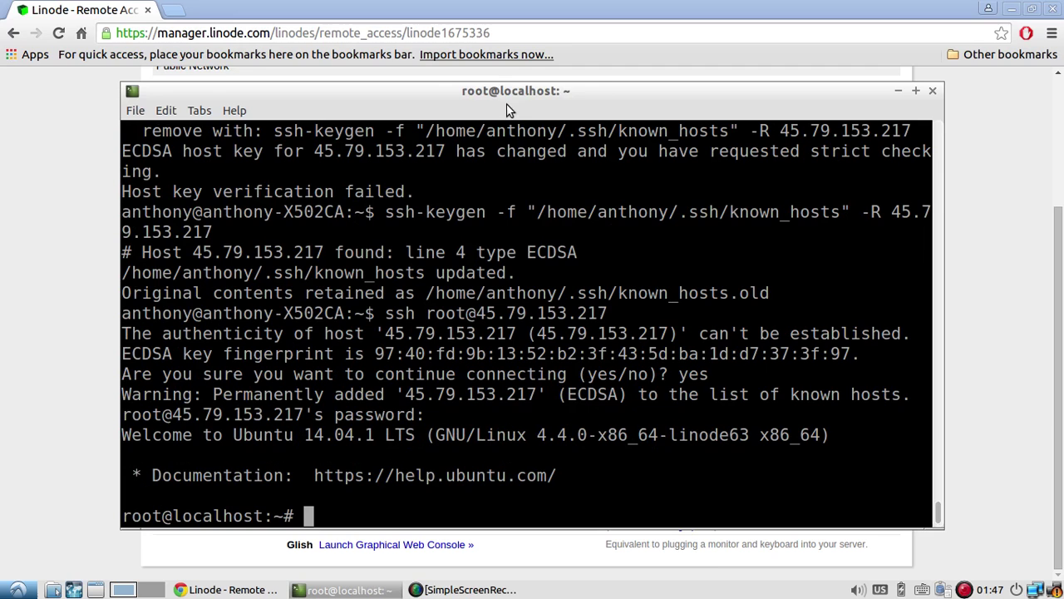
# Drag the terminal window higher on screen before clearing the SSH session
pyautogui.moveTo(508, 90); pyautogui.dragTo(526, 75)
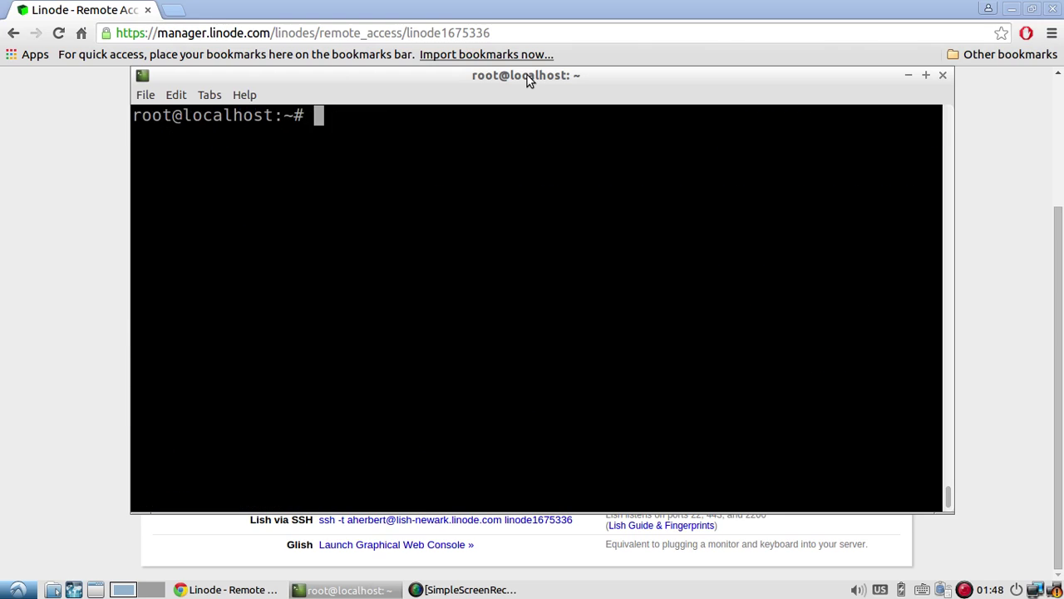
# Run sudo apt-get update to refresh the server's package lists
pyautogui.write('sudo')
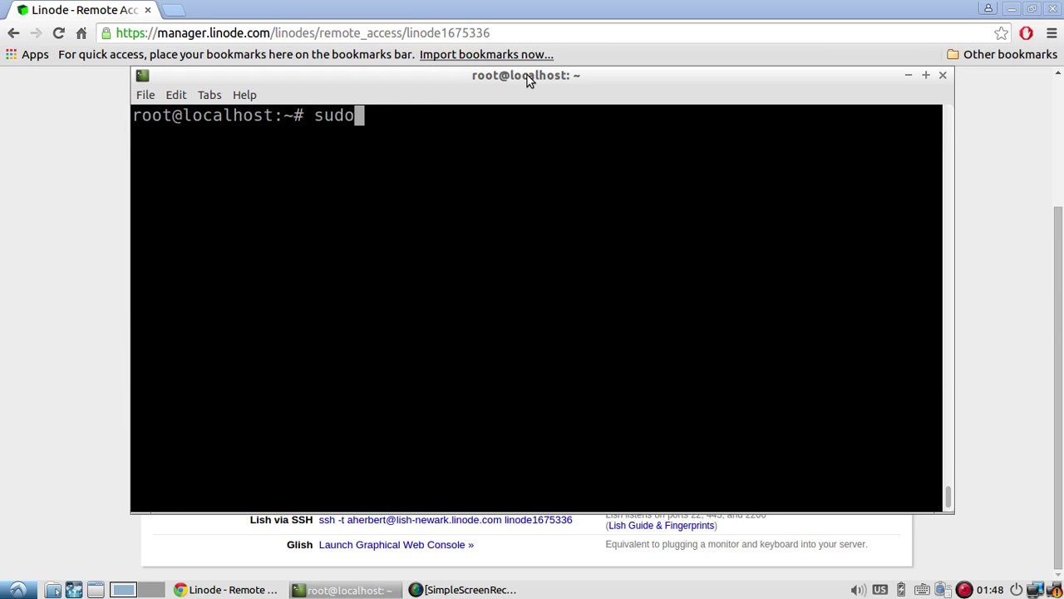
pyautogui.write('apt-get')
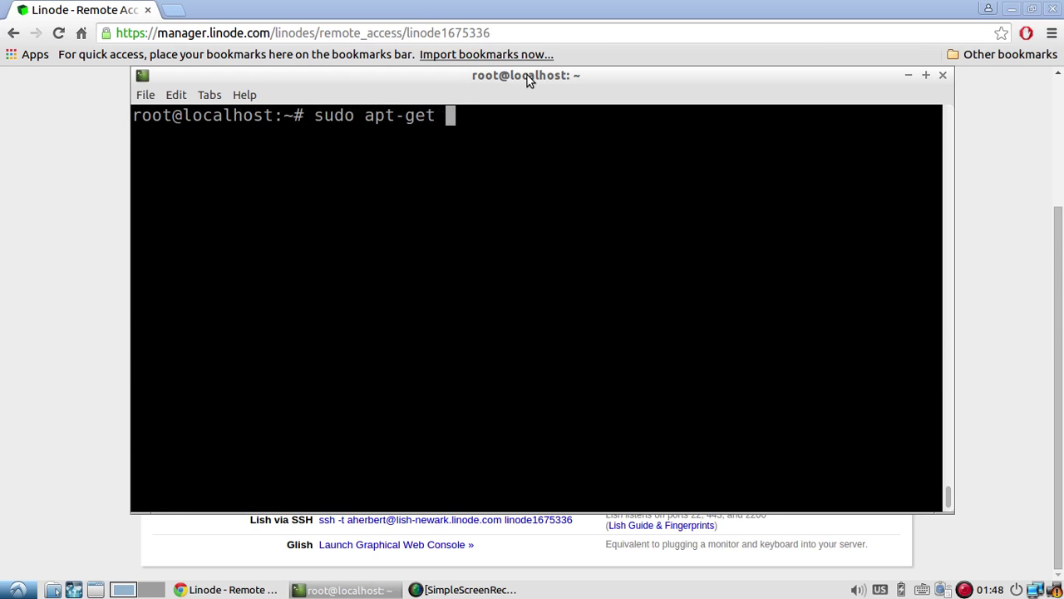
pyautogui.write('upda')
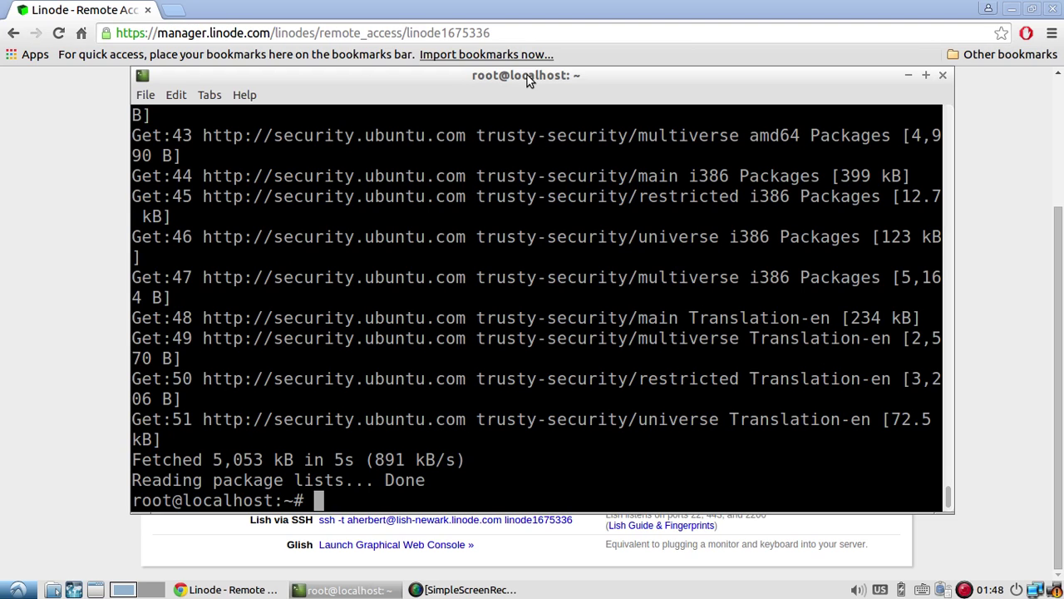
# Run sudo apt-get install for python-pip and nginx on the server
pyautogui.write('sudo')
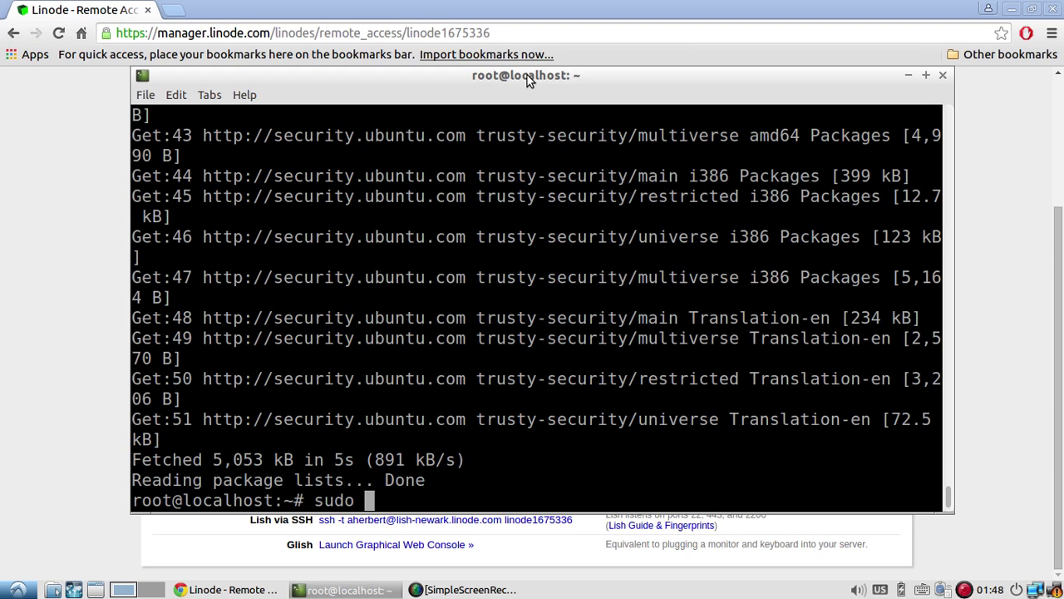
pyautogui.write('apt-ge')
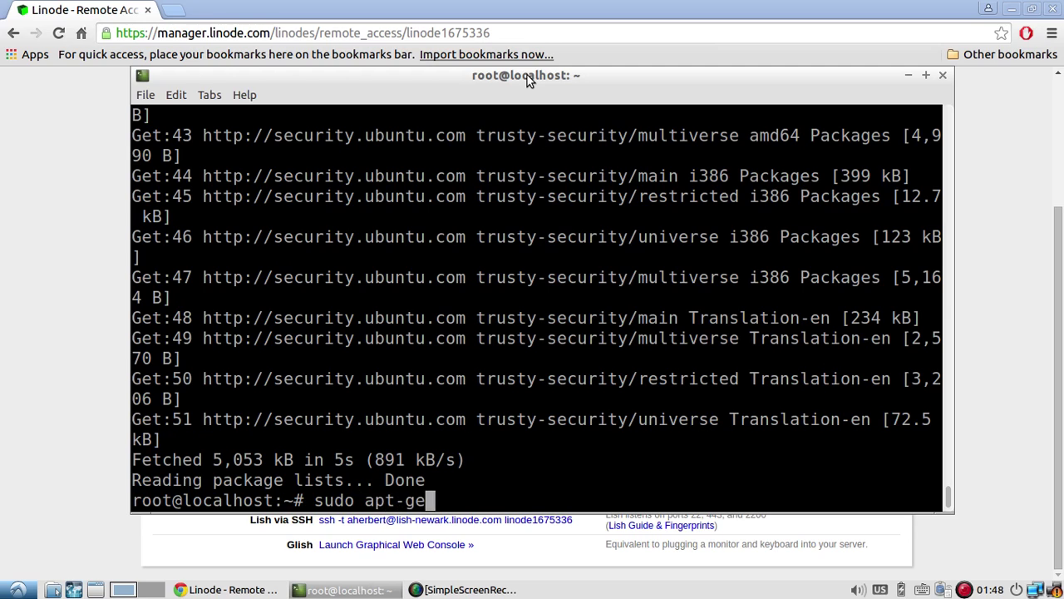
pyautogui.write('t install')
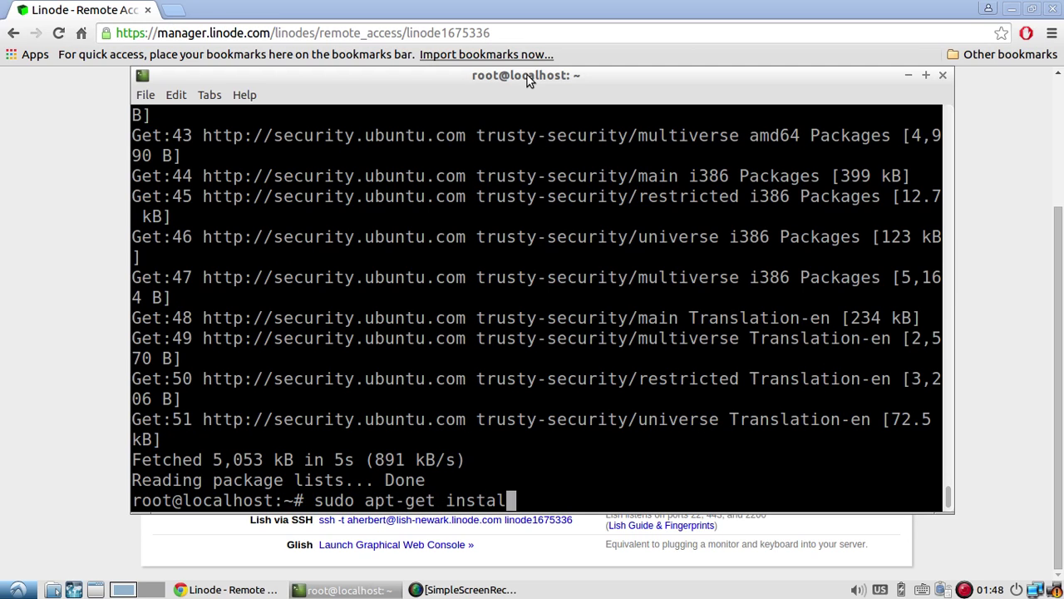
pyautogui.write('python-p')
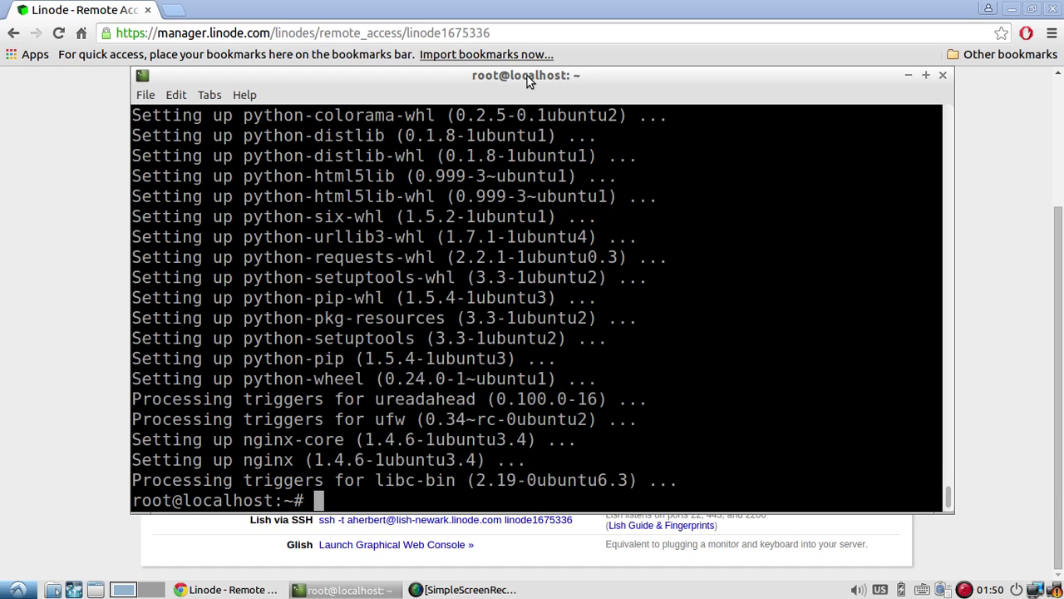
# Start nginx with sudo /etc/init.d/nginx
pyautogui.write('s')
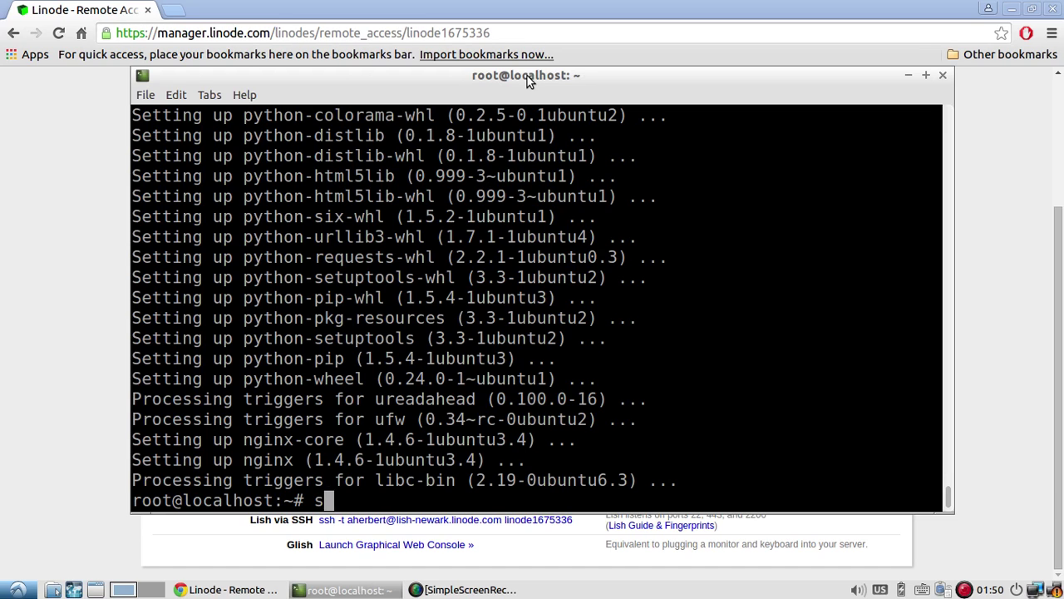
pyautogui.write('udo /etc/')
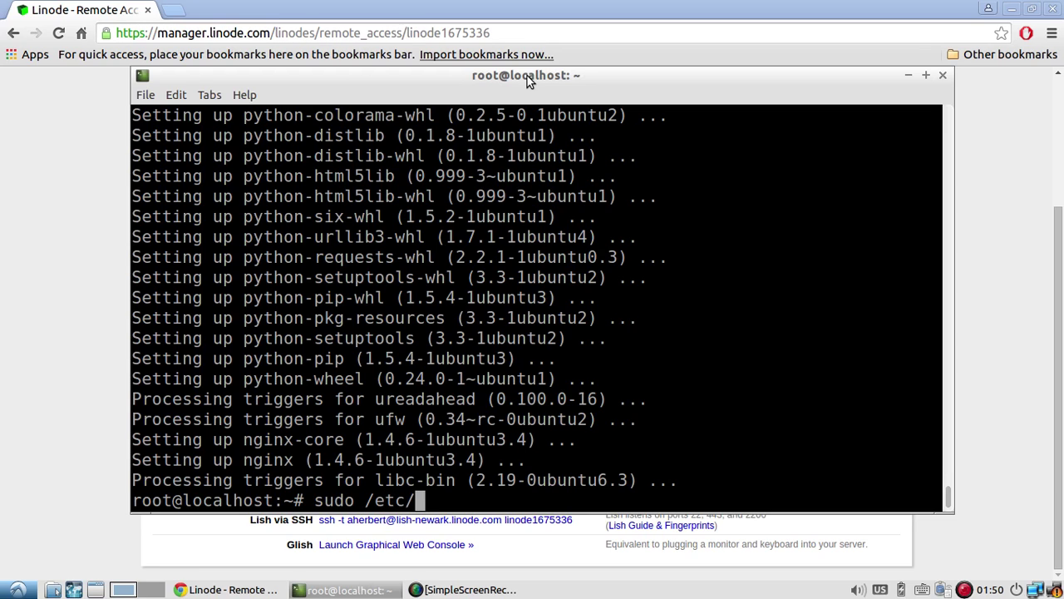
pyautogui.write('init.d/')
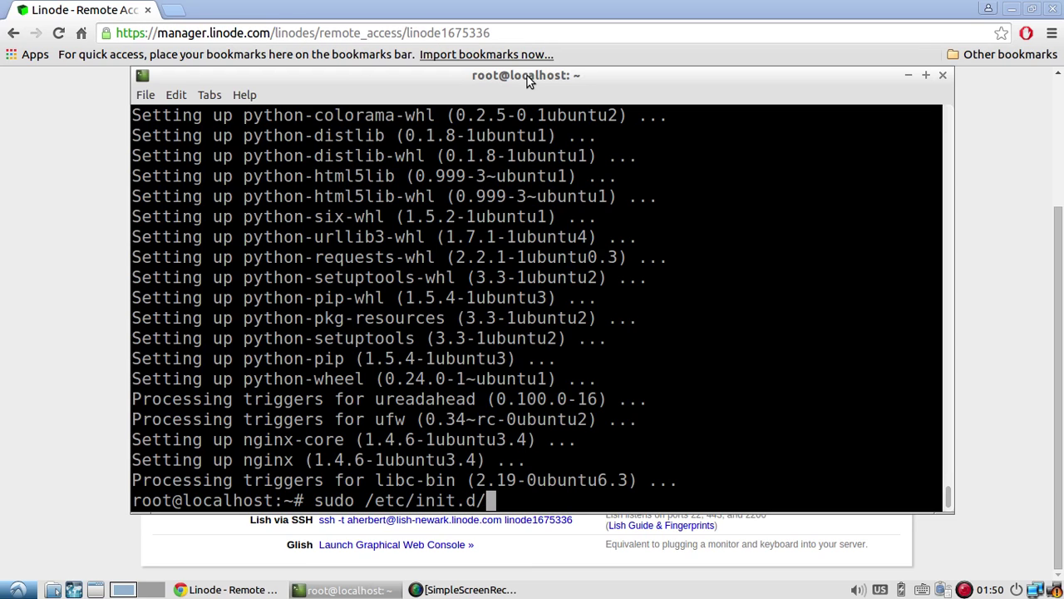
pyautogui.write('nginx')
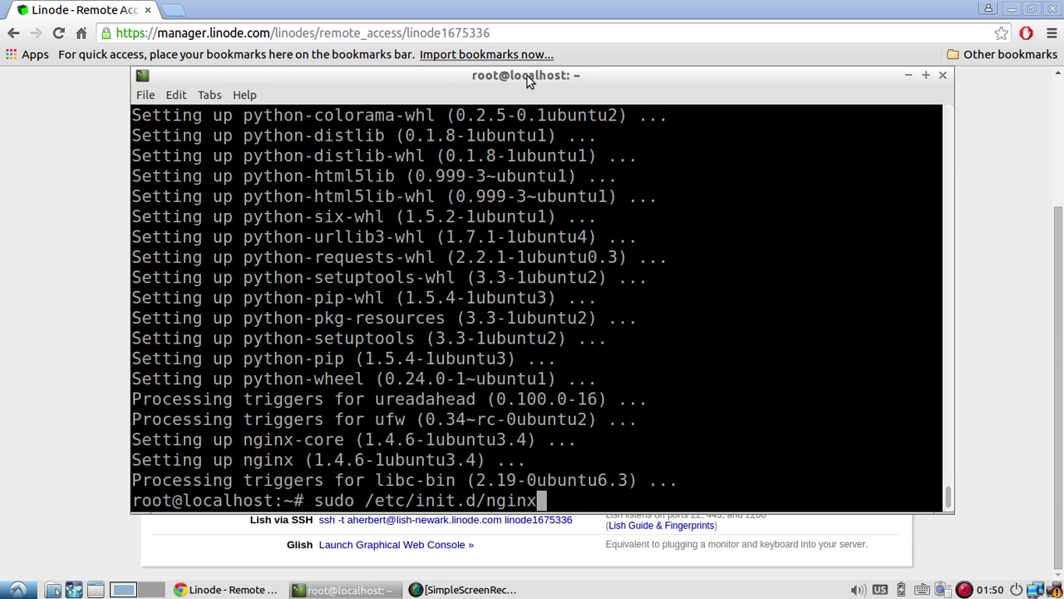
pyautogui.press('Return')
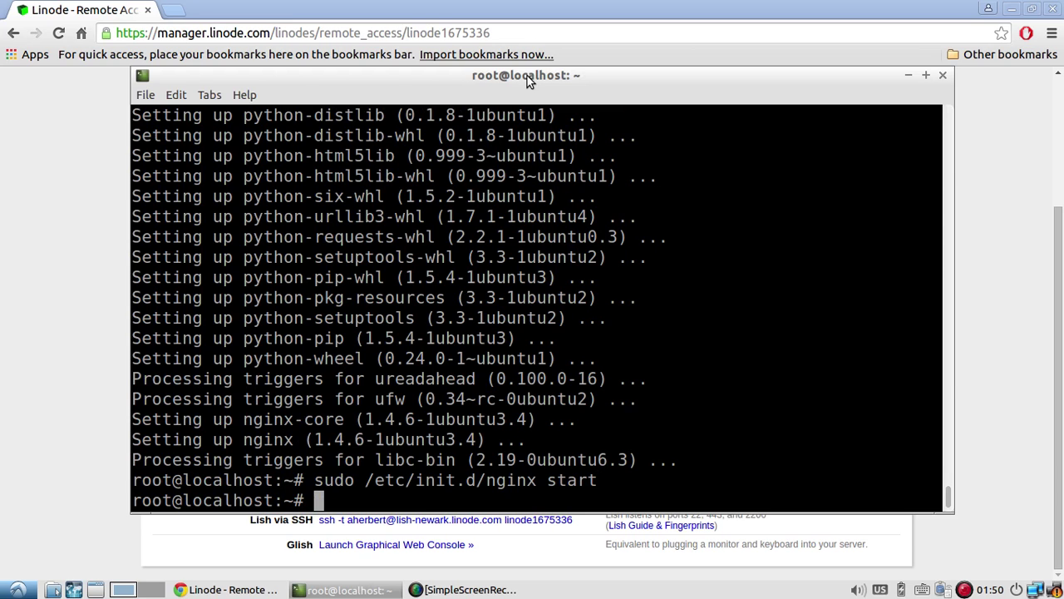
# Delete the default site from /etc/nginx/sites-enabled
pyautogui.write('sudo')
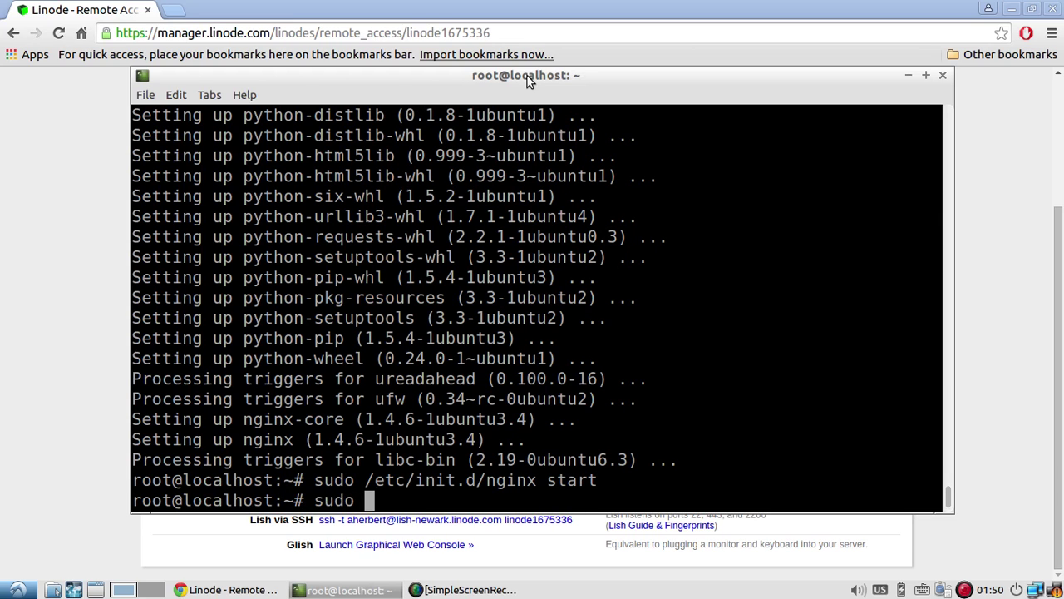
pyautogui.write('rm /e')
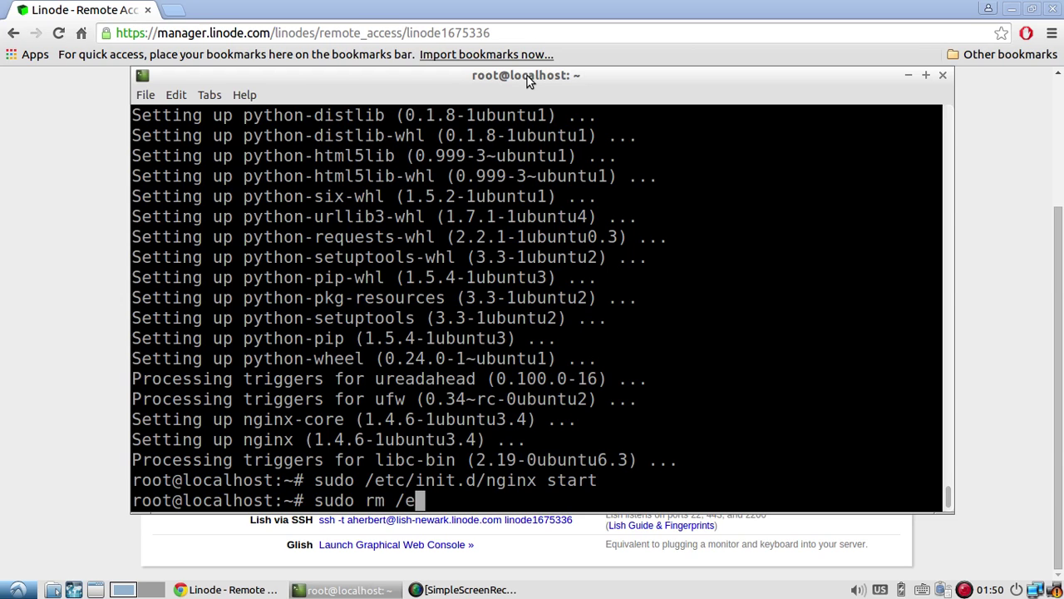
pyautogui.write('tc/nginx/')
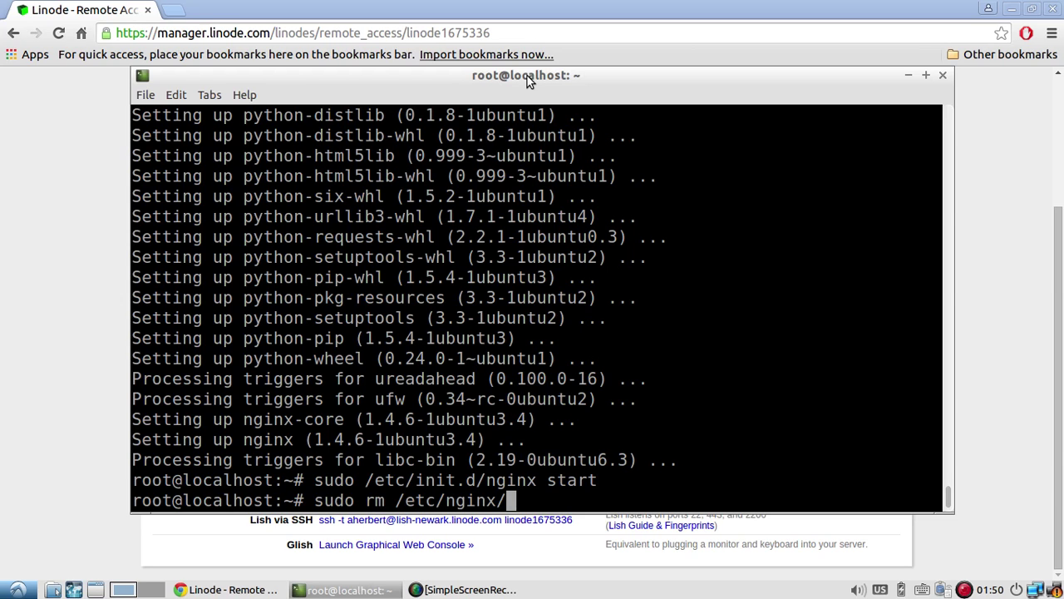
pyautogui.write('sites-')
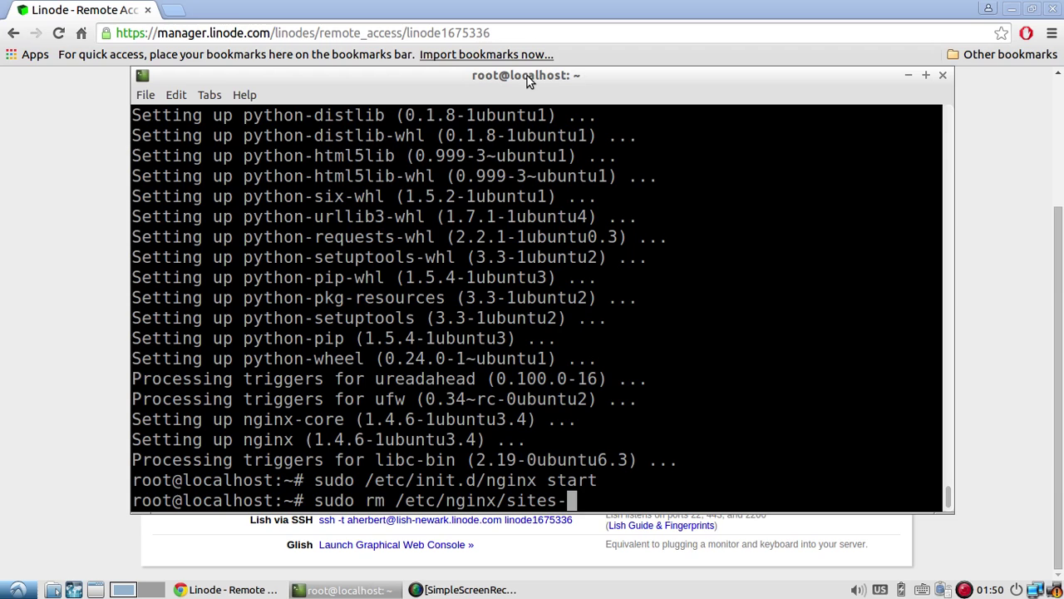
pyautogui.write('enabled/')
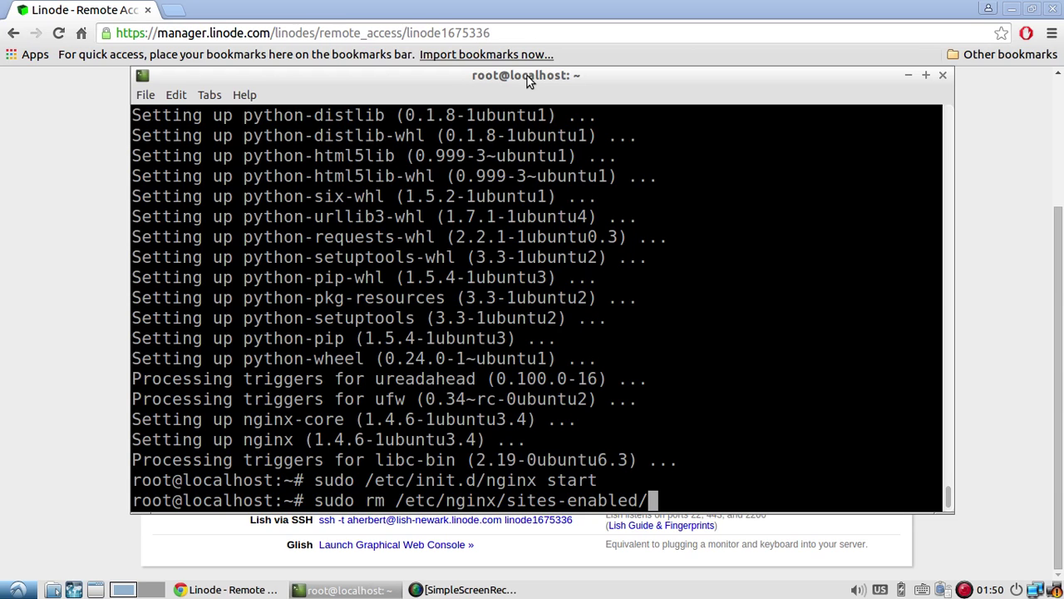
pyautogui.write('def')
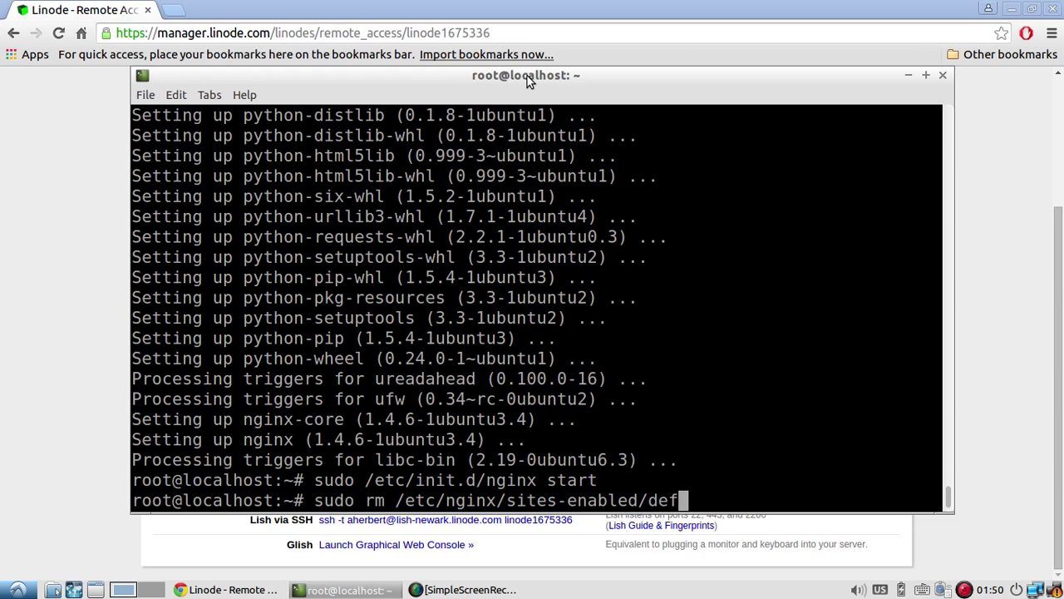
pyautogui.write('ault')
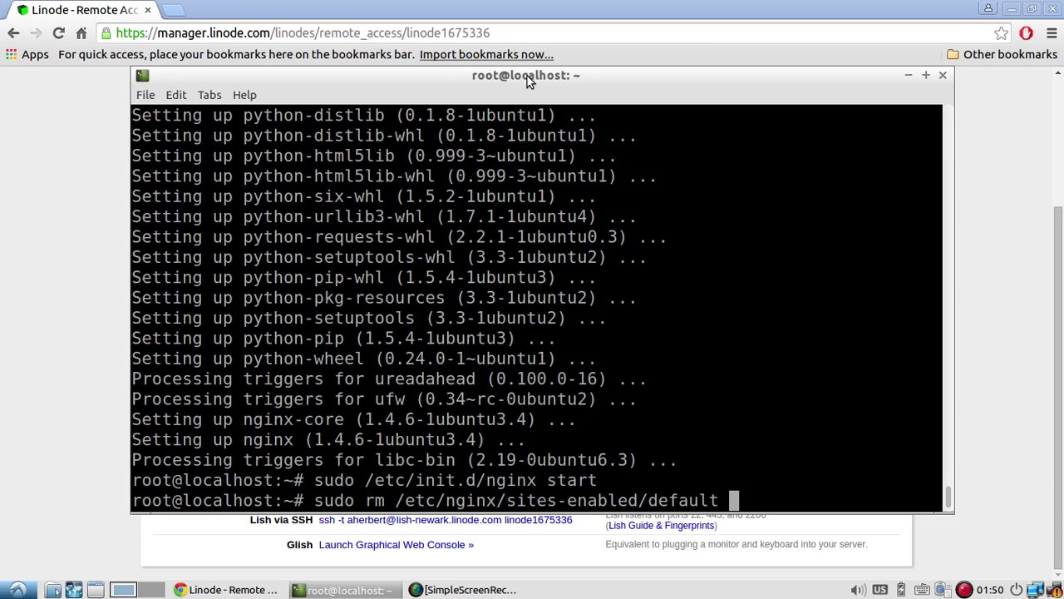
pyautogui.press('Return')
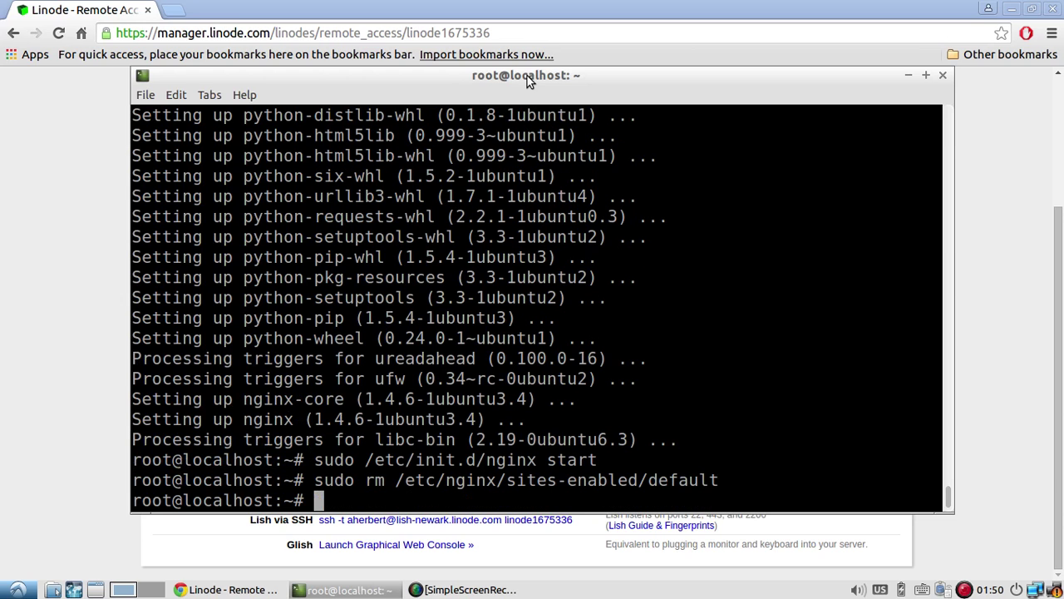
# Create the flask_settings site file in /etc/nginx/sites-available
pyautogui.write('sudo touch /etc/')
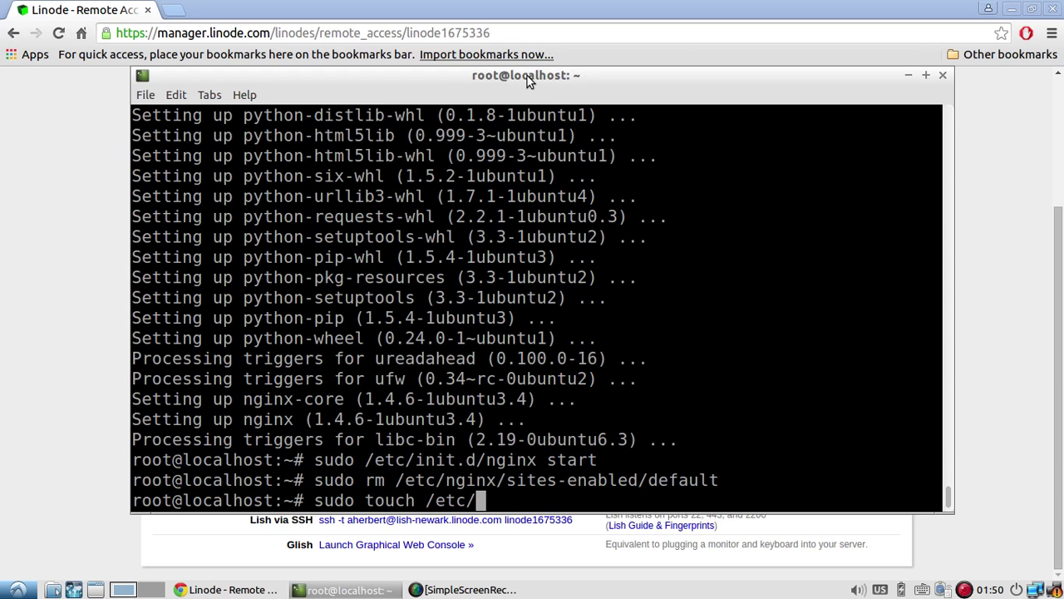
pyautogui.write('nginx/')
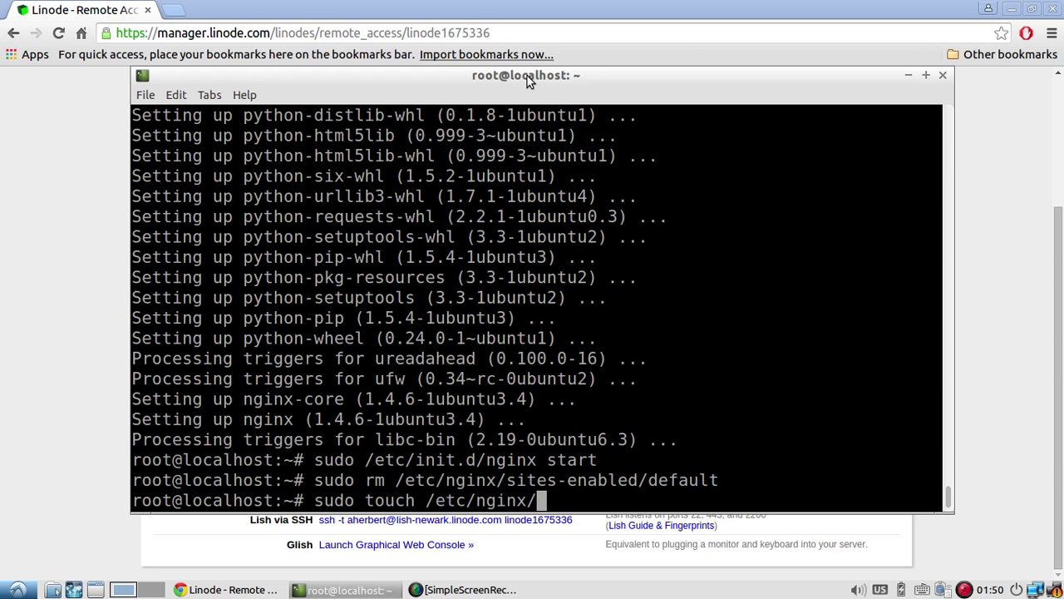
pyautogui.write('sites-ava')
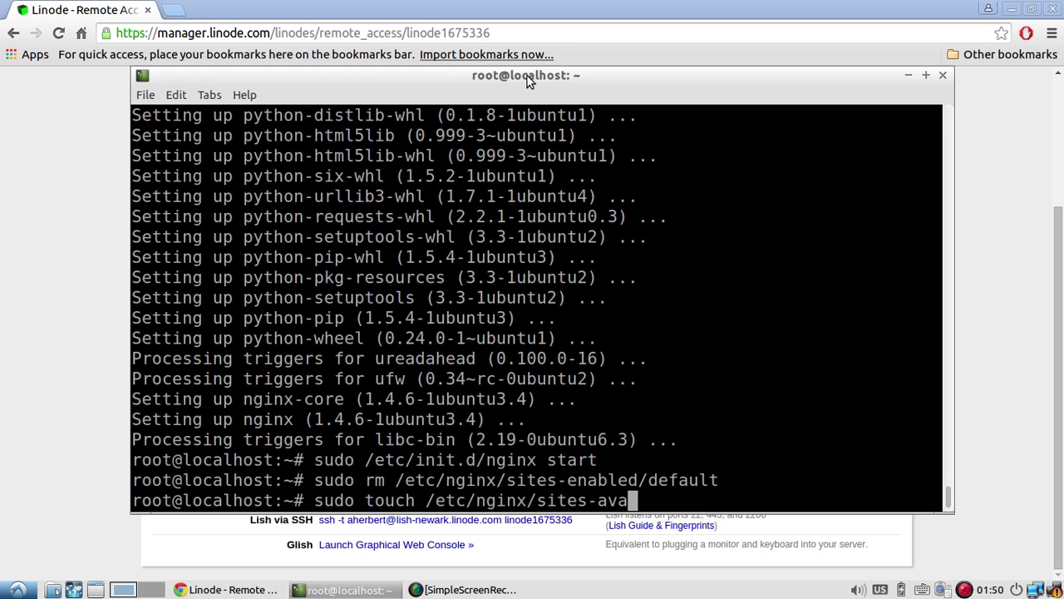
pyautogui.write('ilable/')
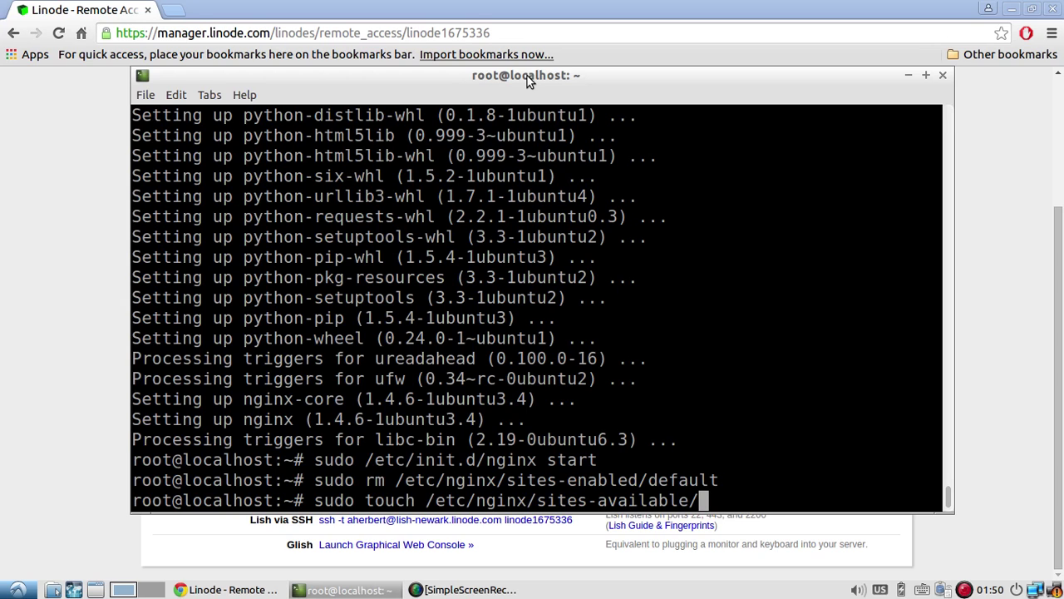
pyautogui.write('flask_settings')
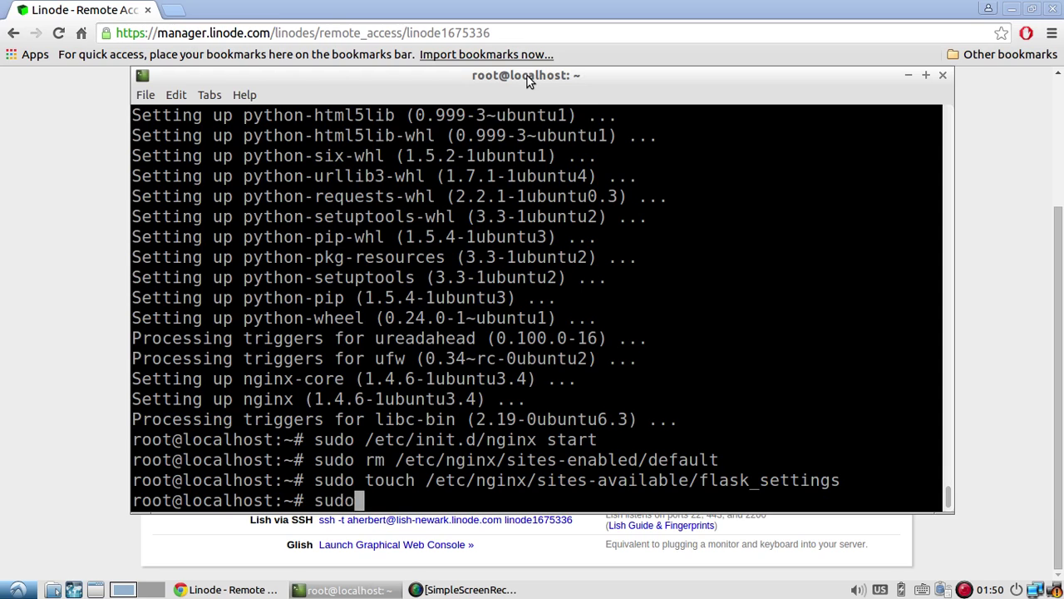
# Symlink sites-available/flask_settings into /etc/nginx/sites-enabled/flask_settings with ln -s
pyautogui.write('ln')
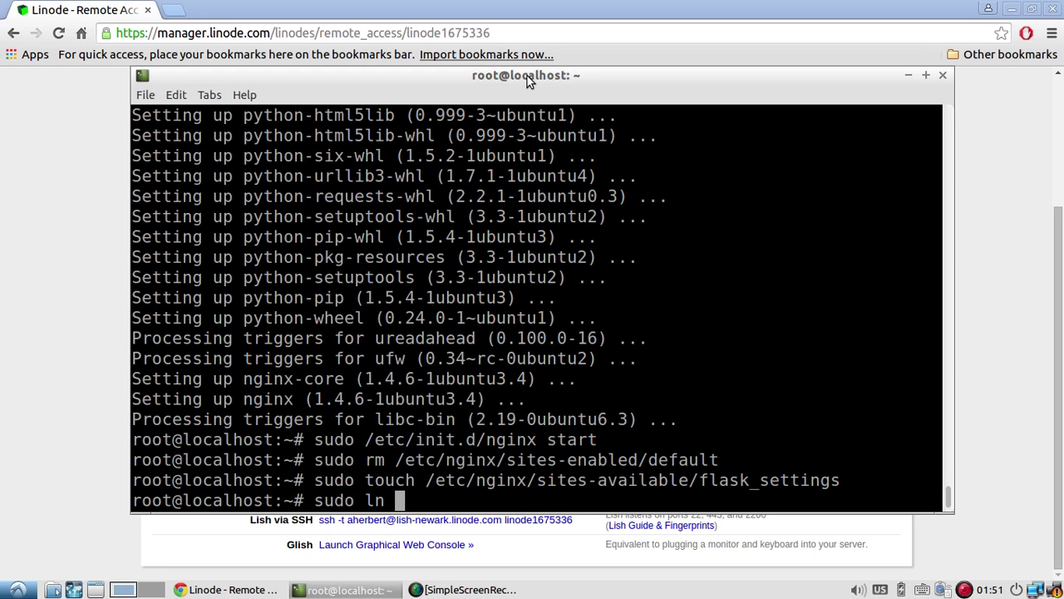
pyautogui.write('-s')
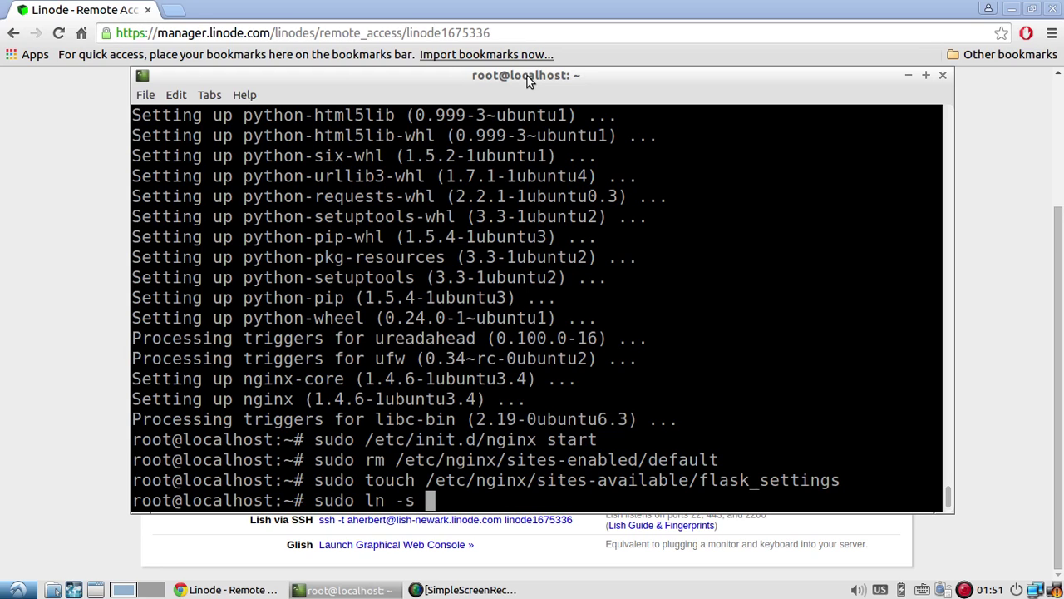
pyautogui.write('/etc/')
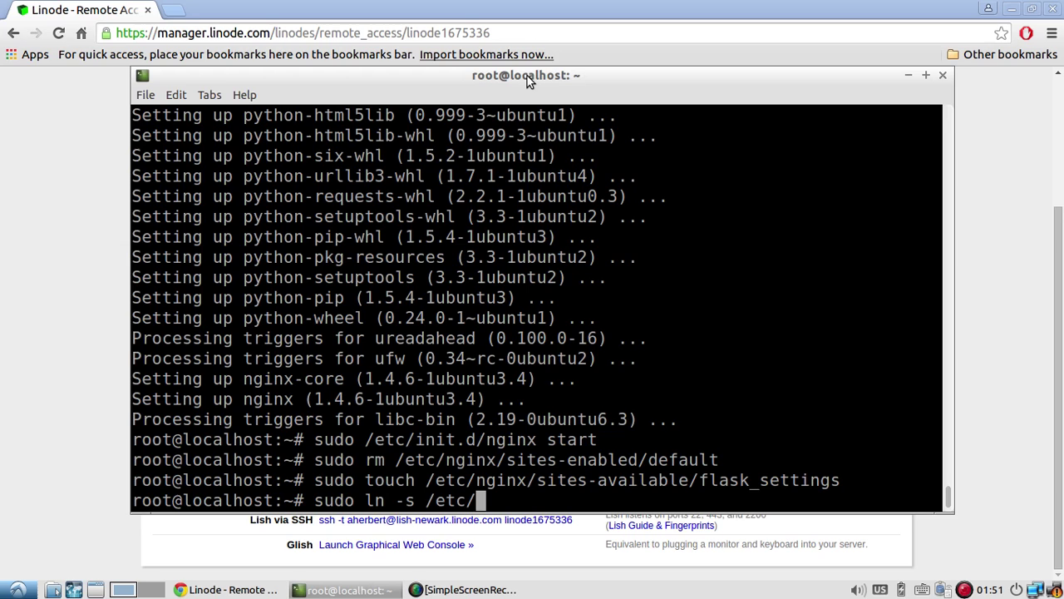
pyautogui.write('nginx/')
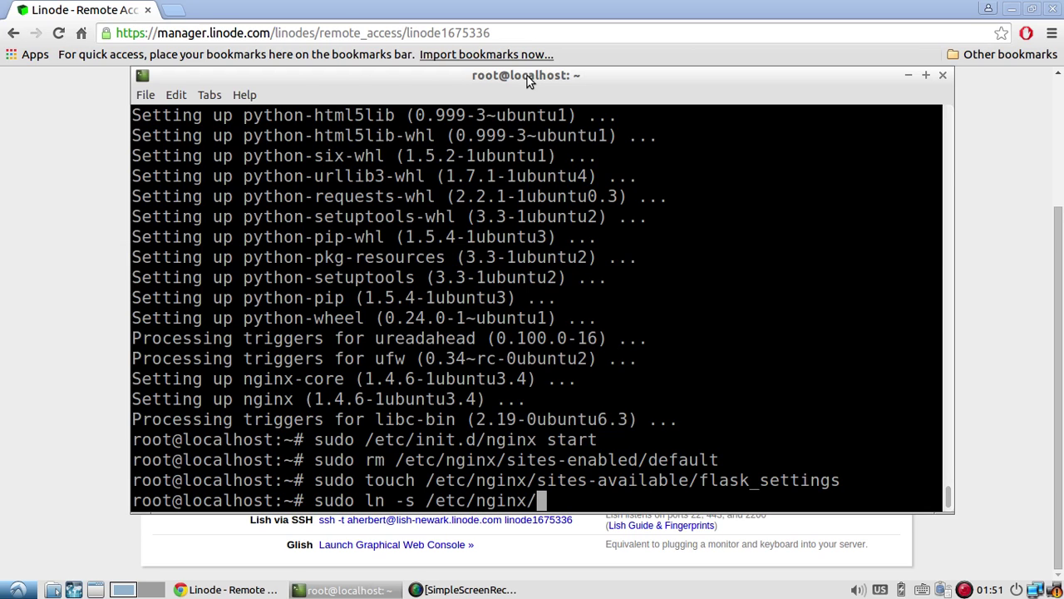
pyautogui.write('sites-')
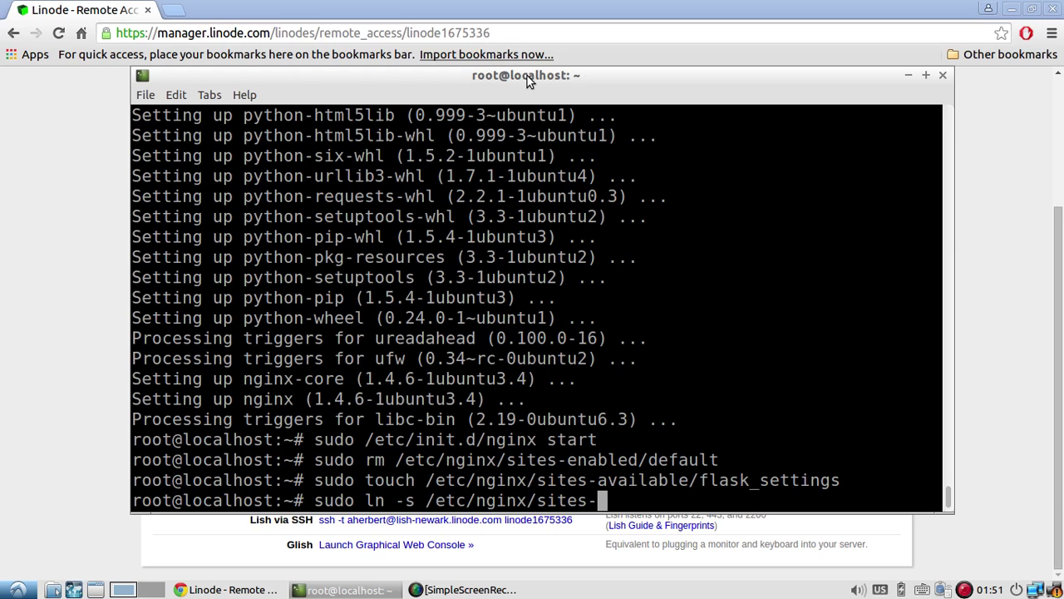
pyautogui.write('e')
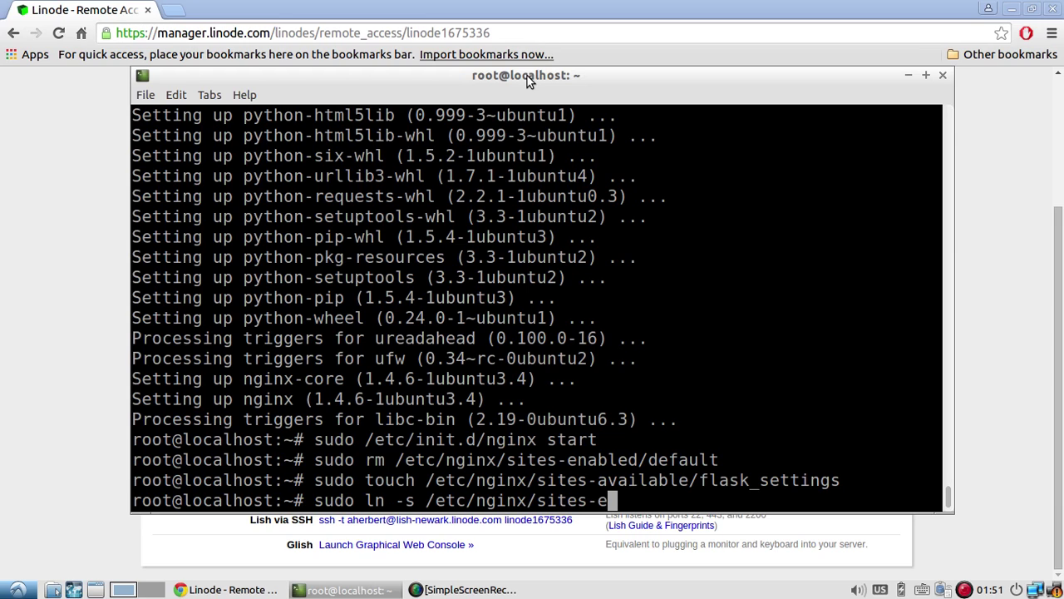
pyautogui.write('vailable/')
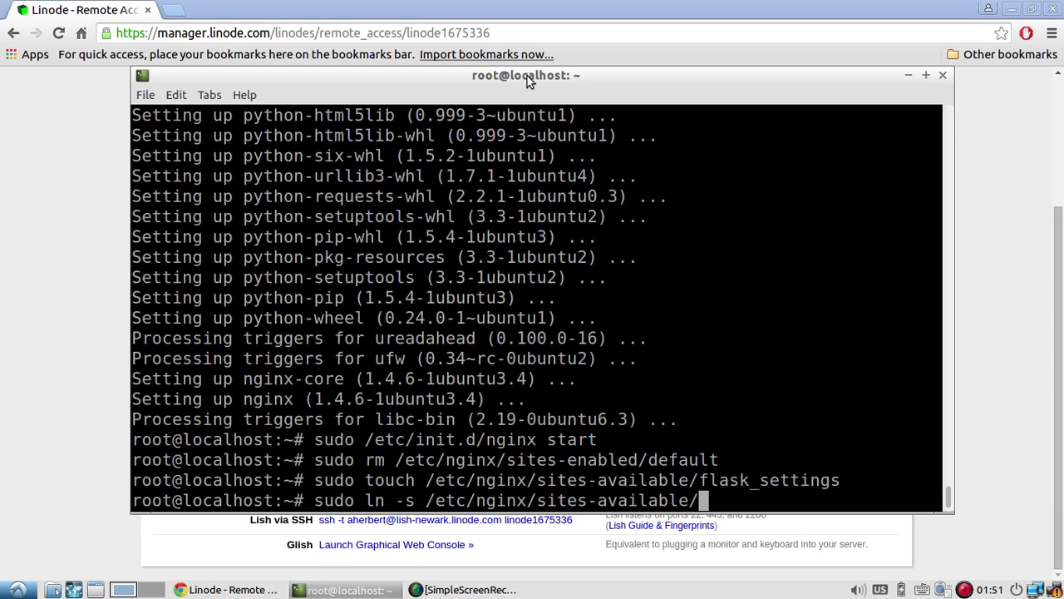
pyautogui.write('flask_settings /etc/nginx/')
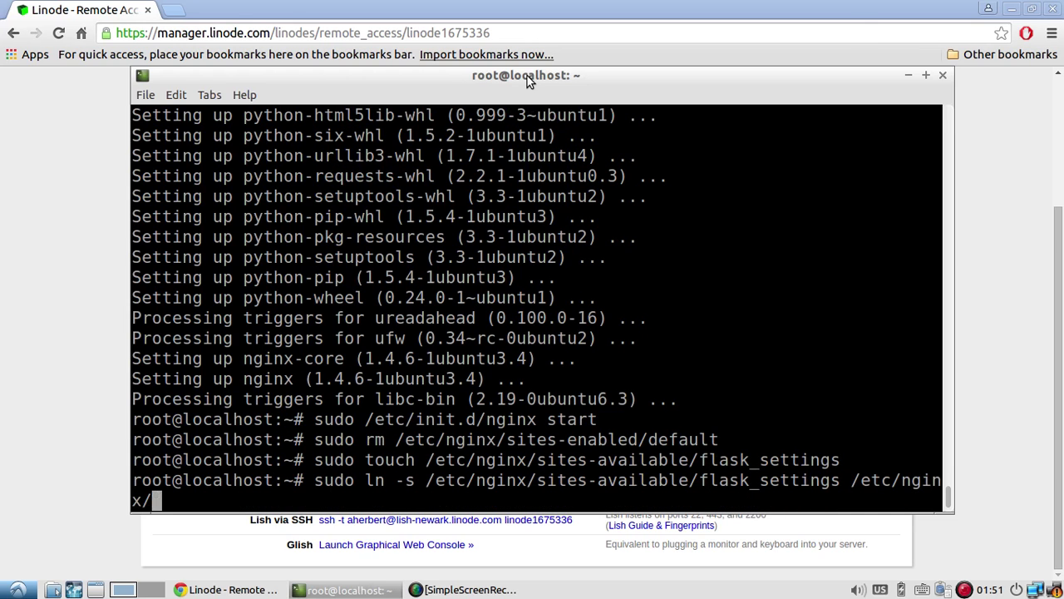
pyautogui.write('sites-')
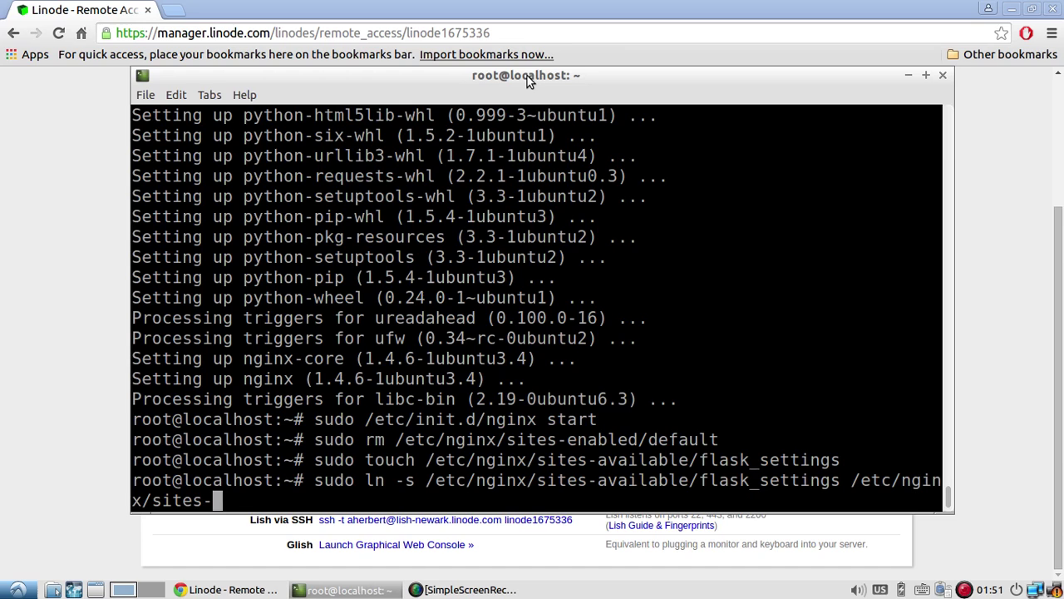
pyautogui.write('enabled/f')
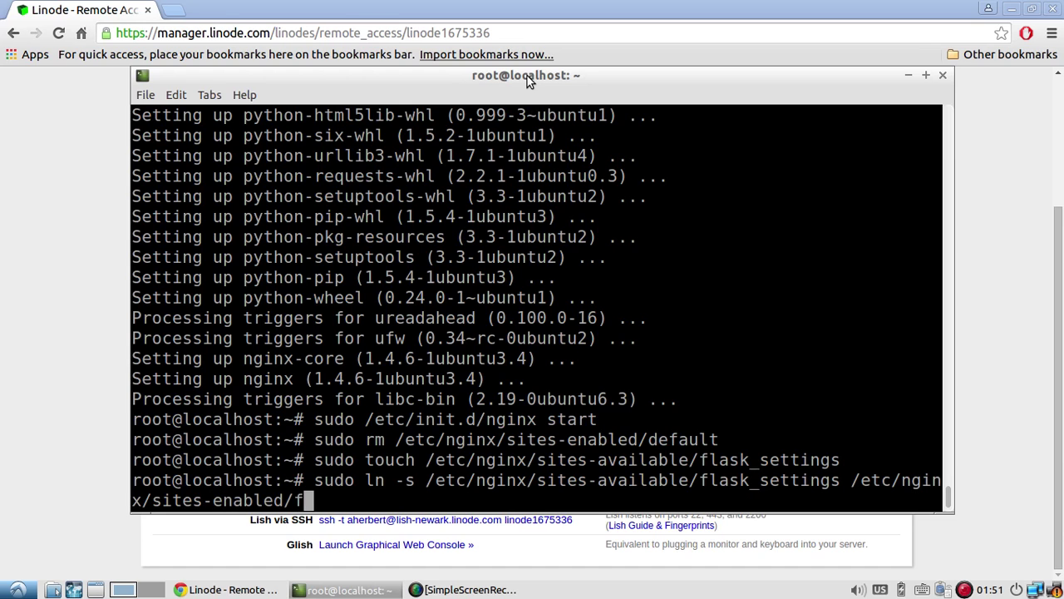
pyautogui.write('lask_settings')
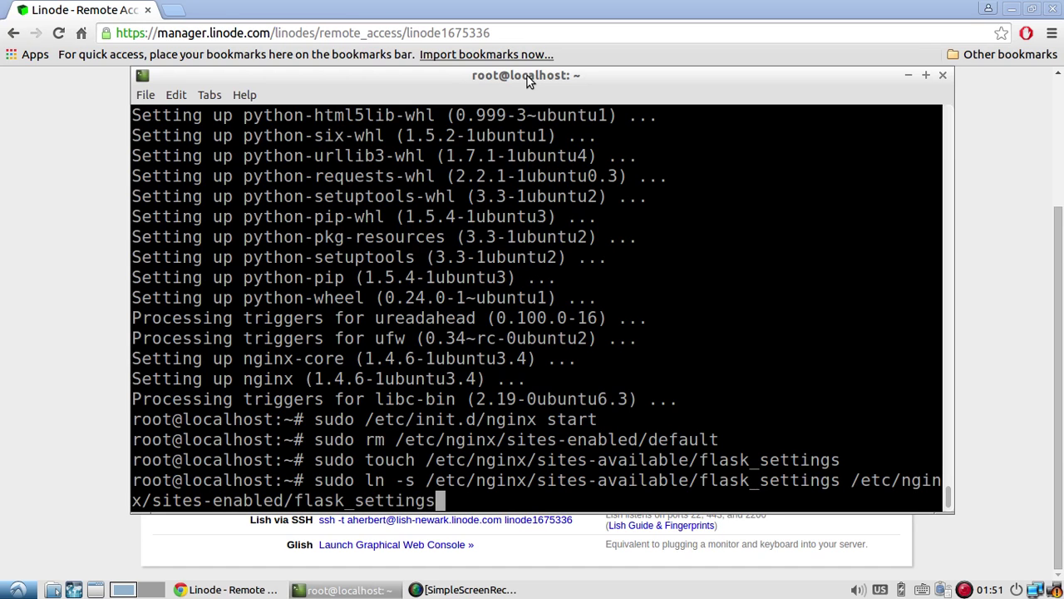
pyautogui.write('vji')
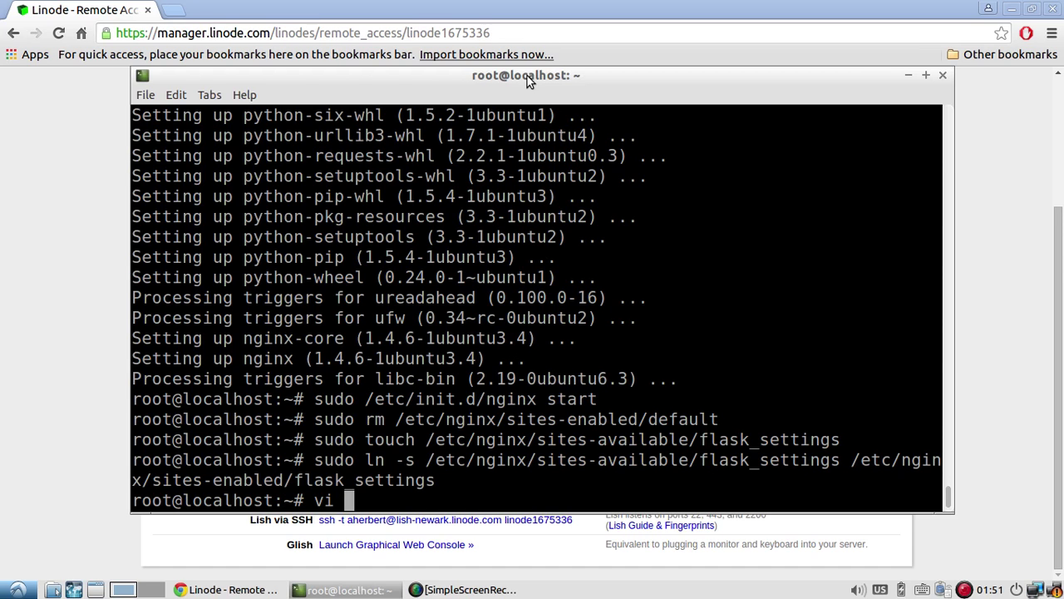
# Open /etc/nginx/sites-enabled/flask_settings in vi for editing
pyautogui.write('/etc/n')
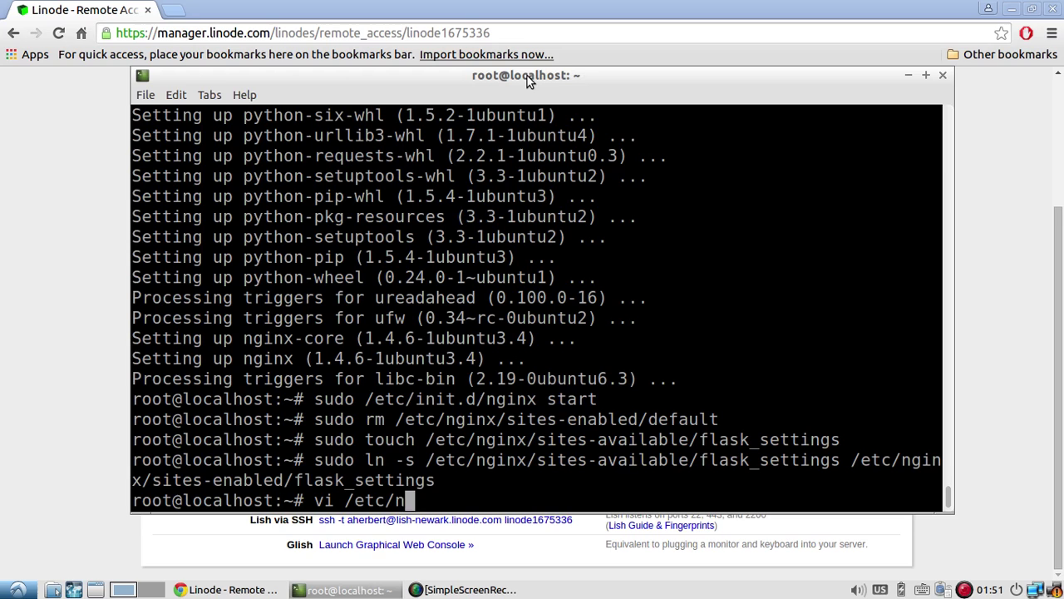
pyautogui.write('ginx/')
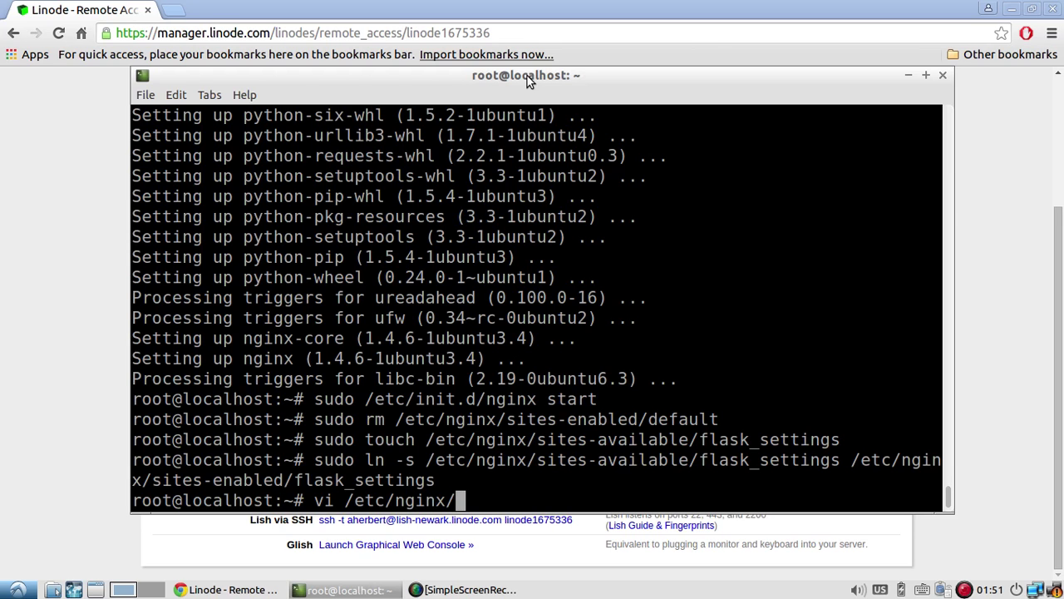
pyautogui.write('sites-')
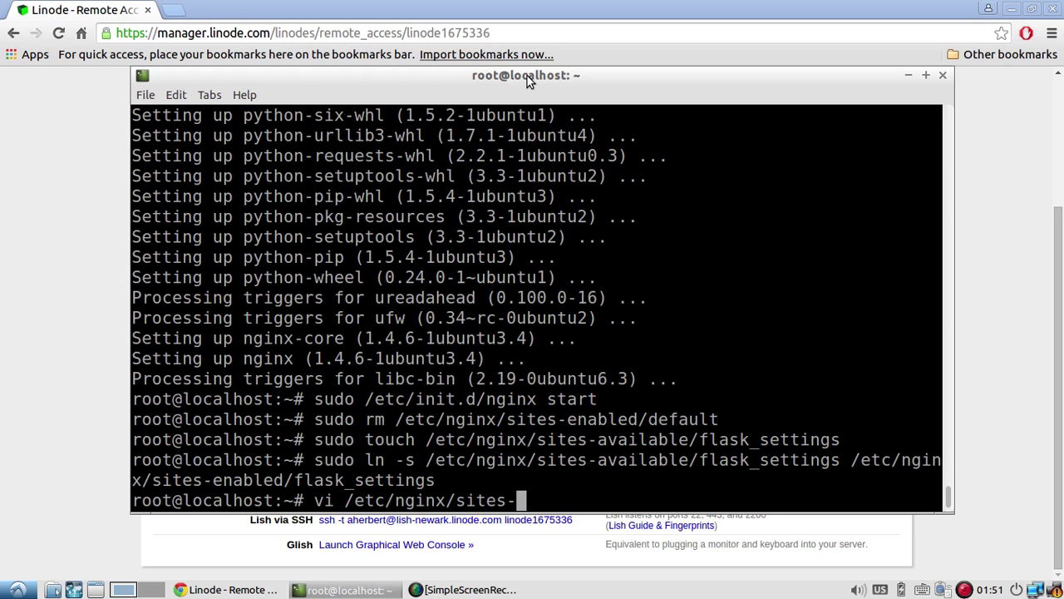
pyautogui.write('enabled/flask_settings')
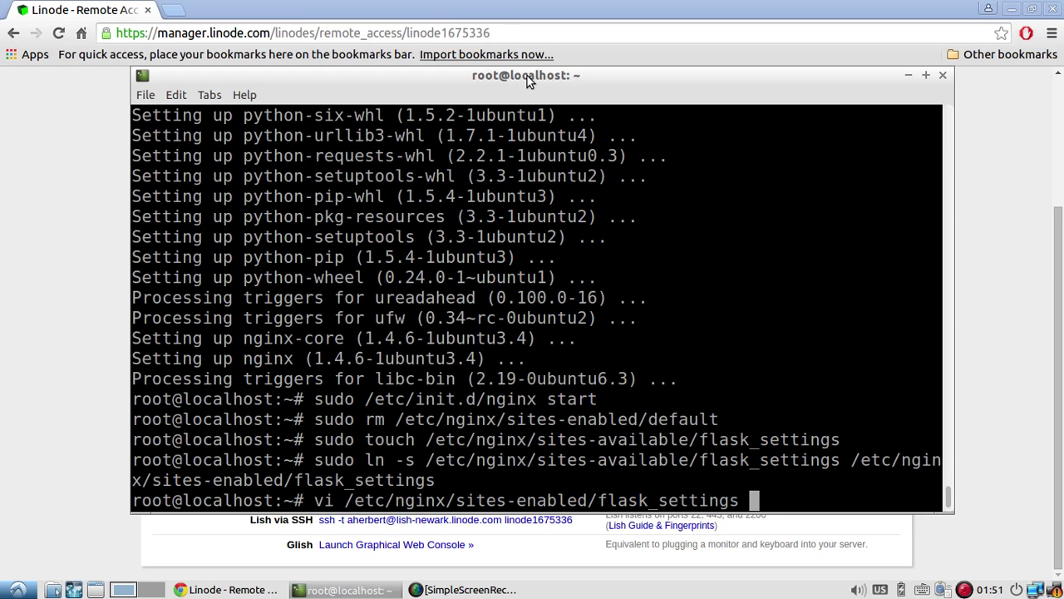
pyautogui.press('Return')
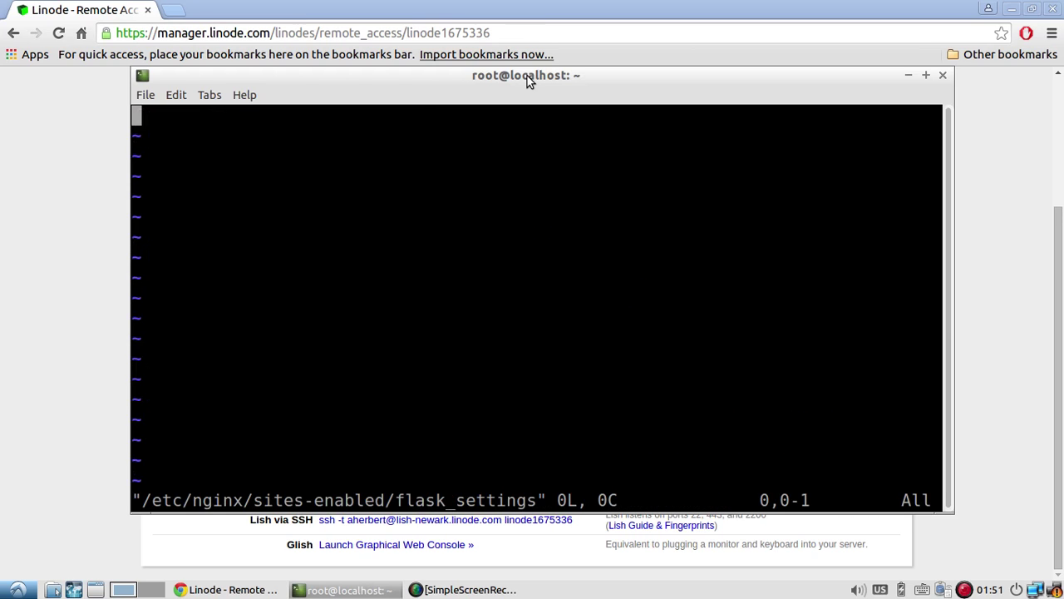
# Write the server { and location / { blocks of the nginx site config
pyautogui.write('server {')
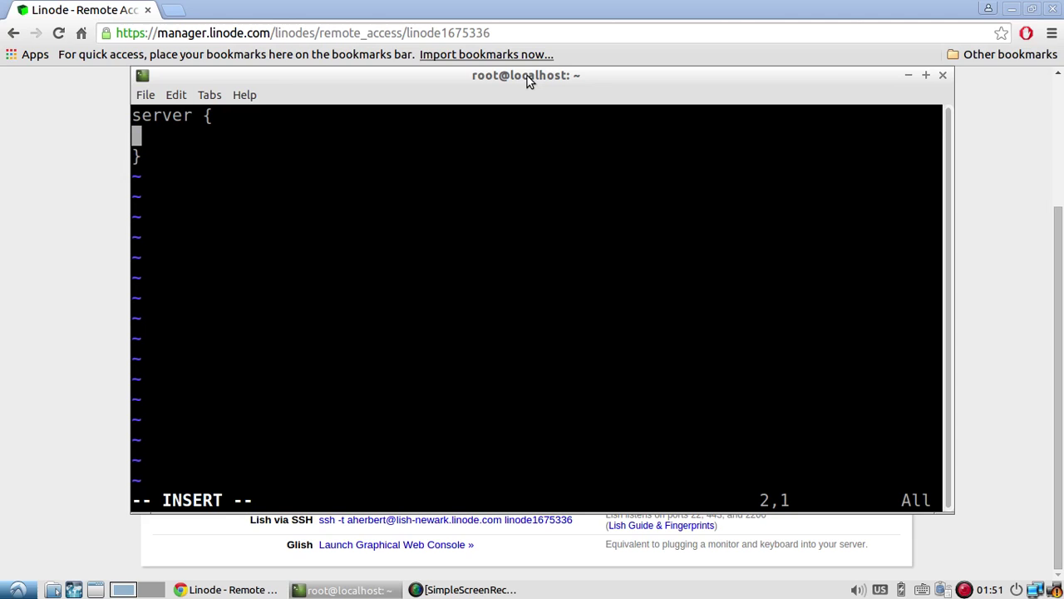
pyautogui.write('local')
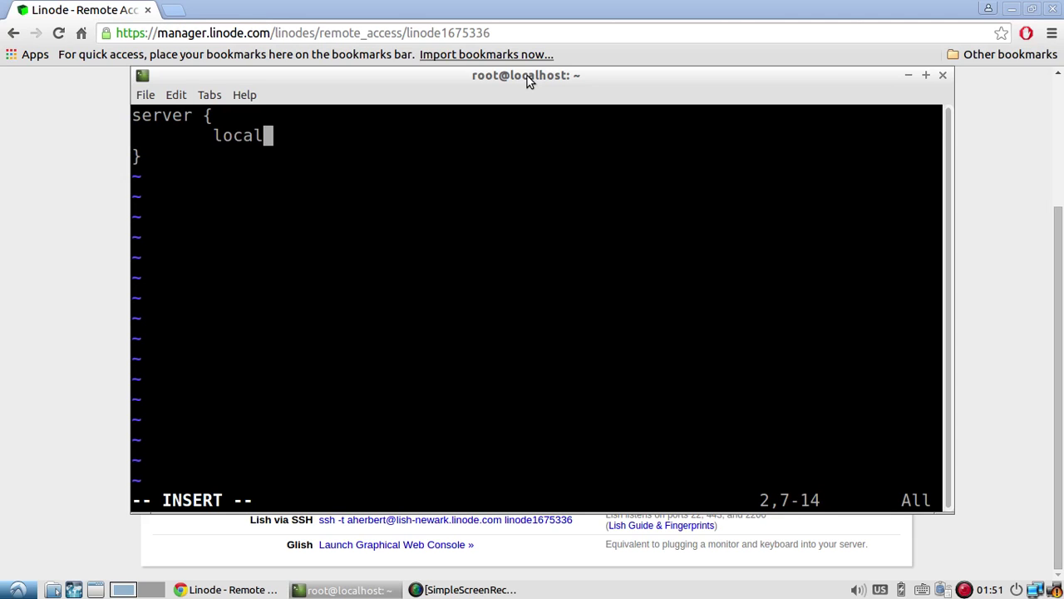
pyautogui.write('tion')
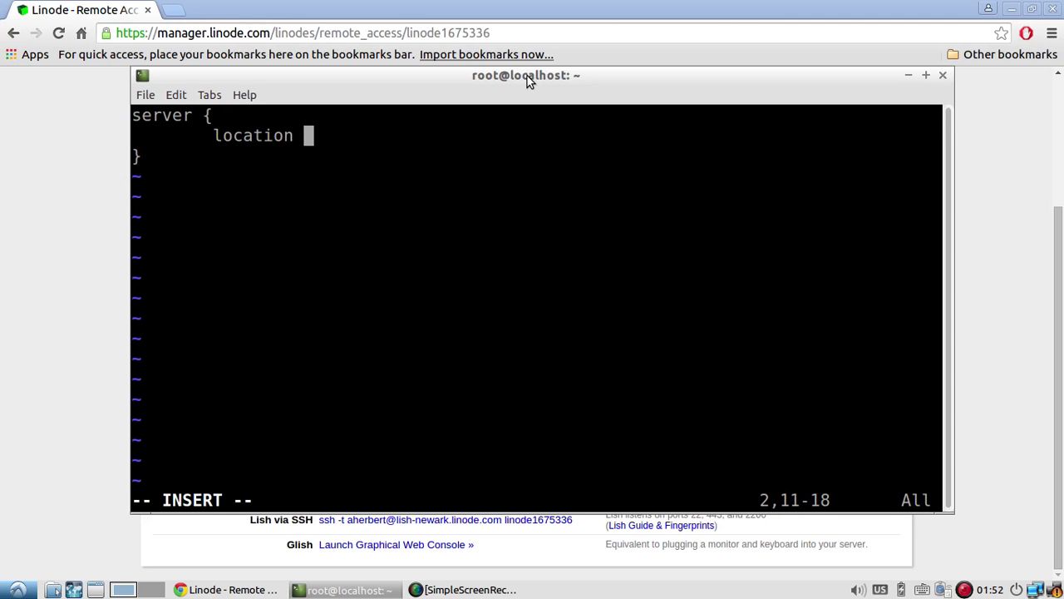
pyautogui.write('{')
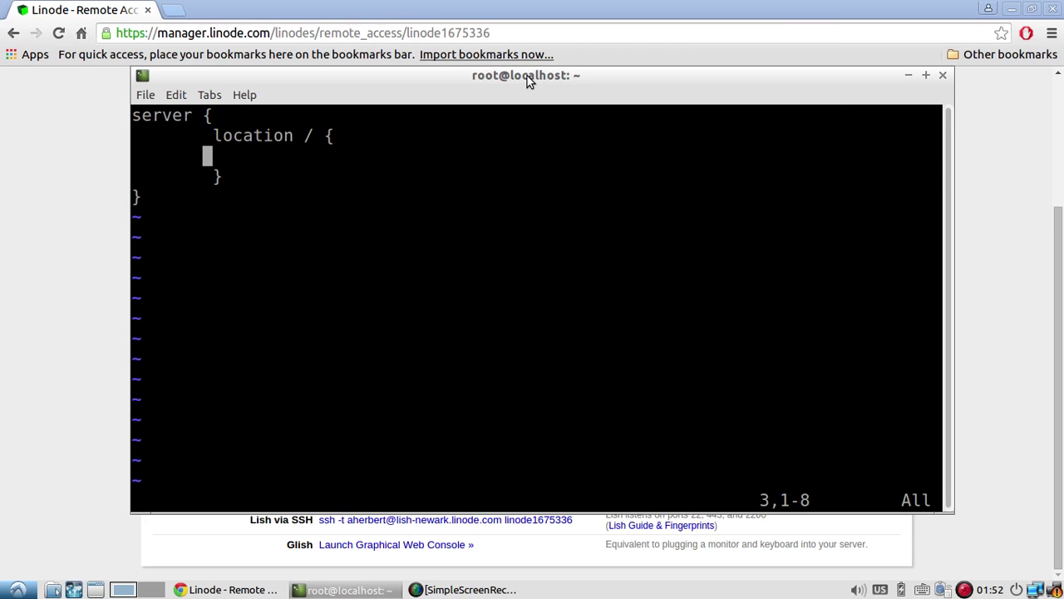
pyautogui.press('i')
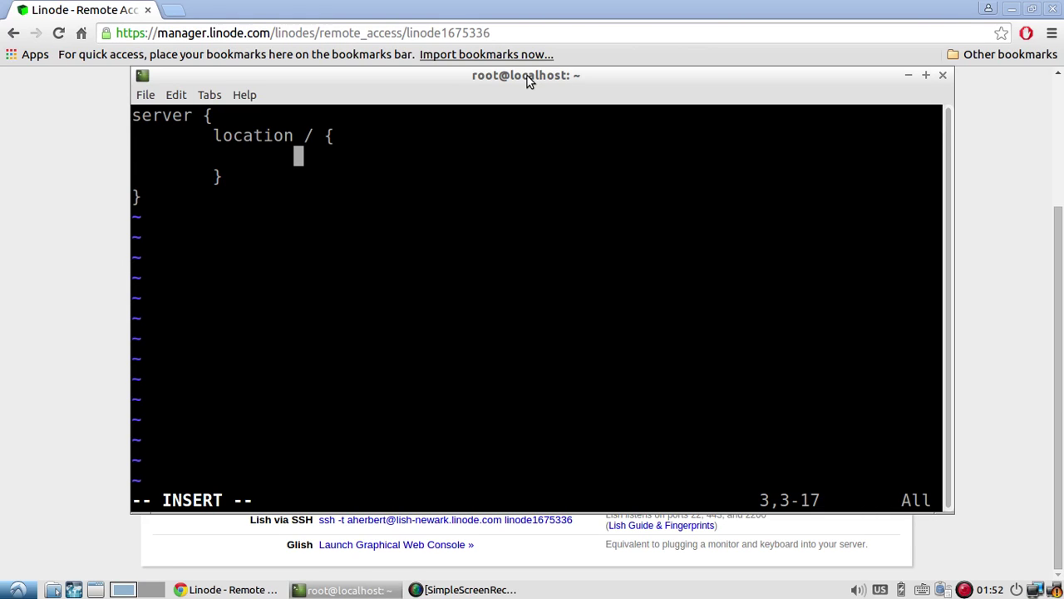
pyautogui.write('proxy_p')
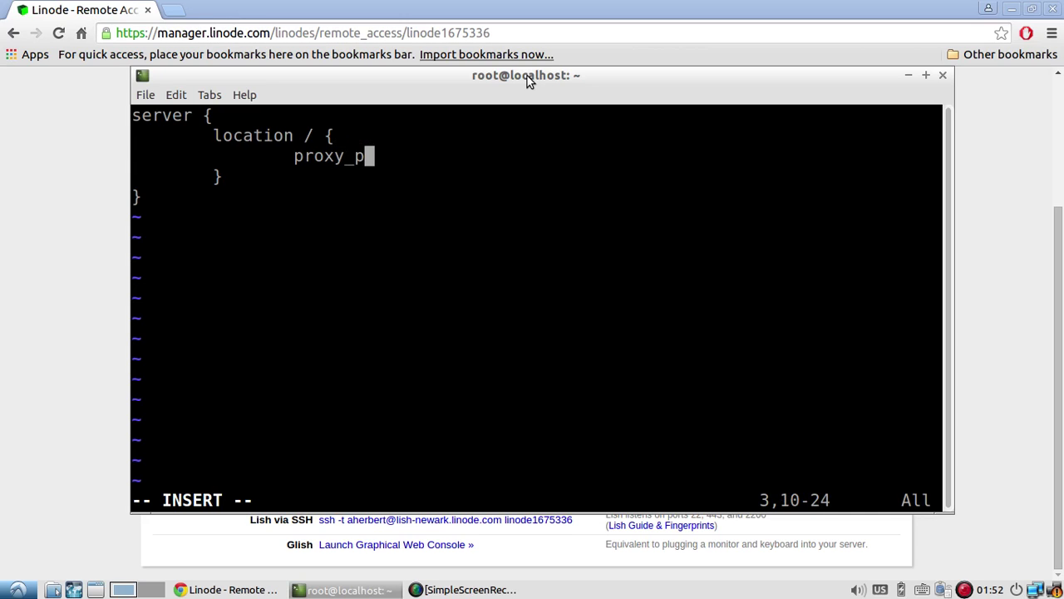
pyautogui.write('ass')
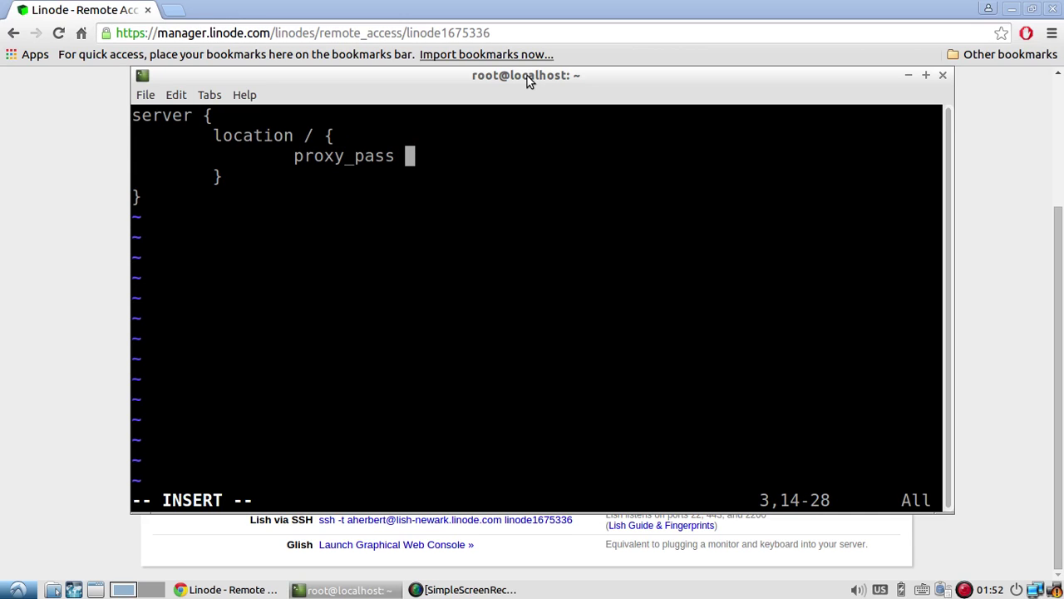
pyautogui.write('http:')
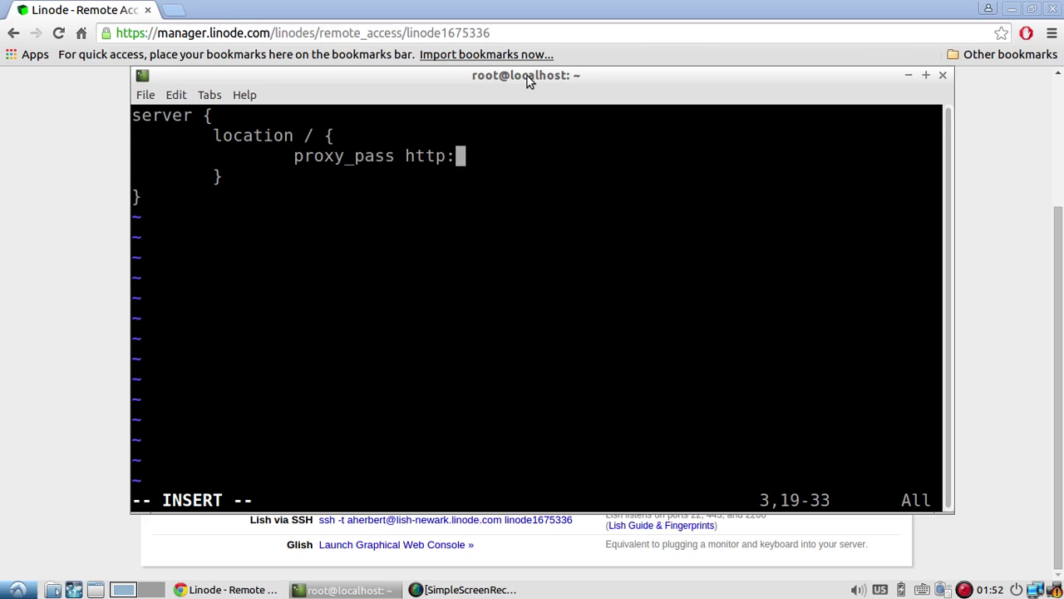
pyautogui.write('//')
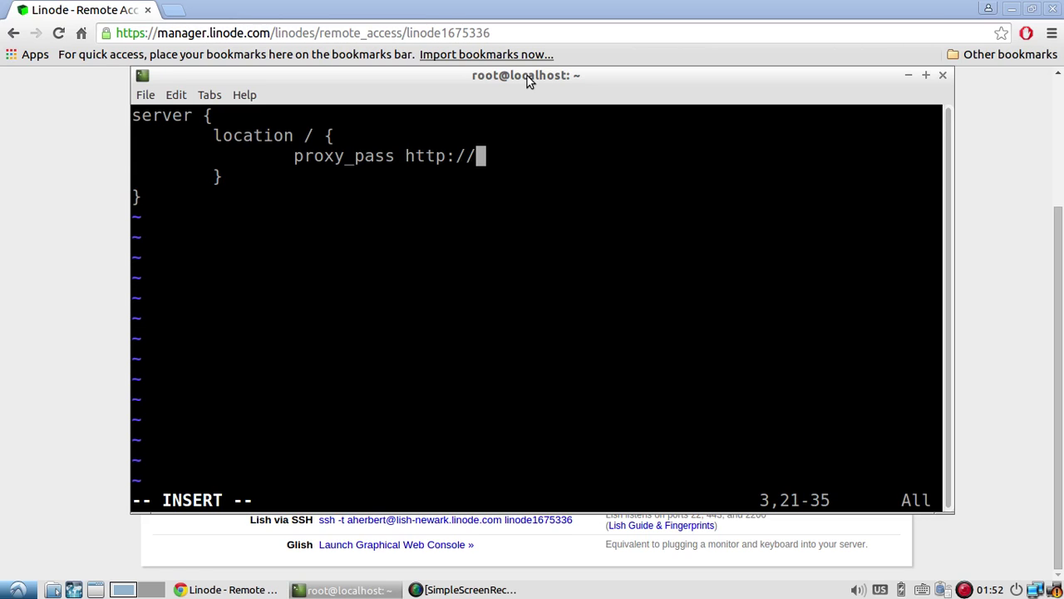
pyautogui.write('127.0')
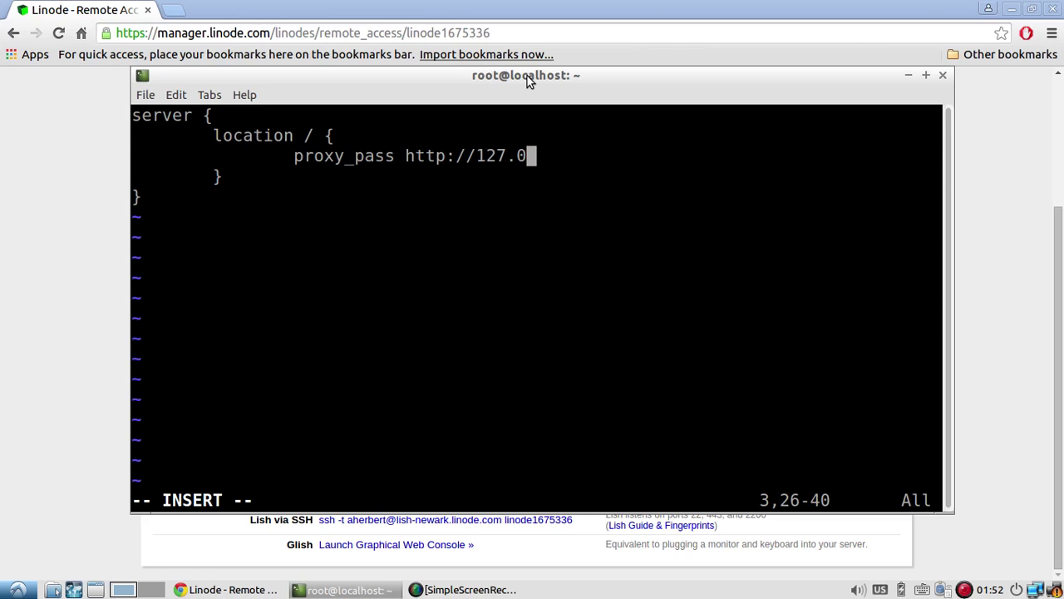
pyautogui.write('.0.1')
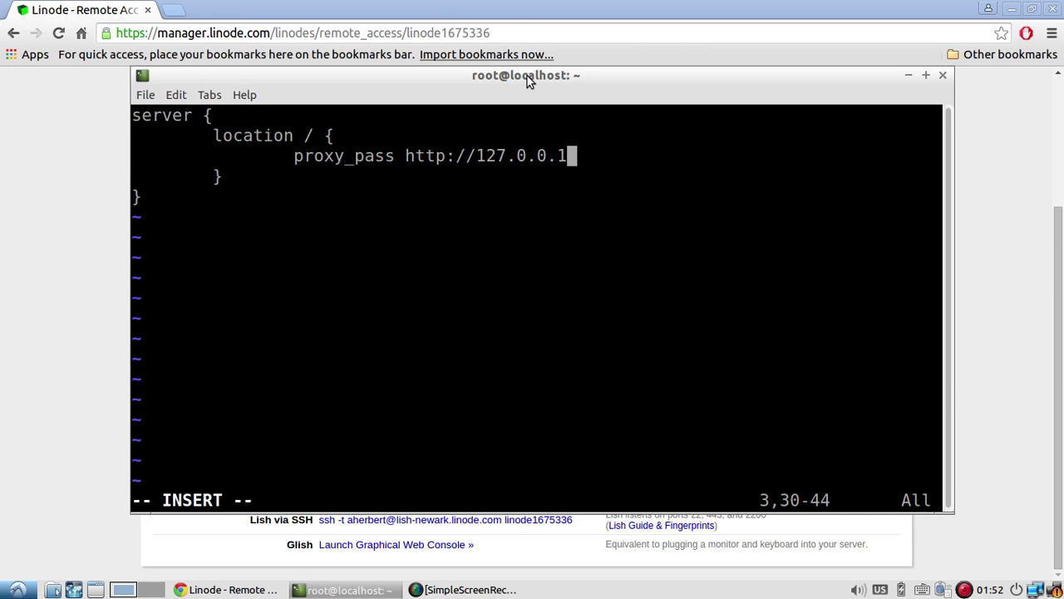
pyautogui.write(':')
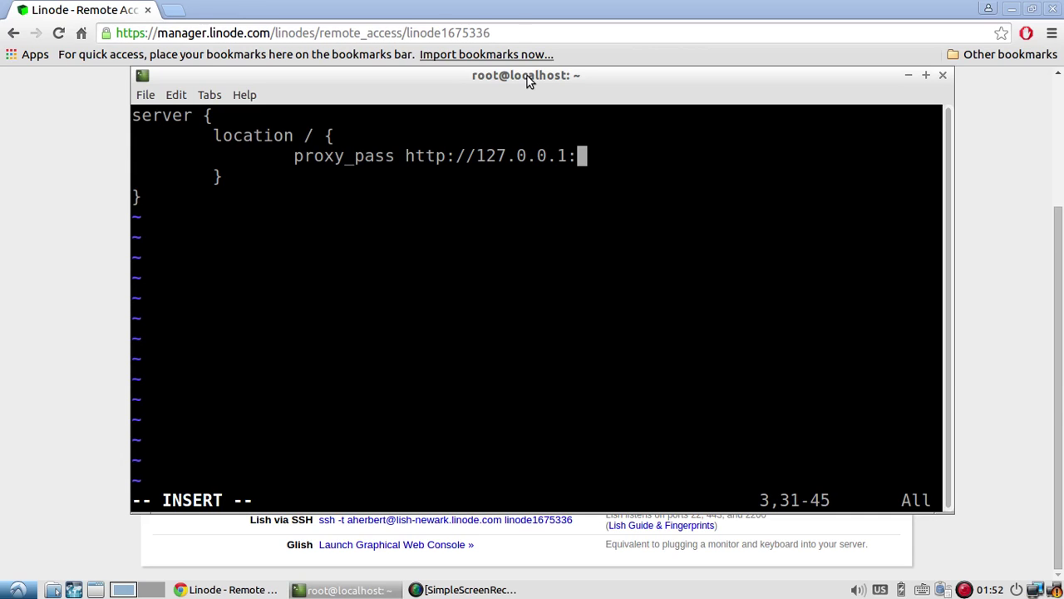
pyautogui.write('80')
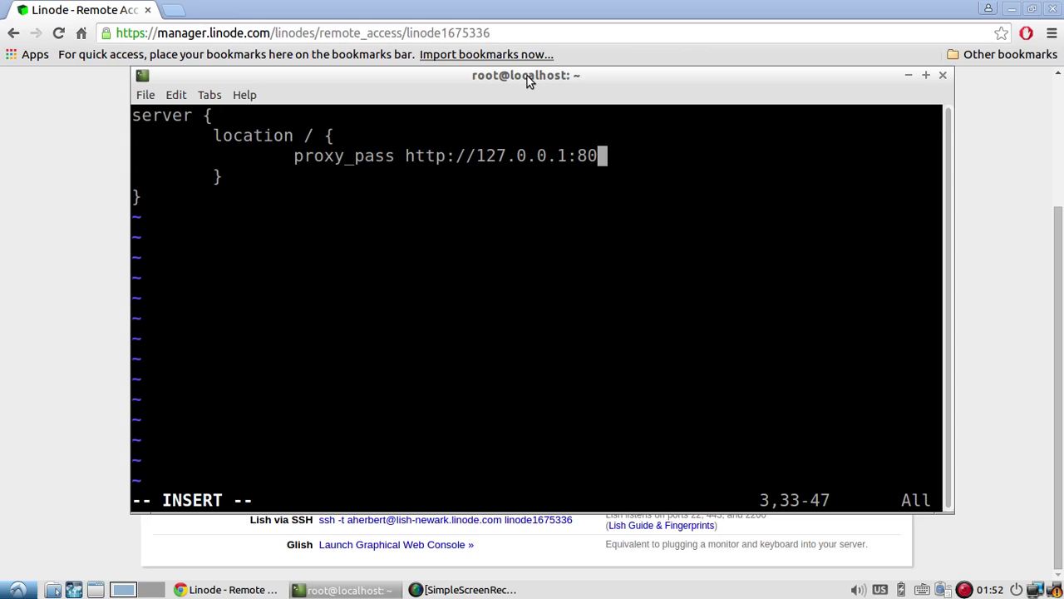
pyautogui.write('00;')
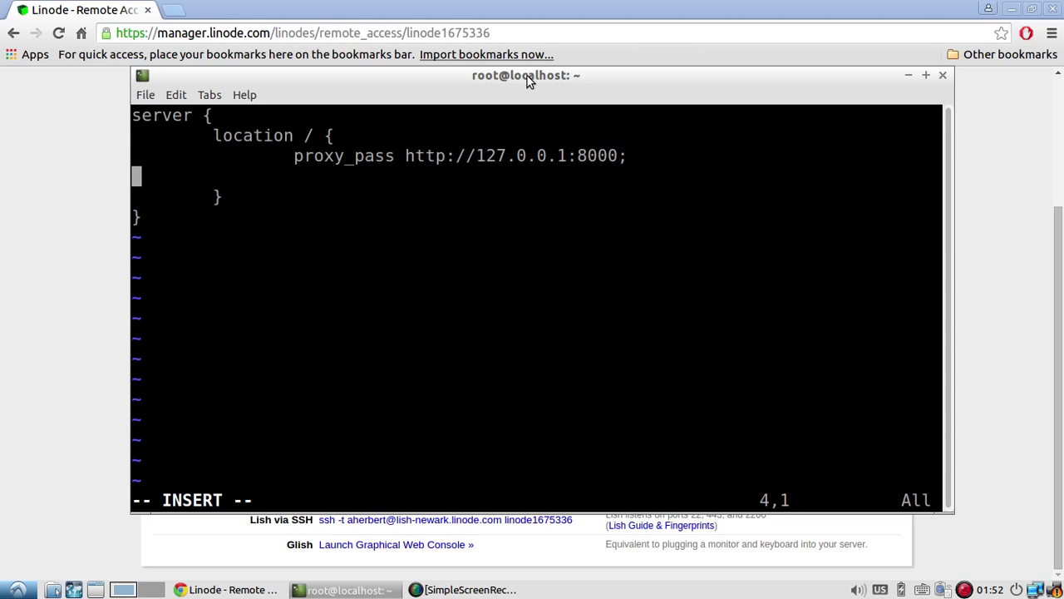
# Add proxy_set_header lines for Host $host and X-Real-IP $remote_addr
pyautogui.write('prom')
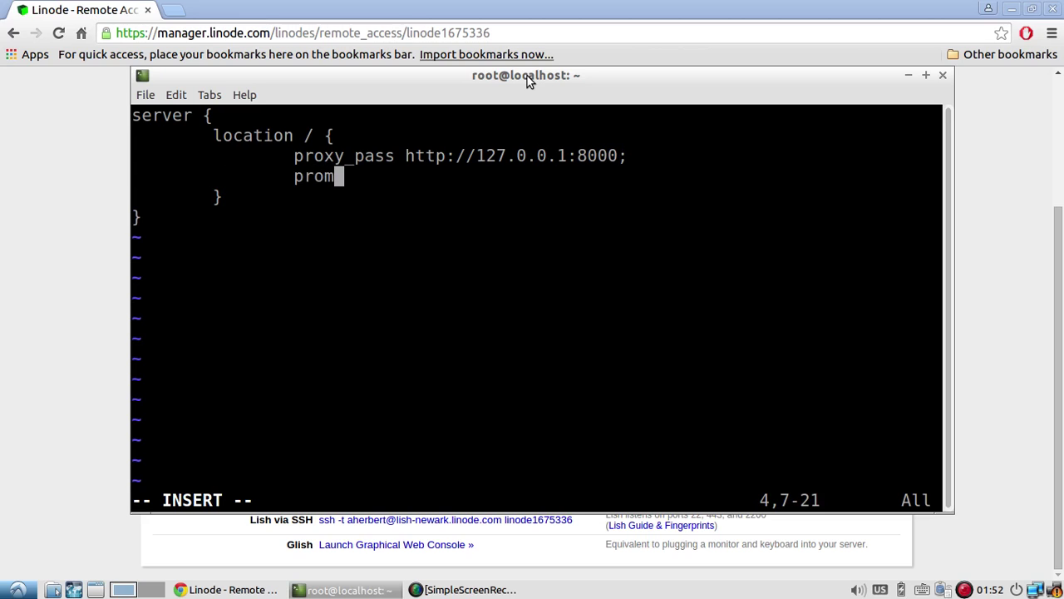
pyautogui.write('xy_set')
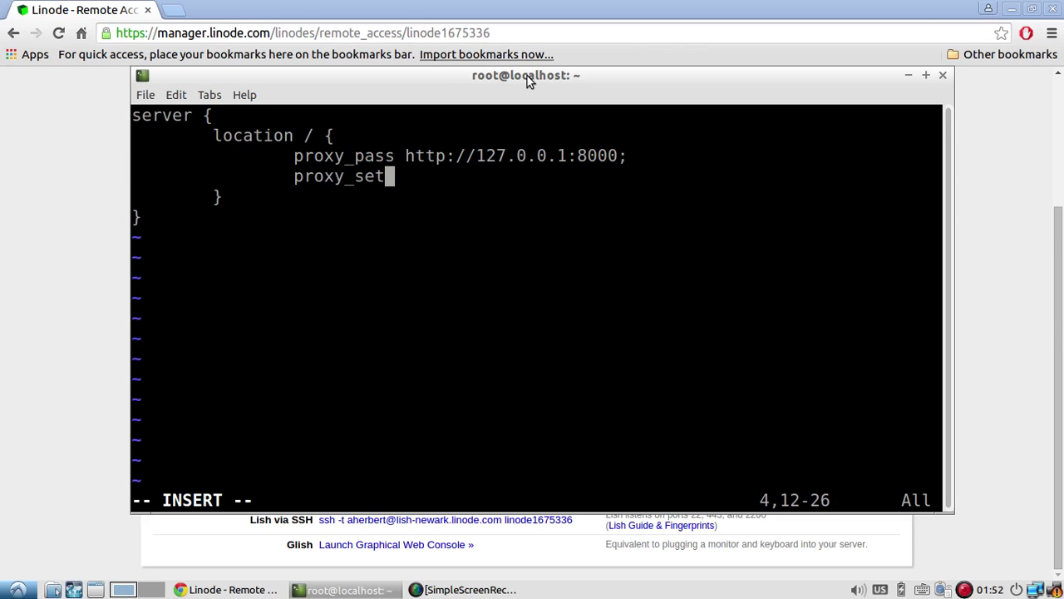
pyautogui.write('_header')
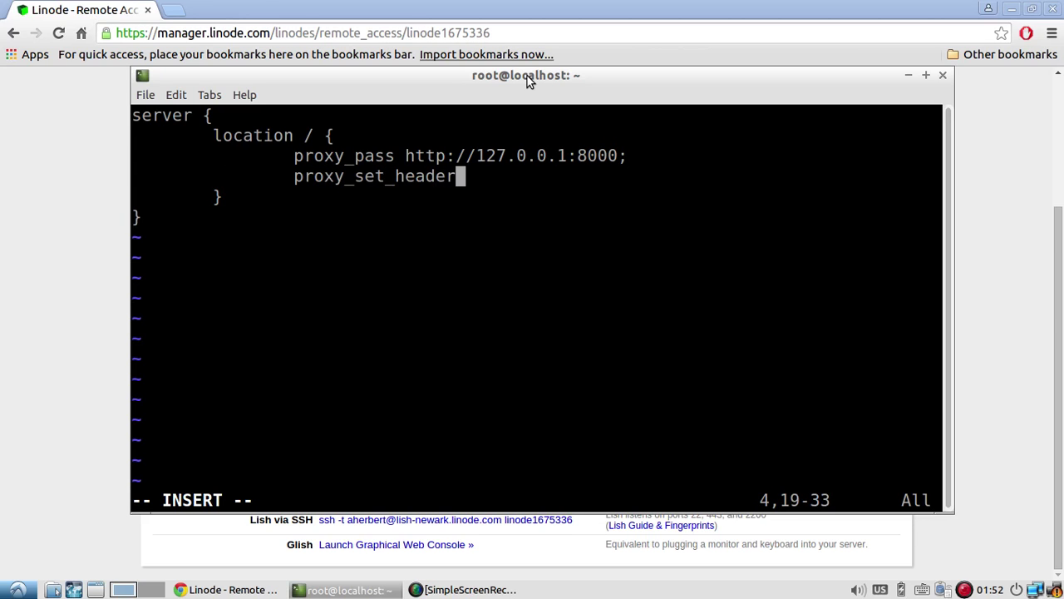
pyautogui.write('Host')
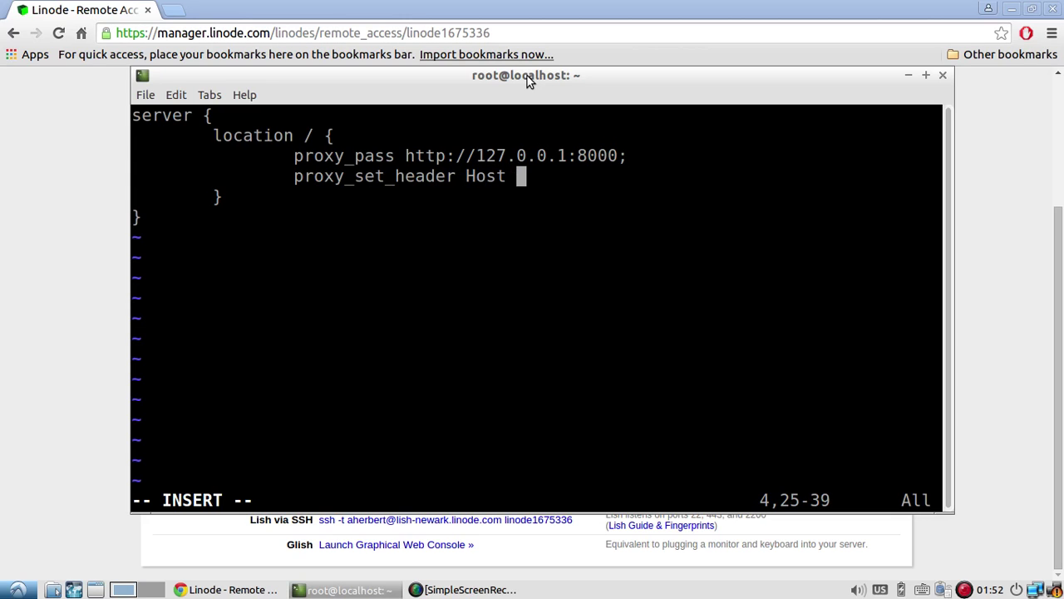
pyautogui.write('$host;')
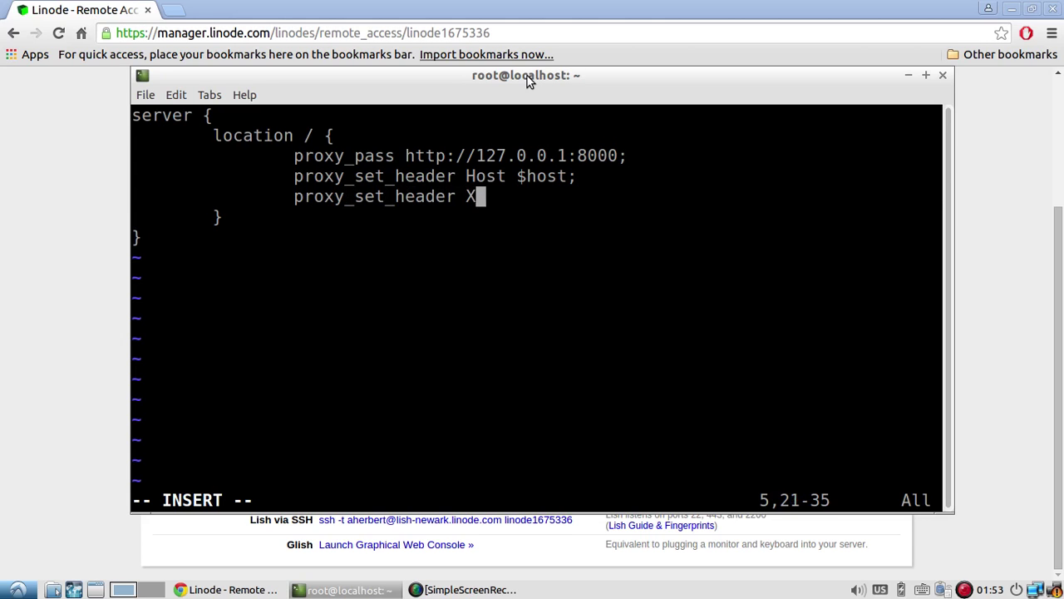
pyautogui.write('-RE')
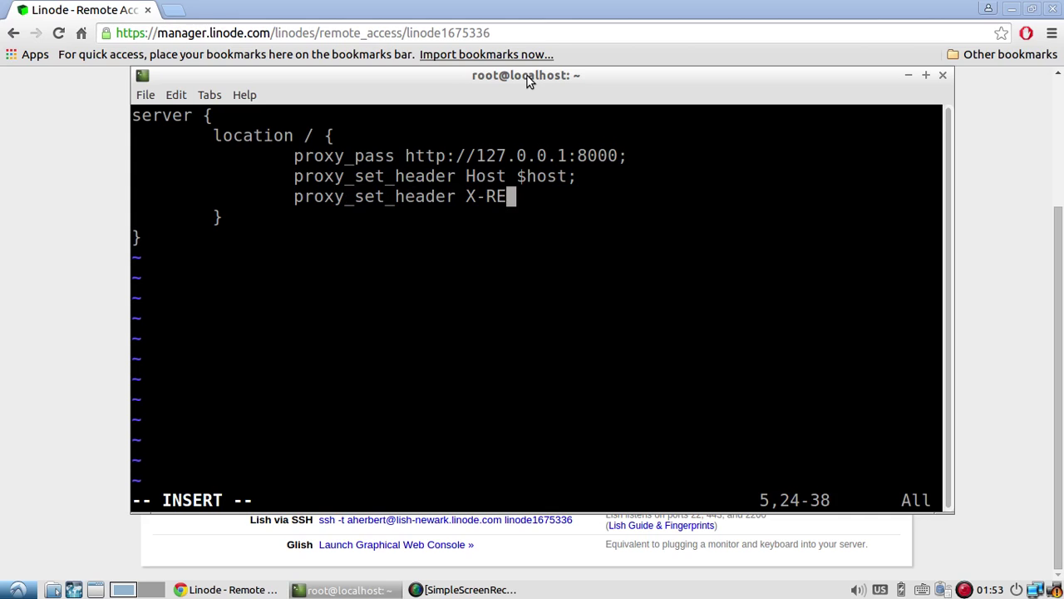
pyautogui.write('al-IP')
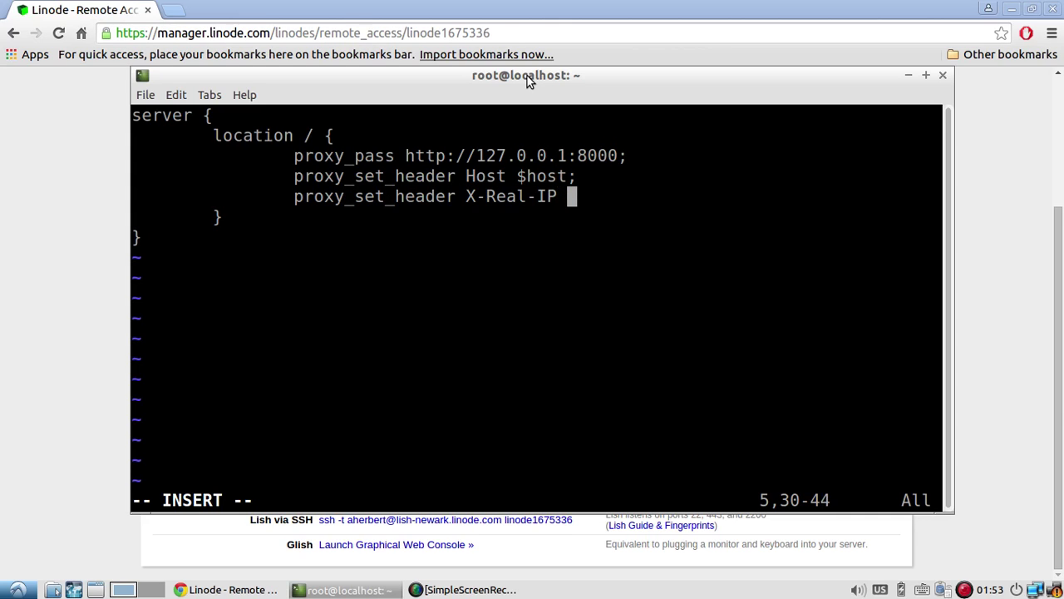
pyautogui.write('$remote')
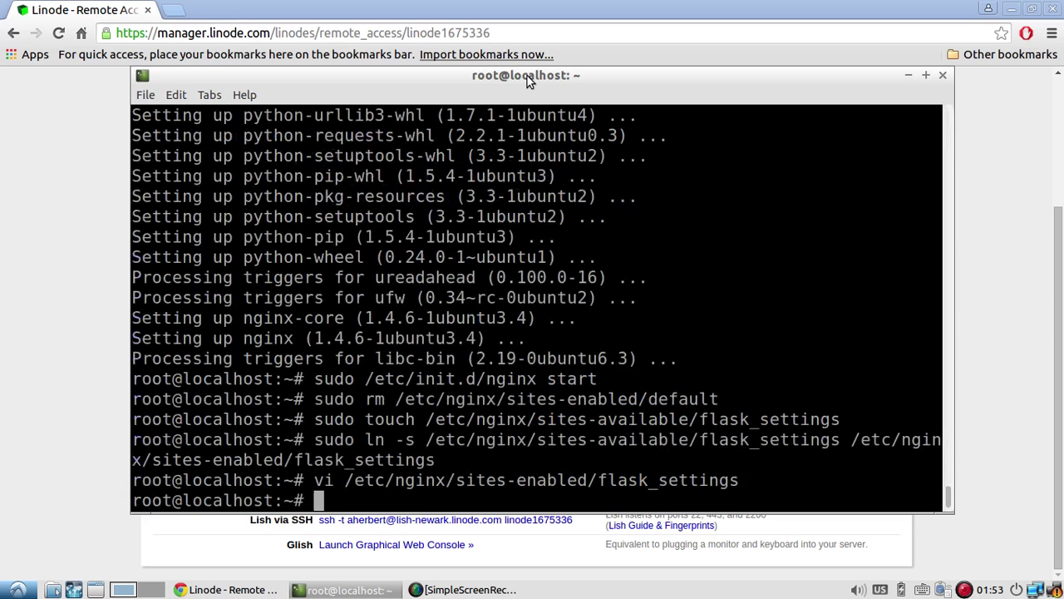
# Restart nginx with sudo /etc/init.d/nginx restart to apply the new site config
pyautogui.write('sudo')
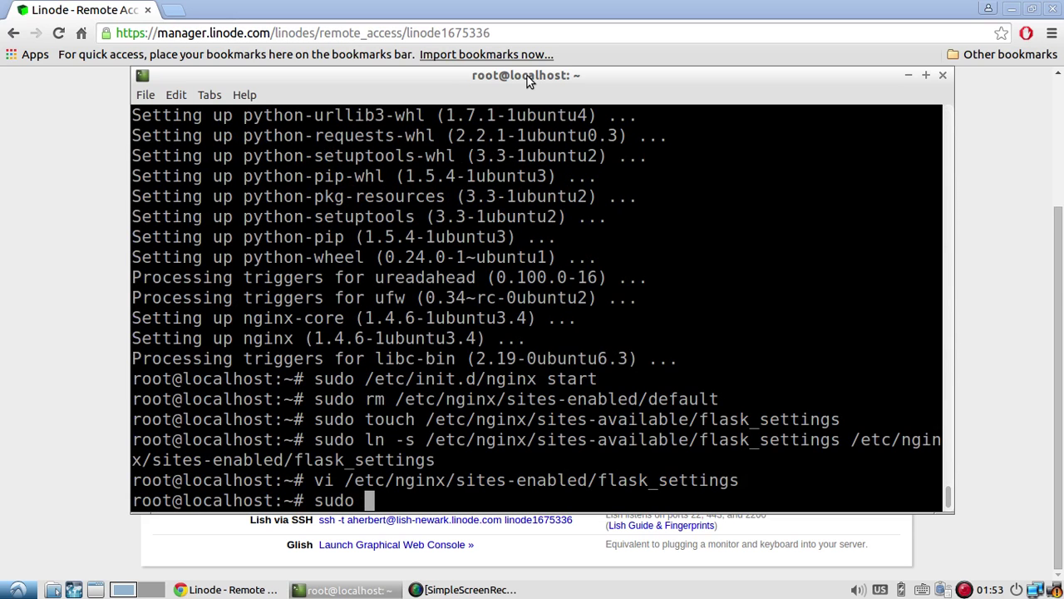
pyautogui.write('/etc/in')
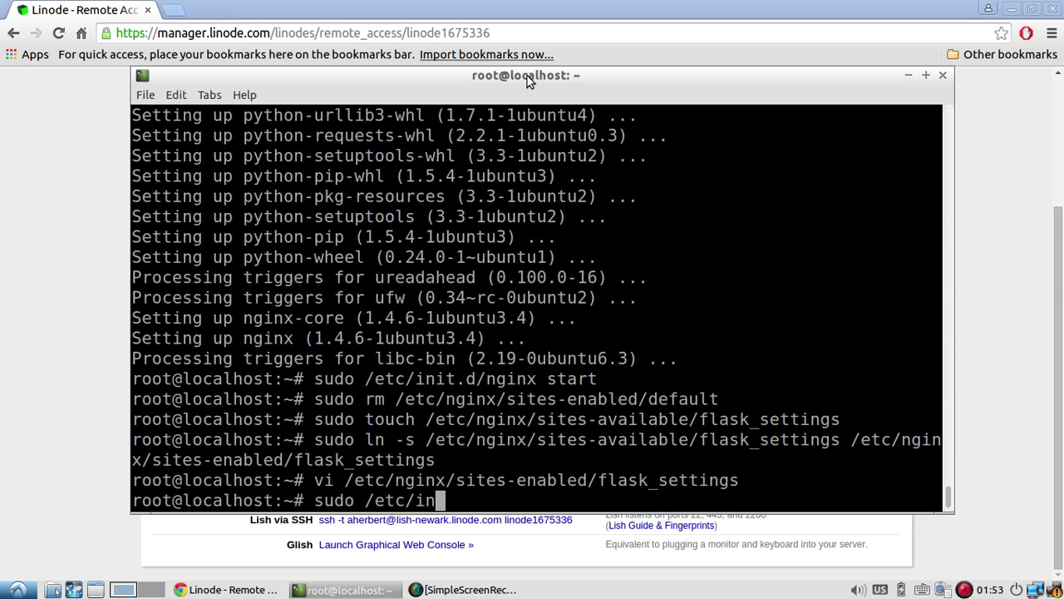
pyautogui.write('it.d/nginx')
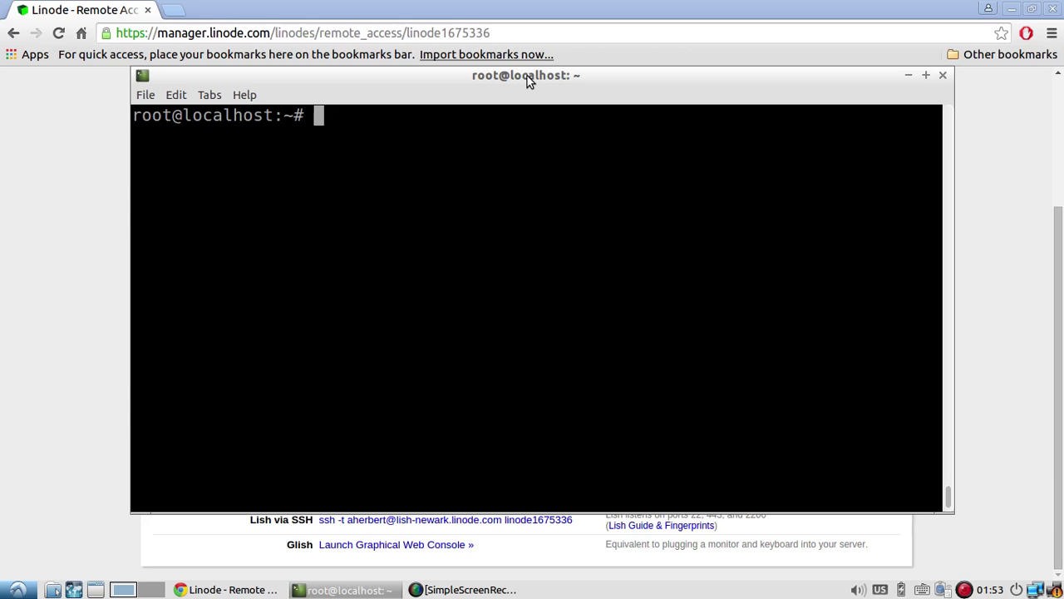
# Install virtualenv with pip and make the my_flask_app folder
pyautogui.write('pip')
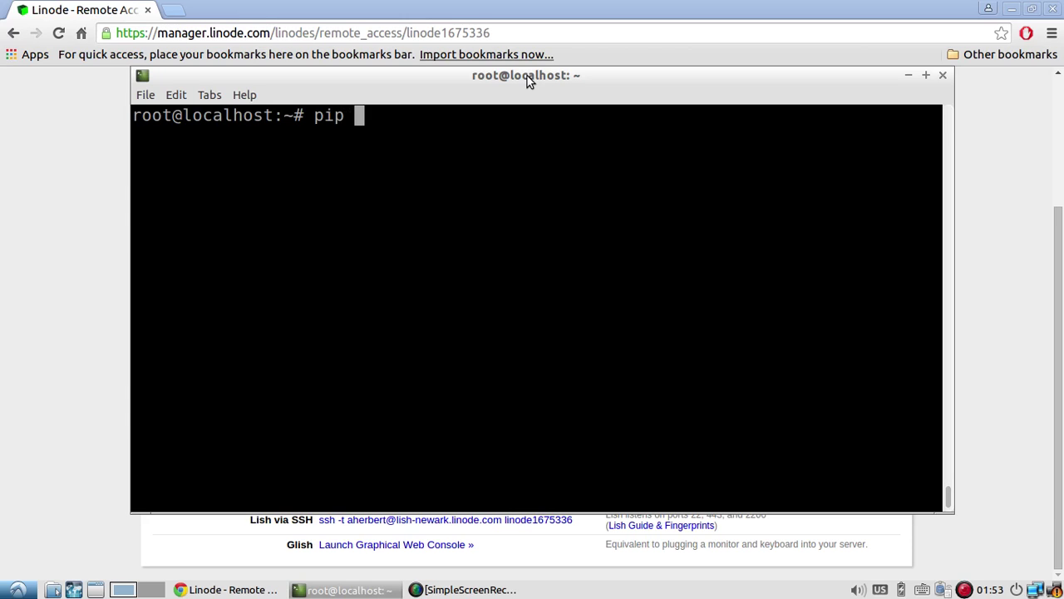
pyautogui.write('install virtualenv')
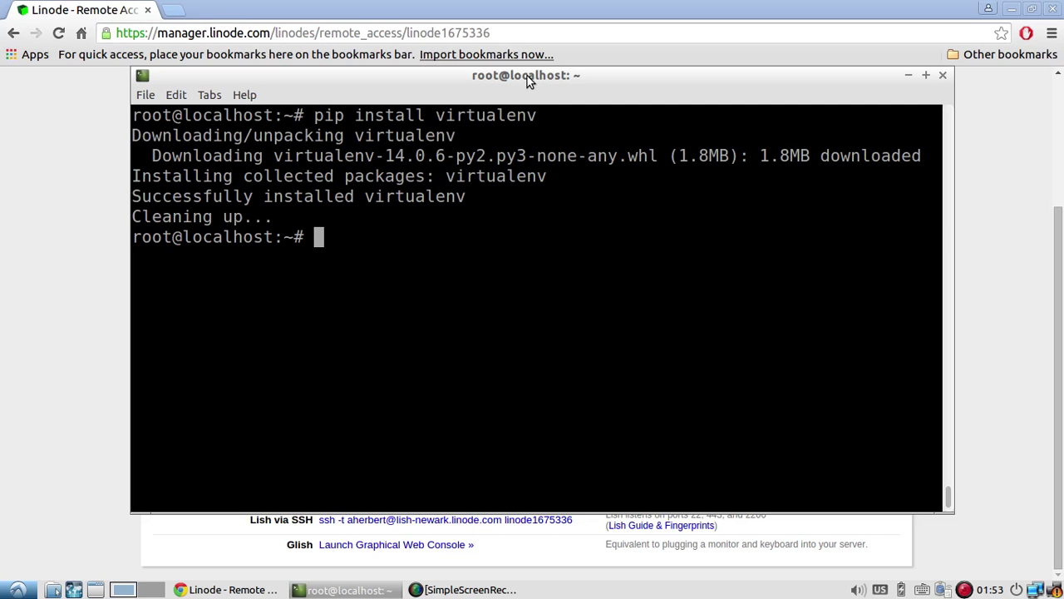
pyautogui.write('source')
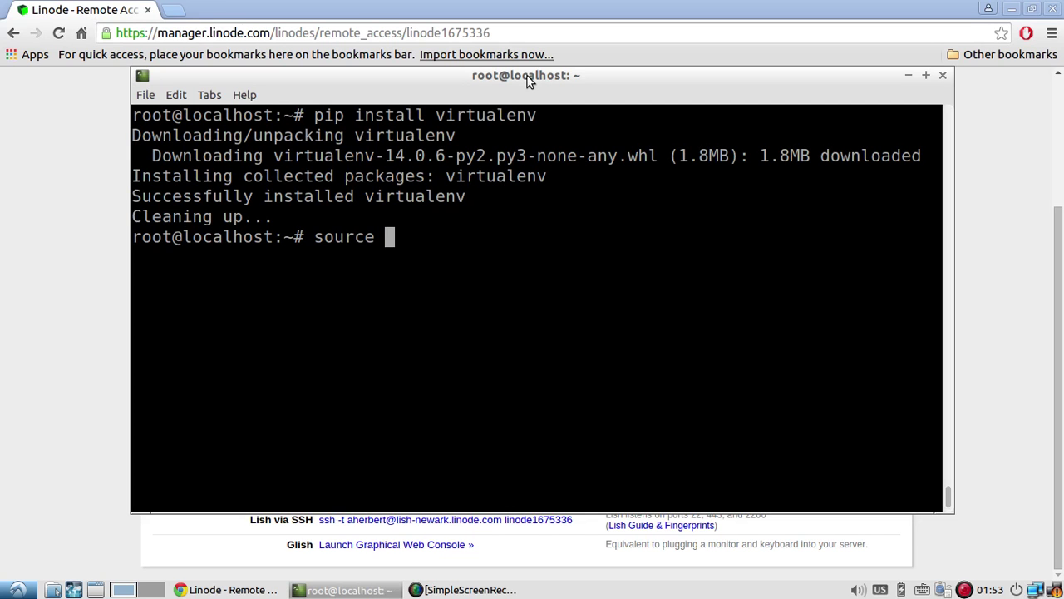
pyautogui.write('mki')
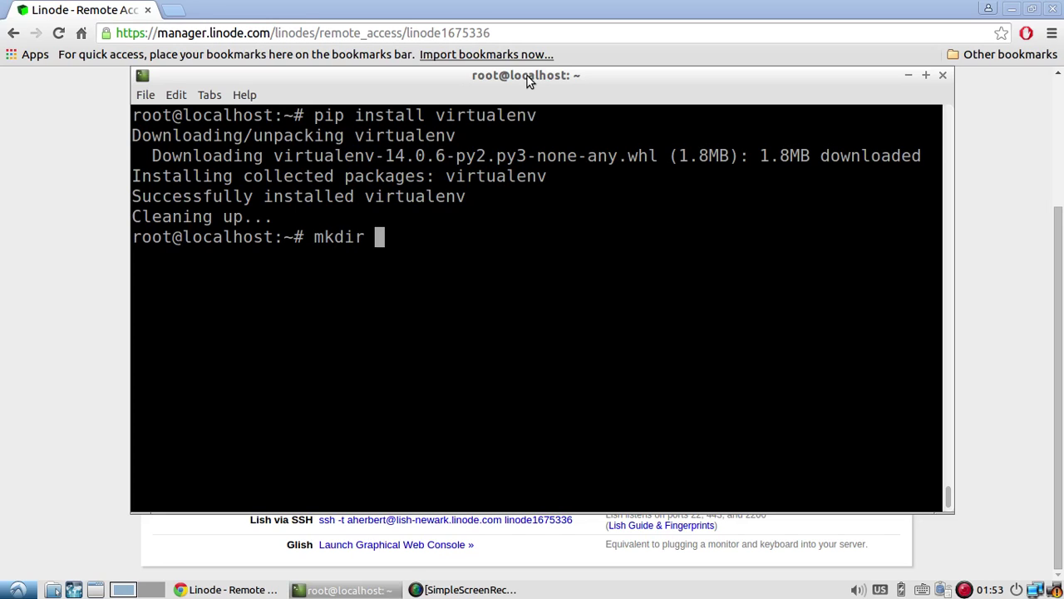
pyautogui.write('my_flask_app')
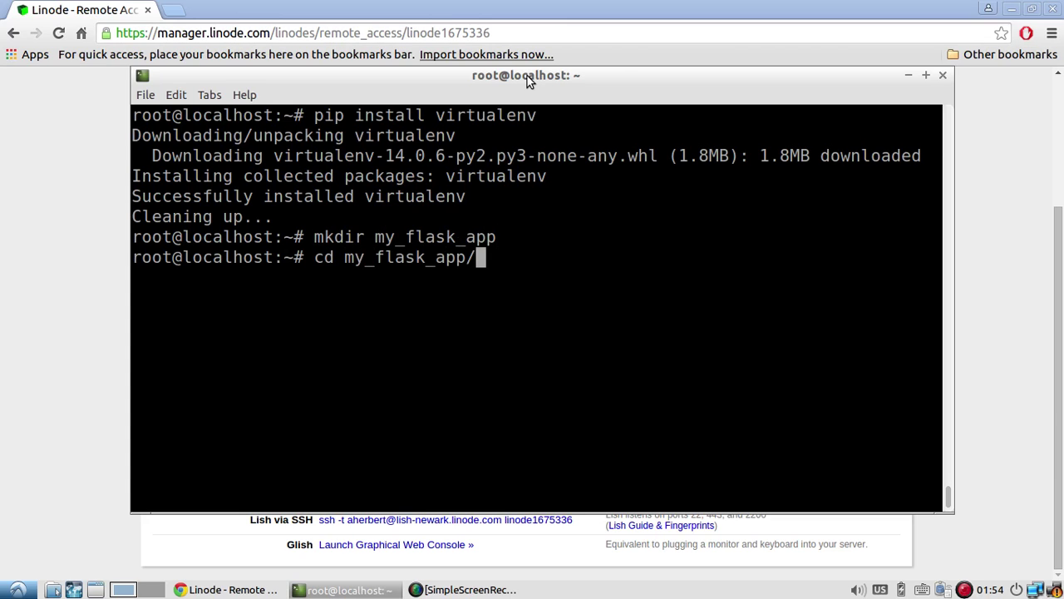
# Create the env virtual environment and activate it via source env/bin/activate
pyautogui.write('virutal')
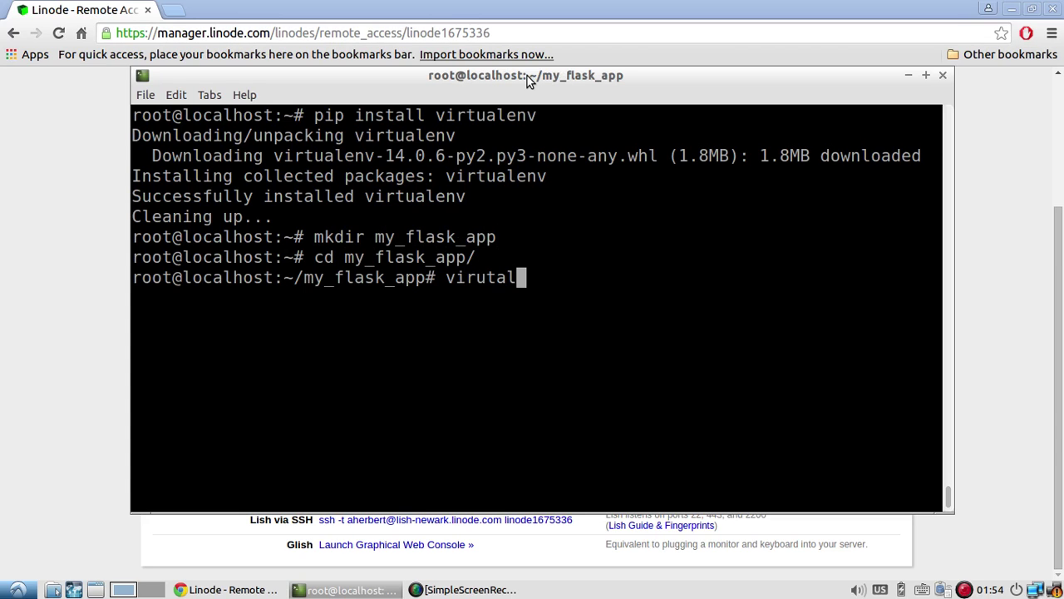
pyautogui.write('virtualenv env')
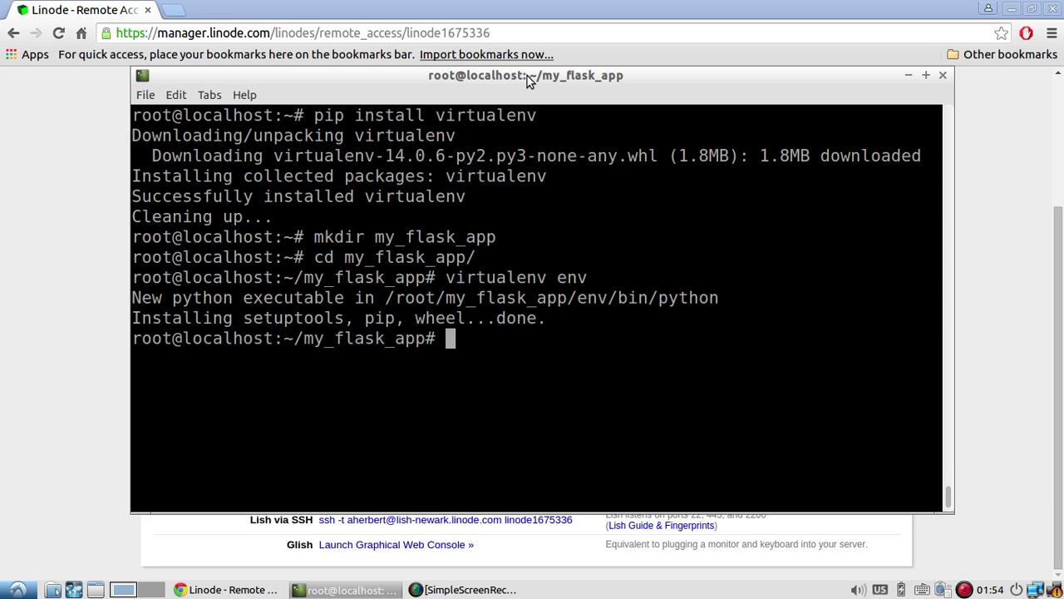
pyautogui.write('source')
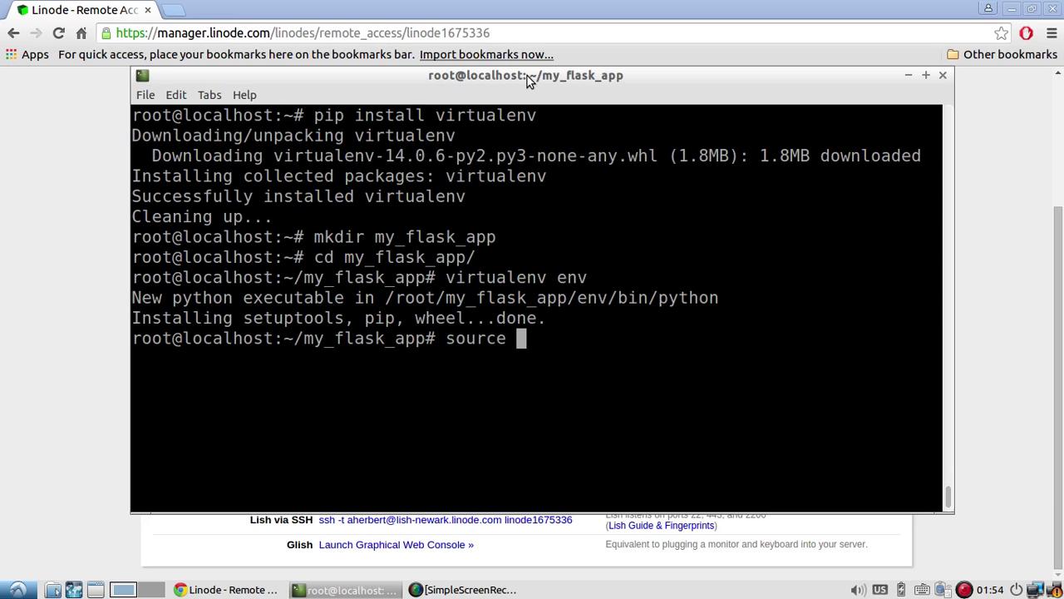
pyautogui.write('env/')
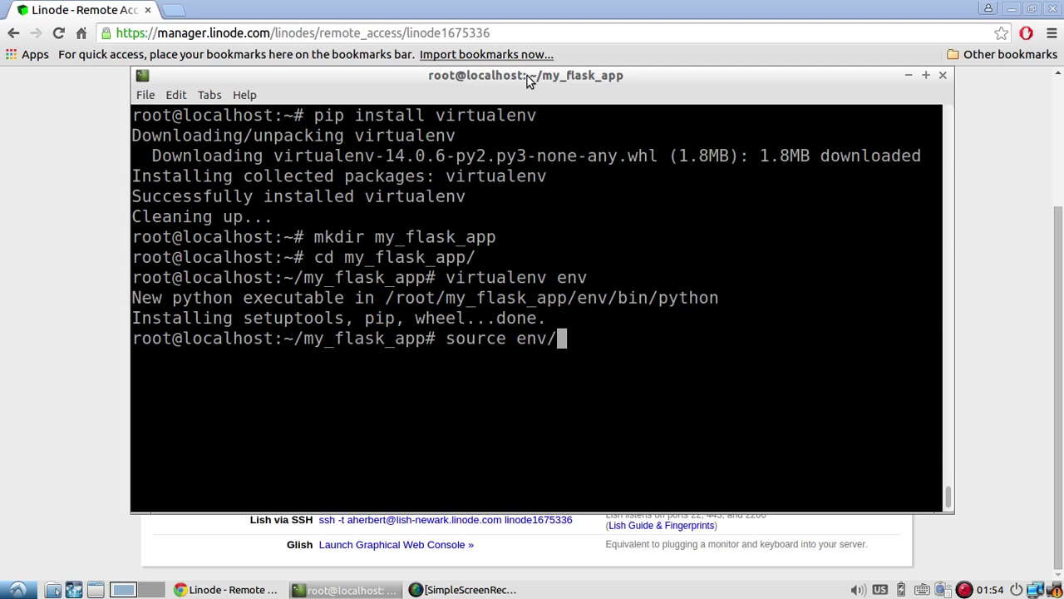
pyautogui.write('bin/activate')
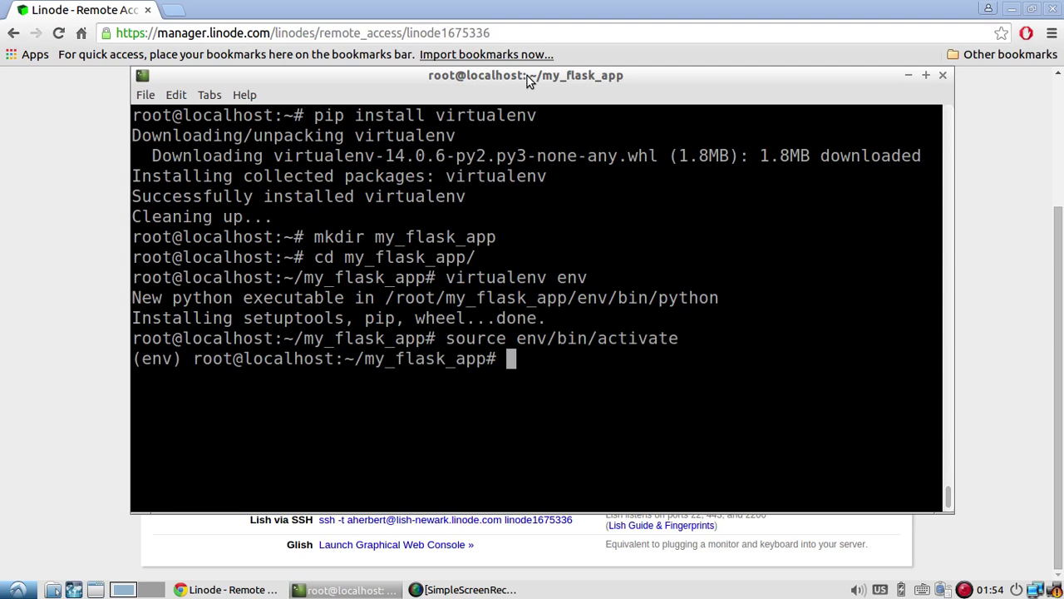
# Install flask and gunicorn with pip, then confirm gunicorn resolves to env/bin/gunicorn
pyautogui.write('p')
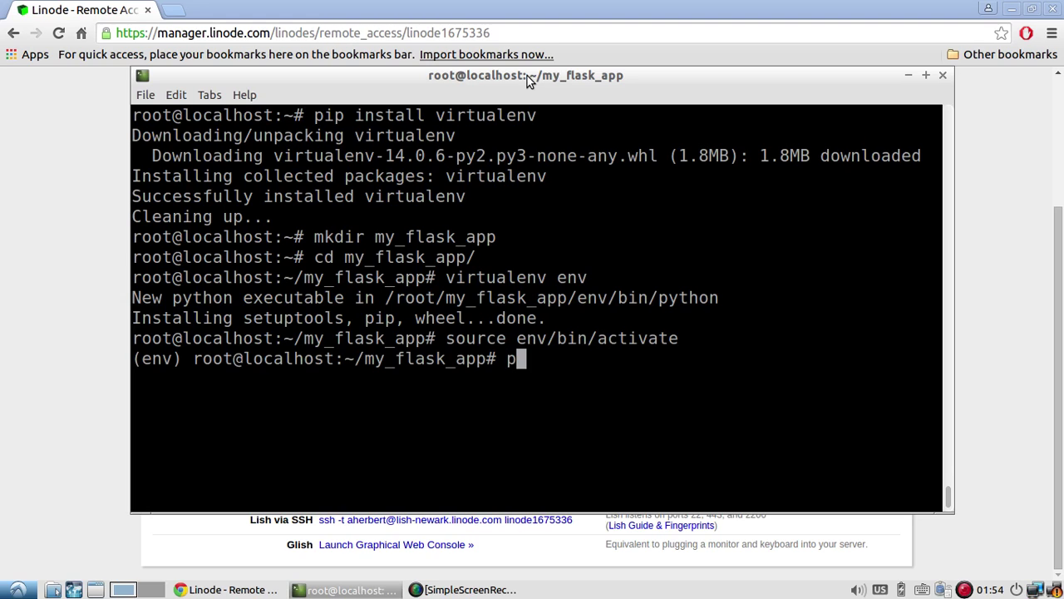
pyautogui.write('ip install flask')
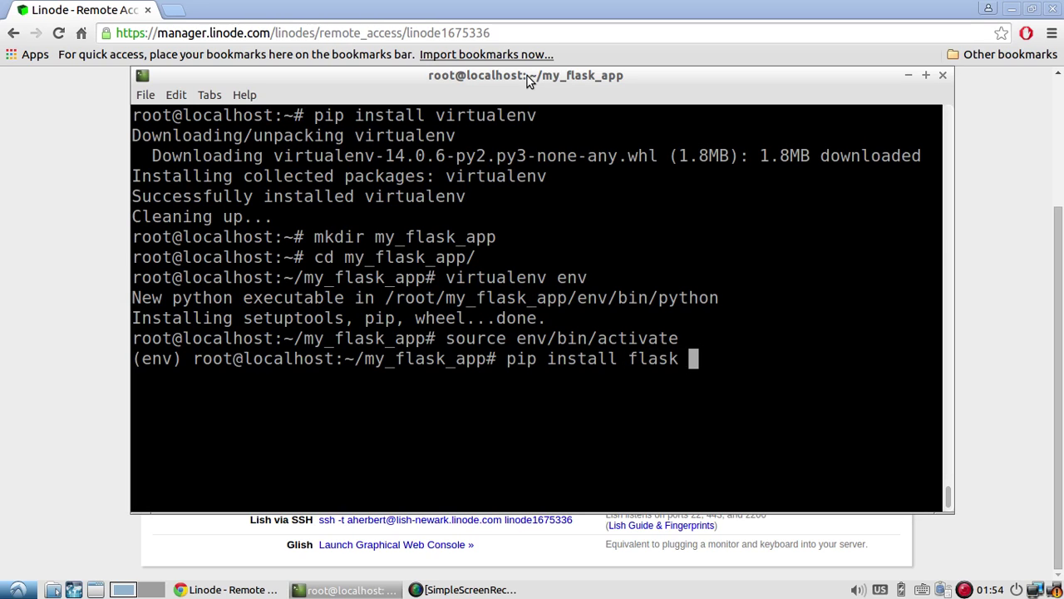
pyautogui.write('gun')
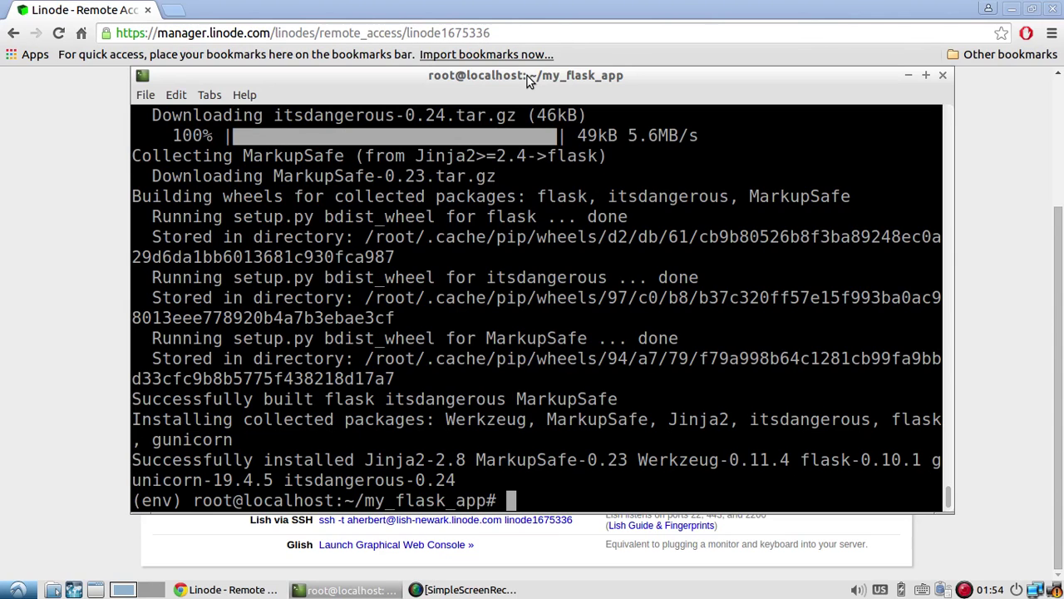
pyautogui.write('which gunicorn')
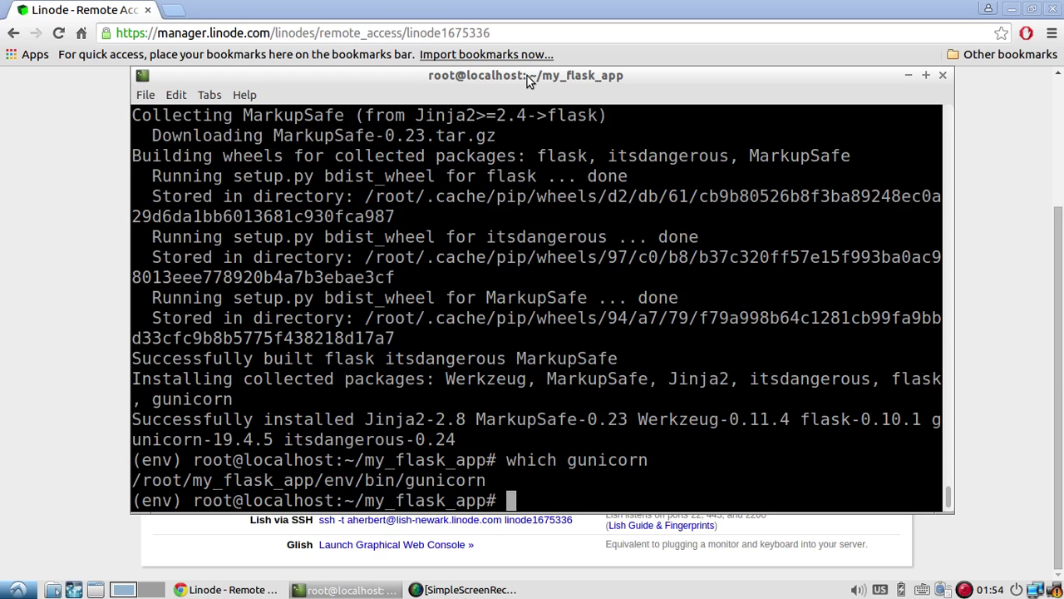
# Create hello.py and define app = Flask(__name__) in vi
pyautogui.write('touch hello')
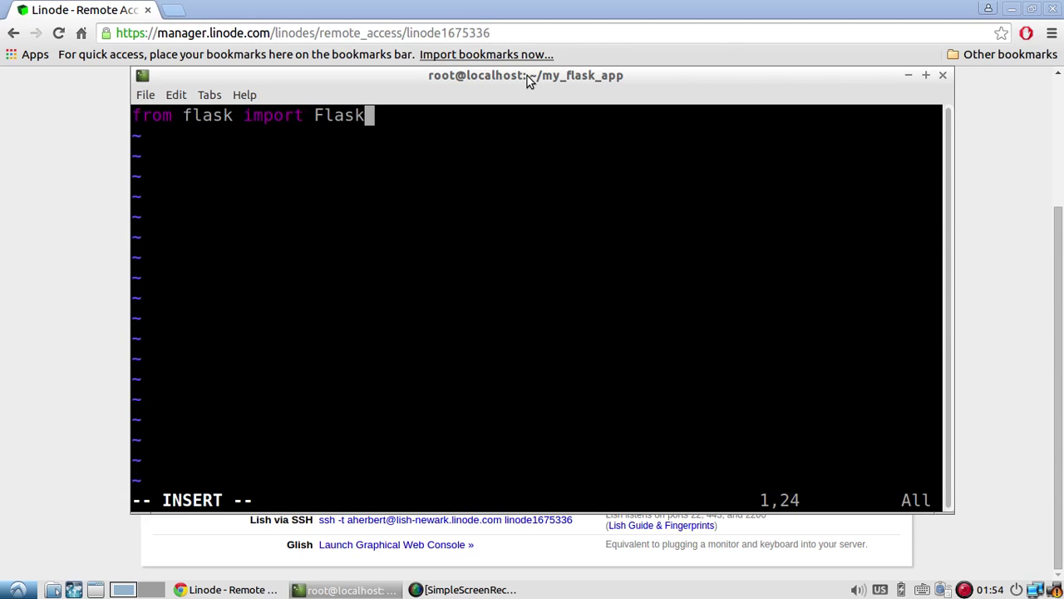
pyautogui.write('app = Flask(')
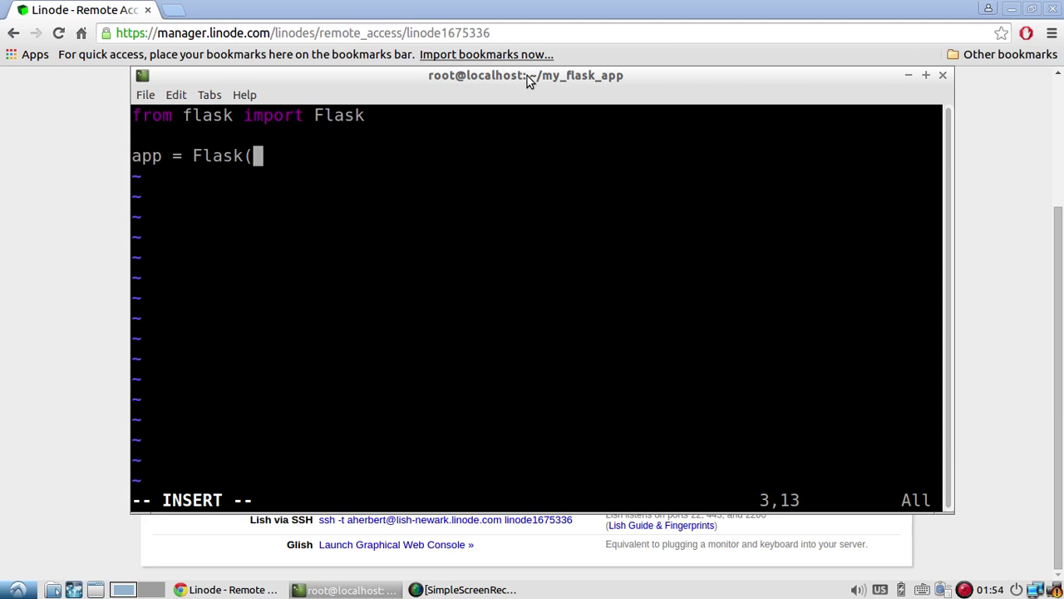
pyautogui.write('__name')
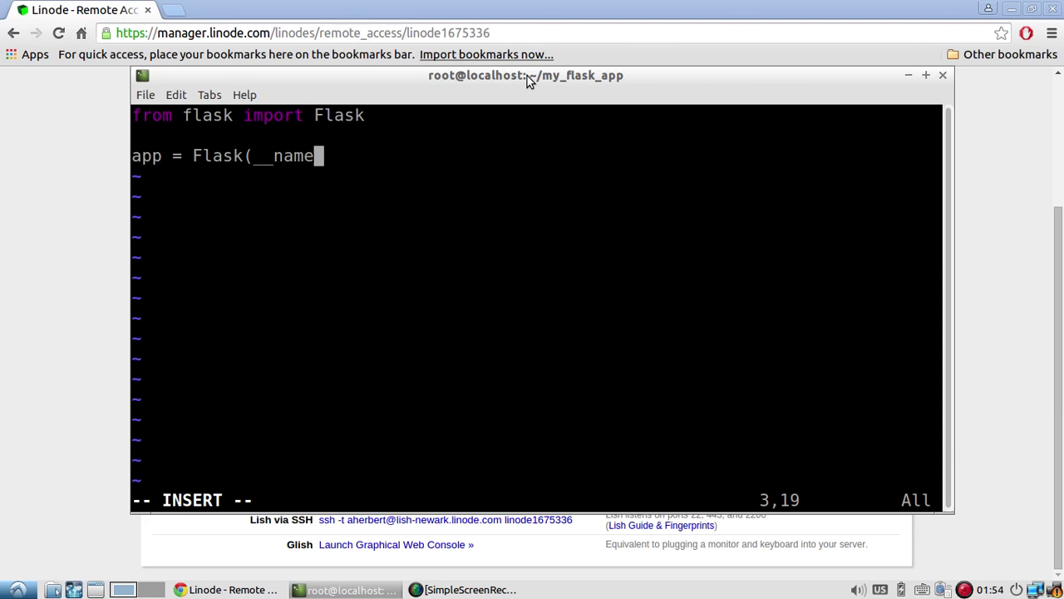
pyautogui.write('__)')
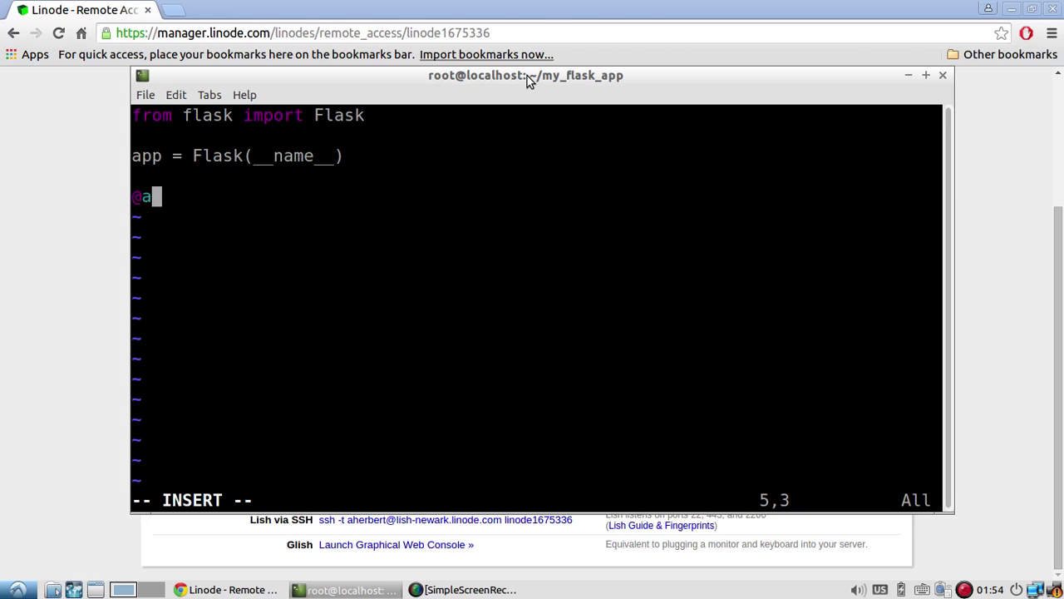
pyautogui.write("pp.route('/')")
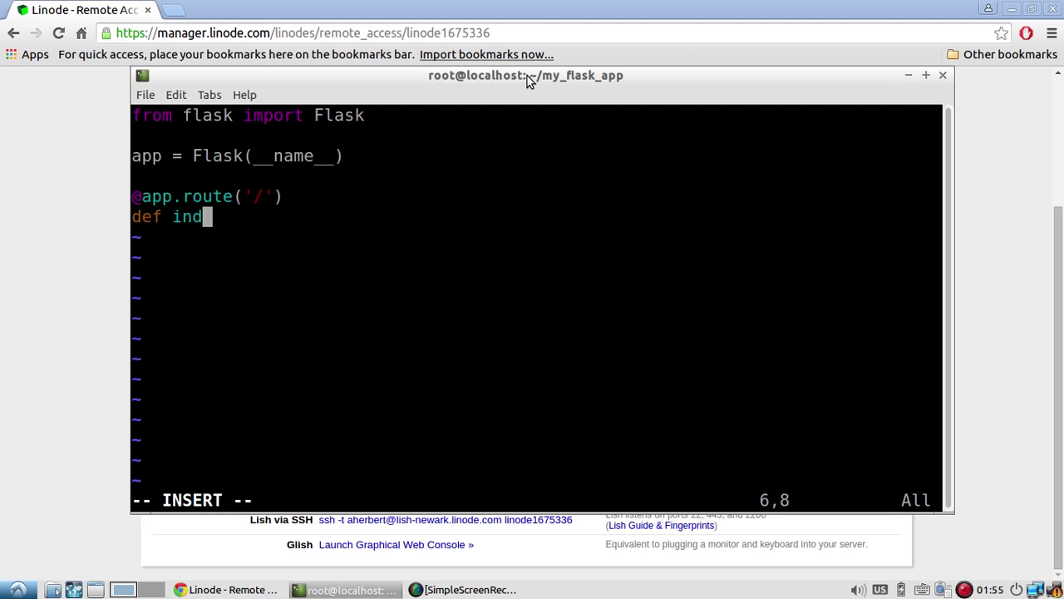
pyautogui.write('ex():')
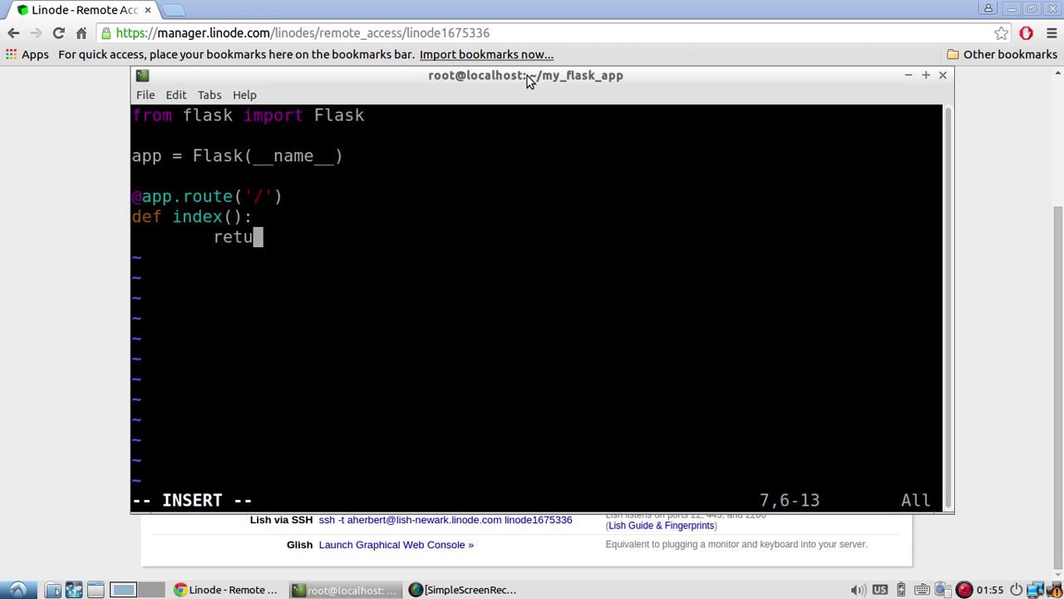
pyautogui.write("rn 'Hello The")
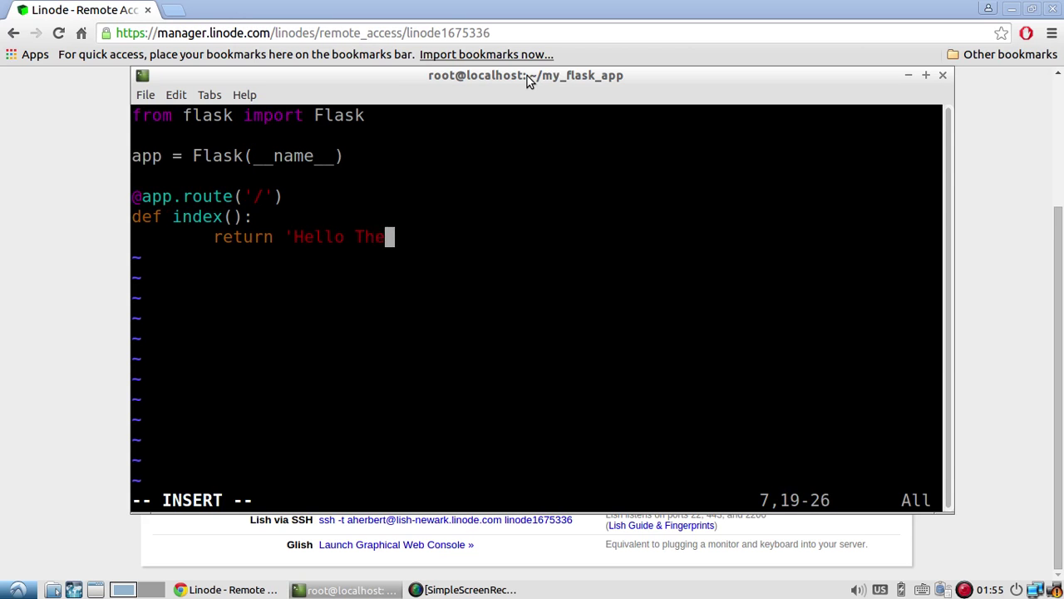
pyautogui.write("re!!!'")
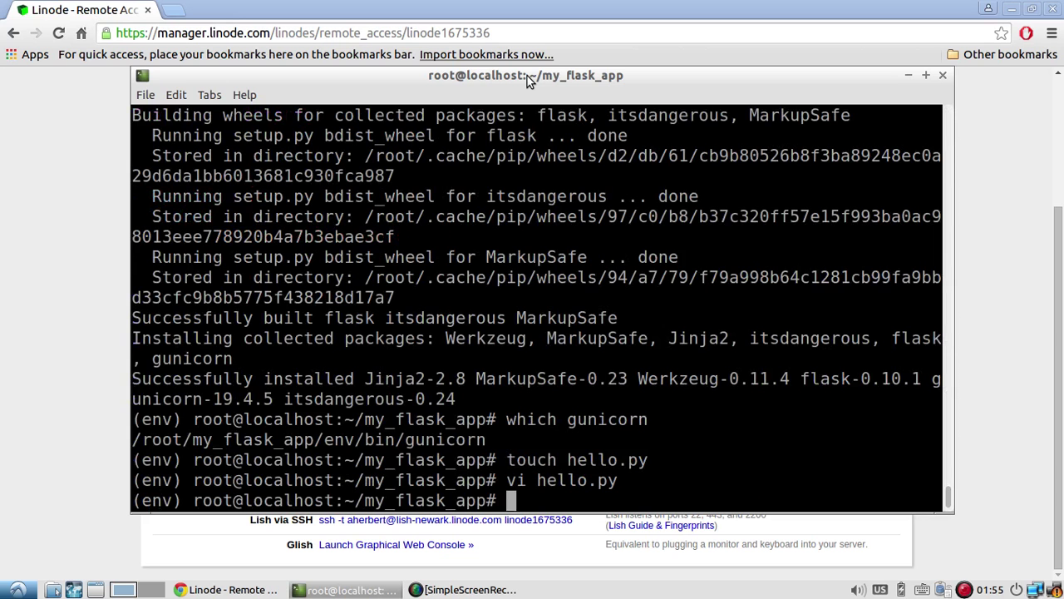
pyautogui.write('vi hello.py')
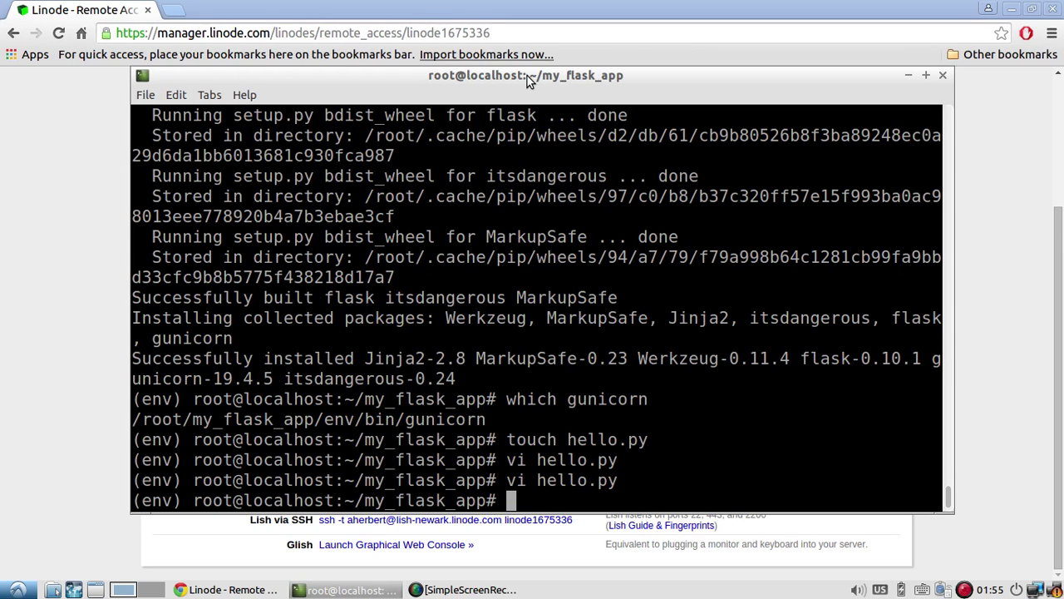
# Run gunicorn hello:app so it listens on 127.0.0.1:8000
pyautogui.write('g')
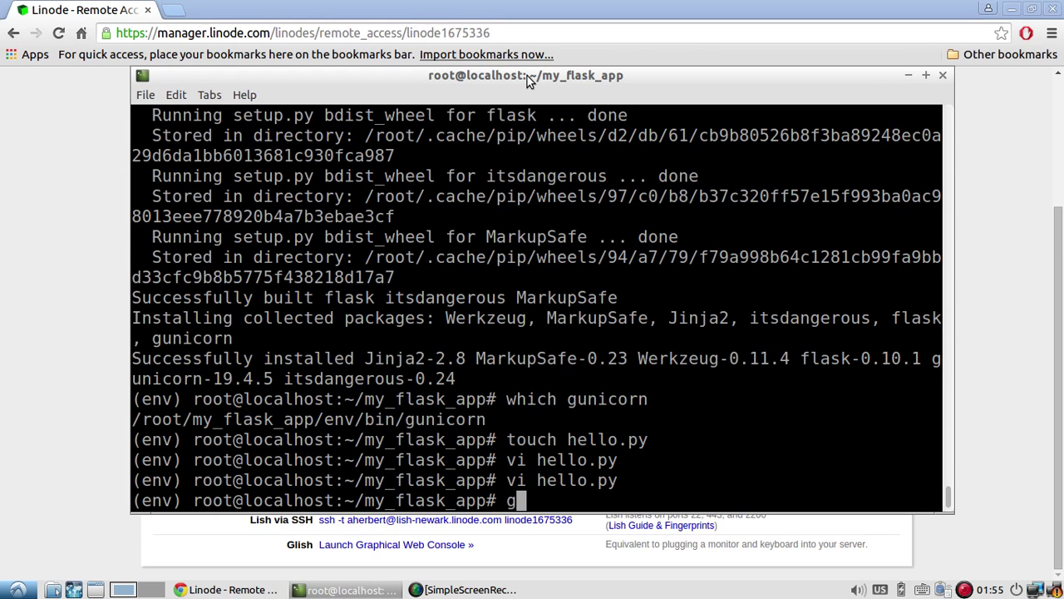
pyautogui.write('unicorn')
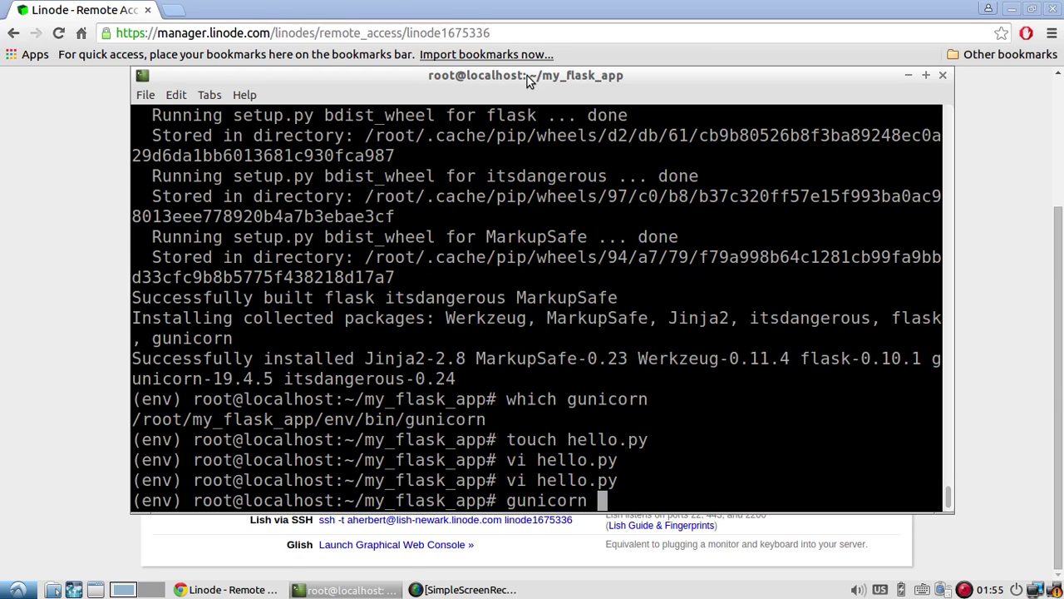
pyautogui.write('hello:')
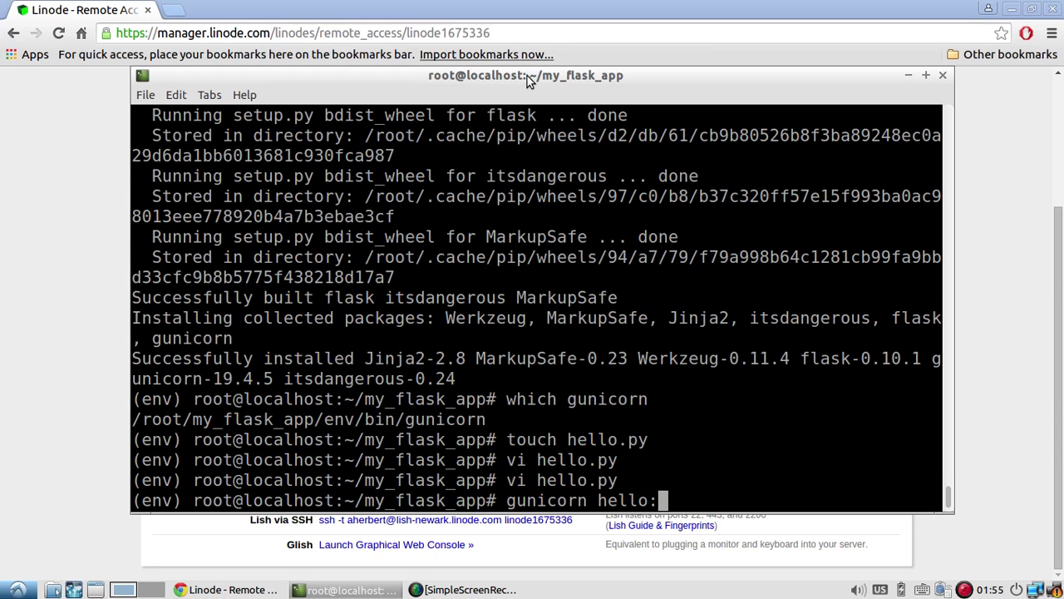
pyautogui.write('app')
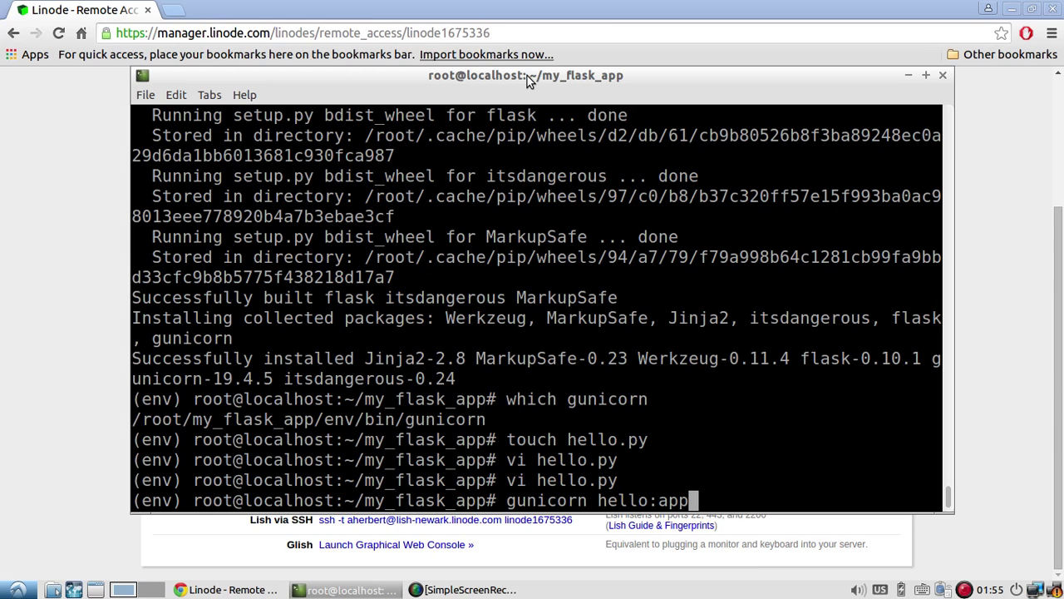
pyautogui.press('Return')
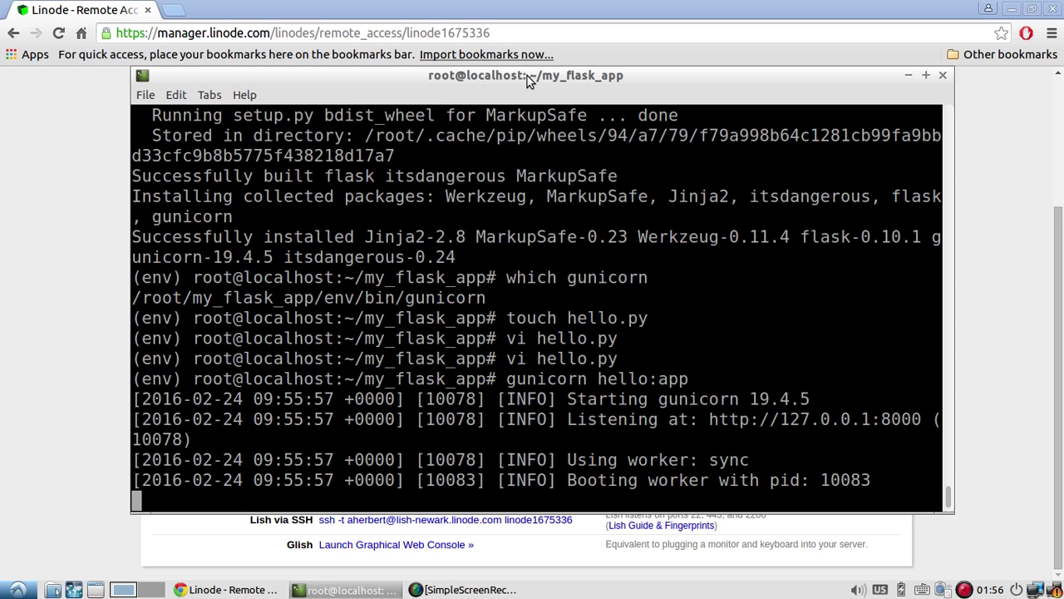
pyautogui.moveTo(597, 267)
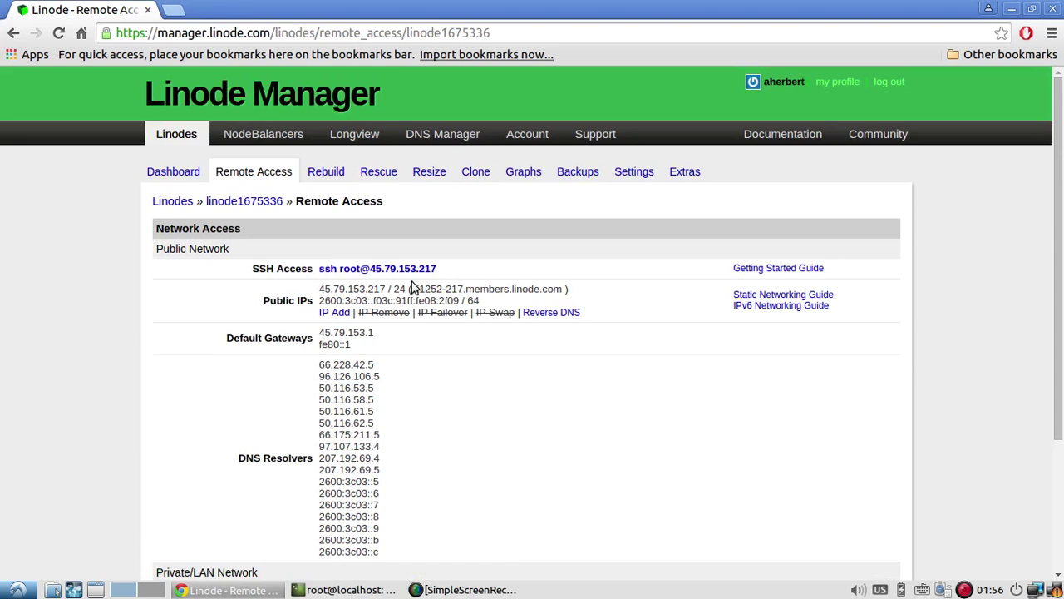
pyautogui.moveTo(432, 459)
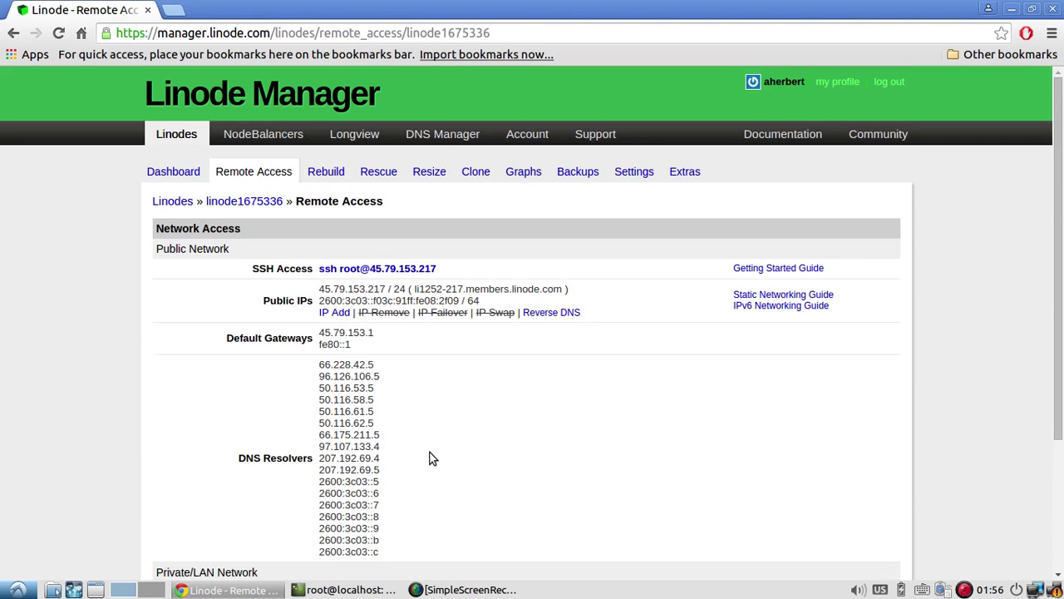
pyautogui.moveTo(449, 469)
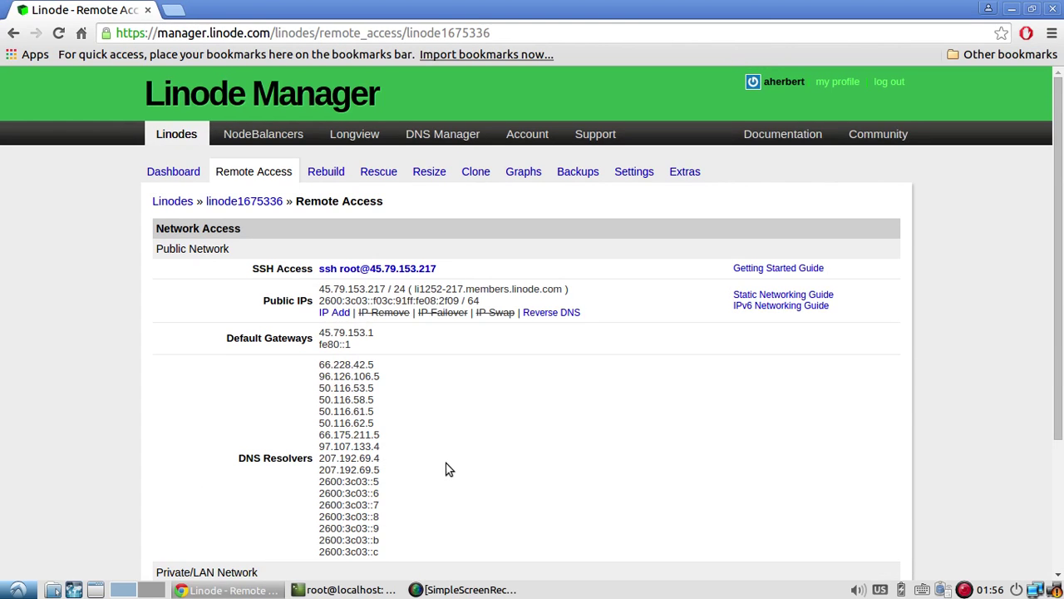
pyautogui.moveTo(456, 264)
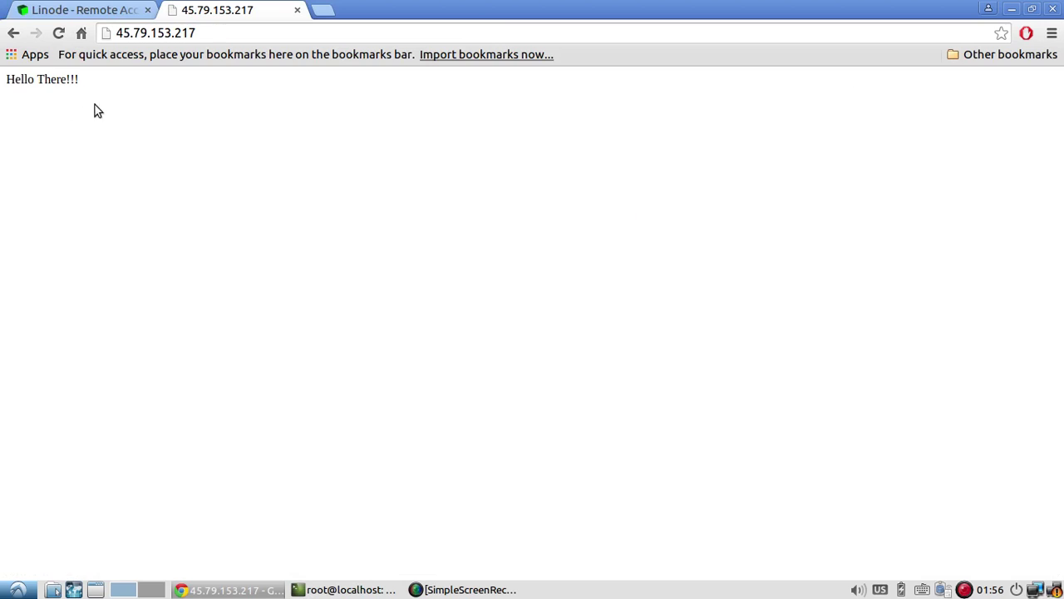
pyautogui.moveTo(266, 371)
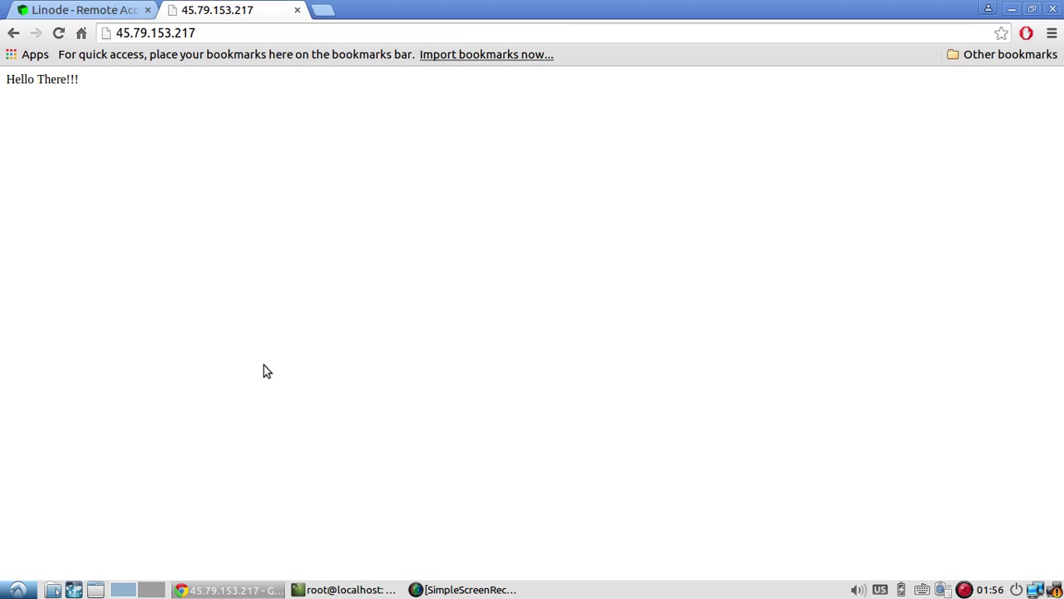
pyautogui.moveTo(381, 565)
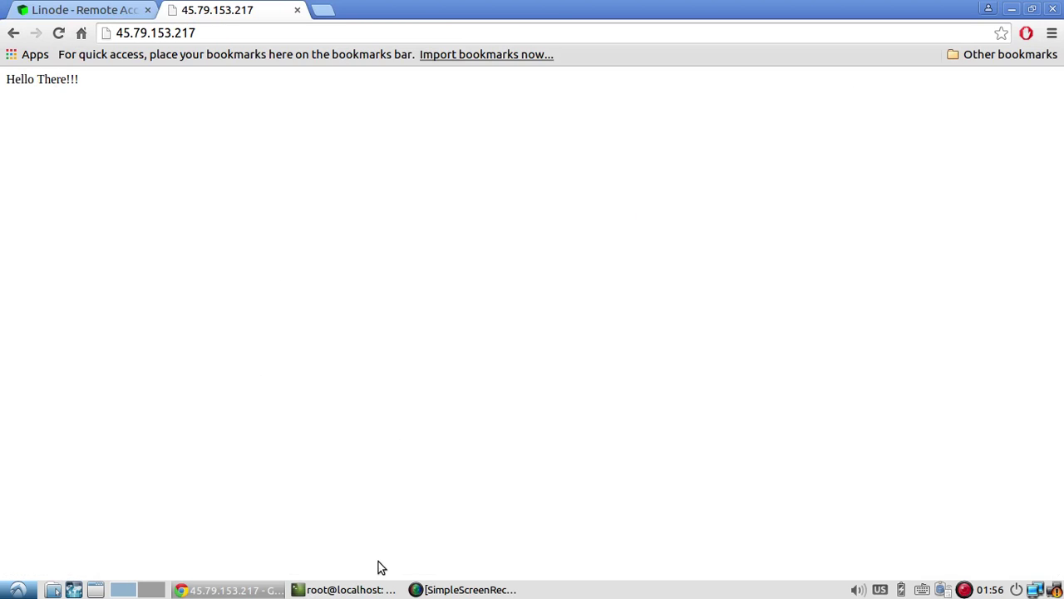
# Load 45.79.153.217 in Chrome to show the Hello There!!! page
pyautogui.click(349, 589)
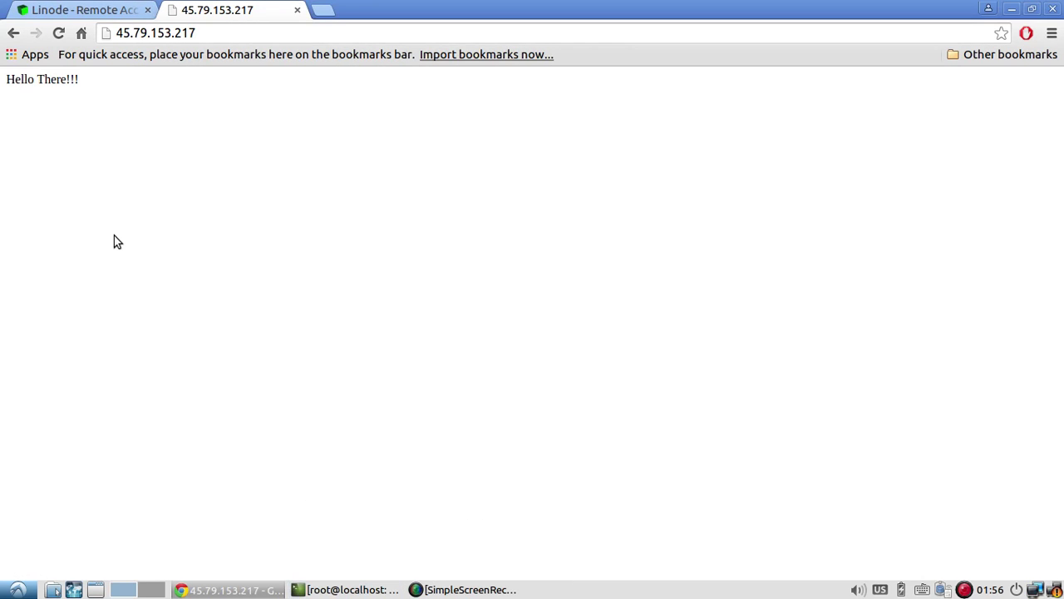
pyautogui.moveTo(190, 160)
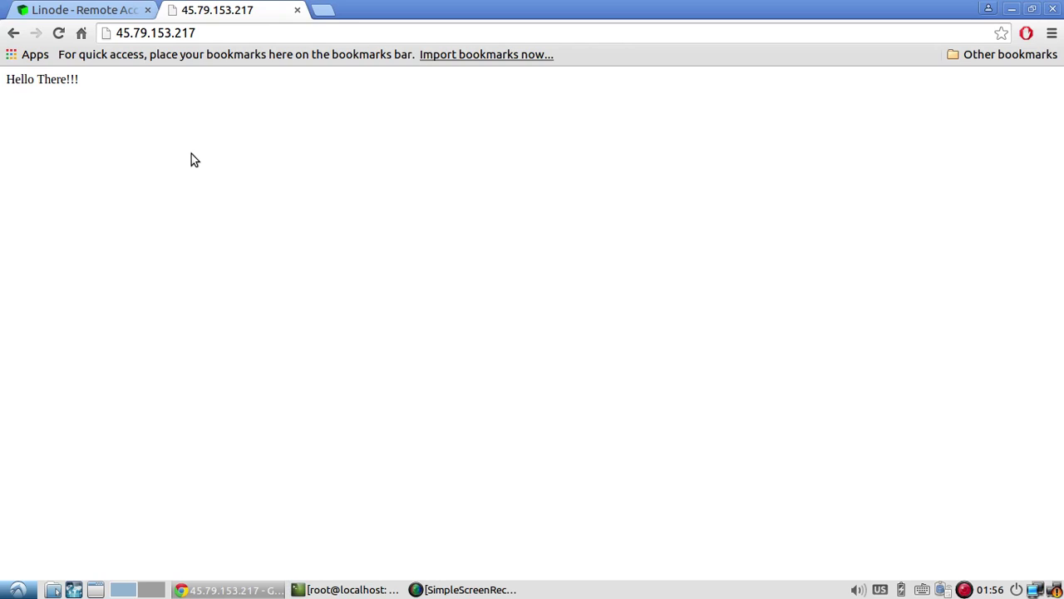
pyautogui.moveTo(186, 158)
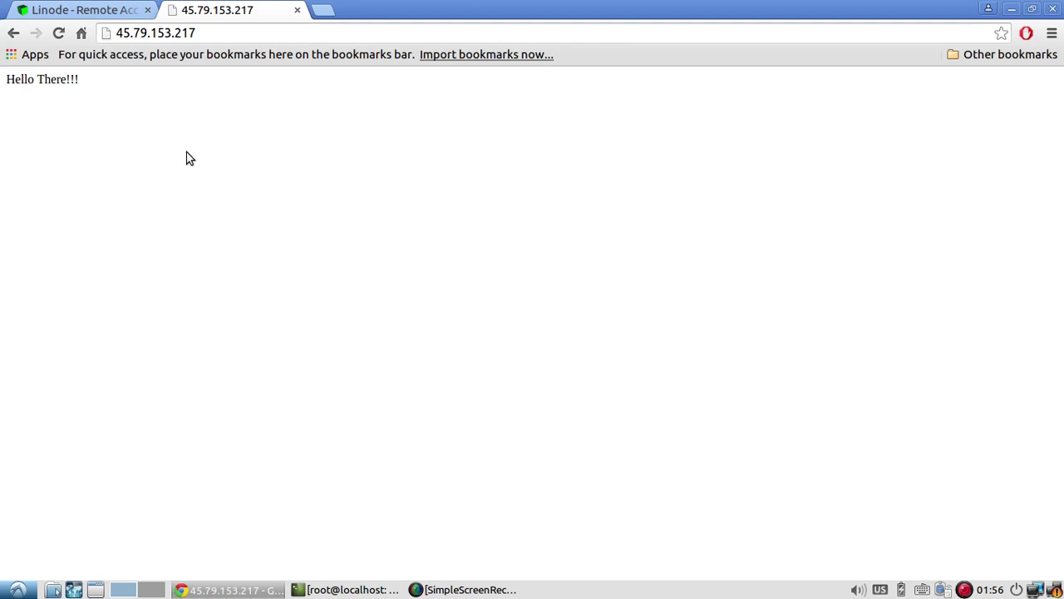
pyautogui.moveTo(340, 431)
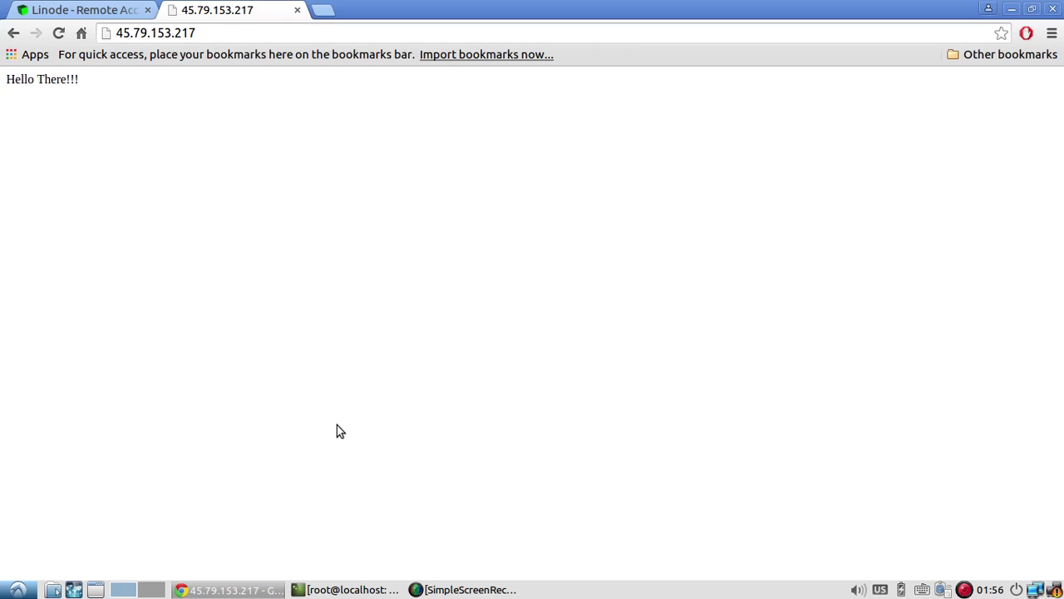
pyautogui.moveTo(323, 572)
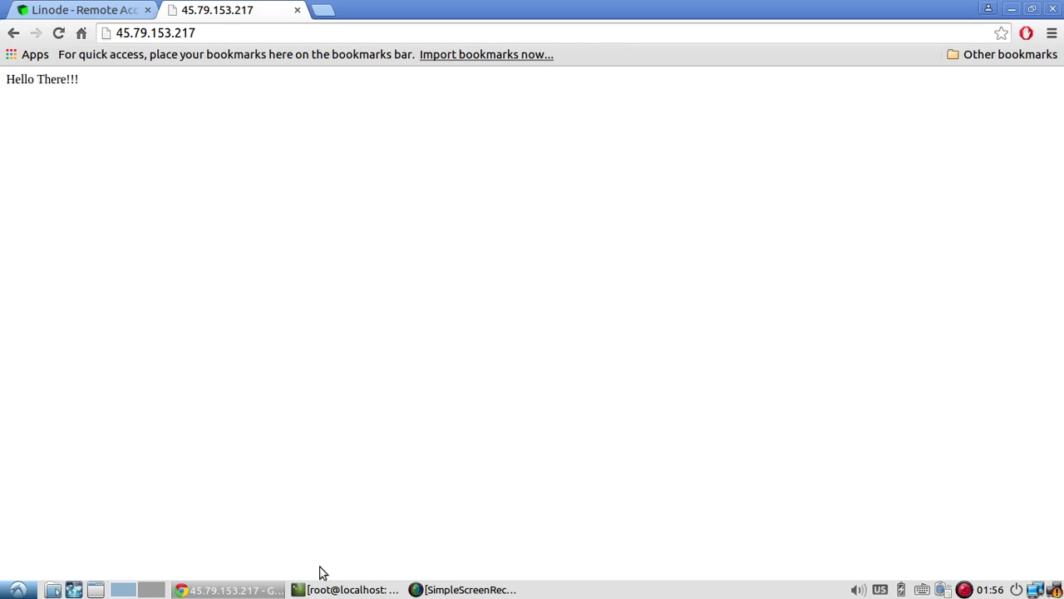
pyautogui.click(353, 589)
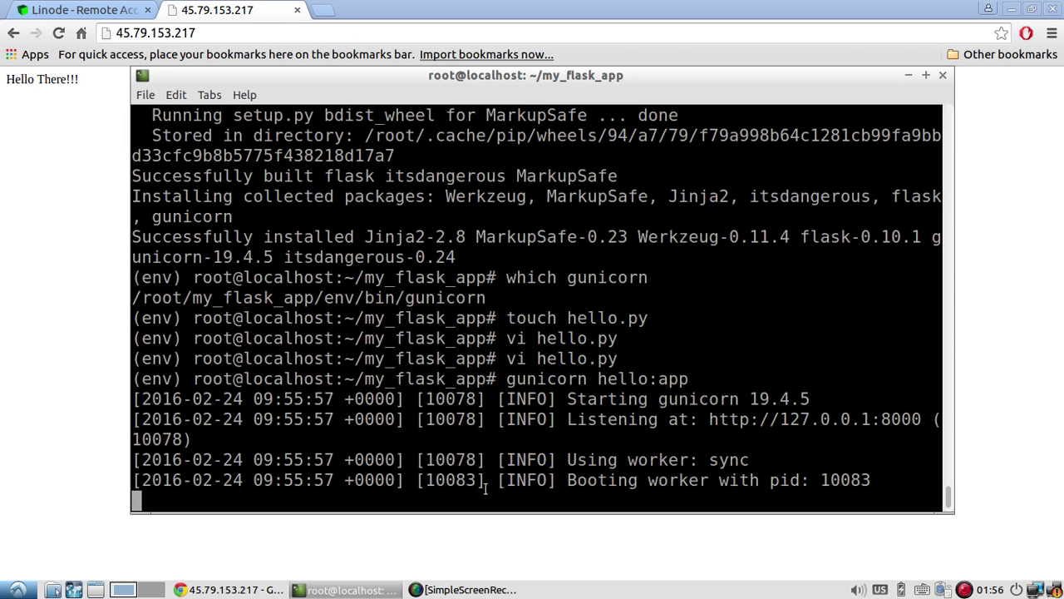
pyautogui.moveTo(390, 508)
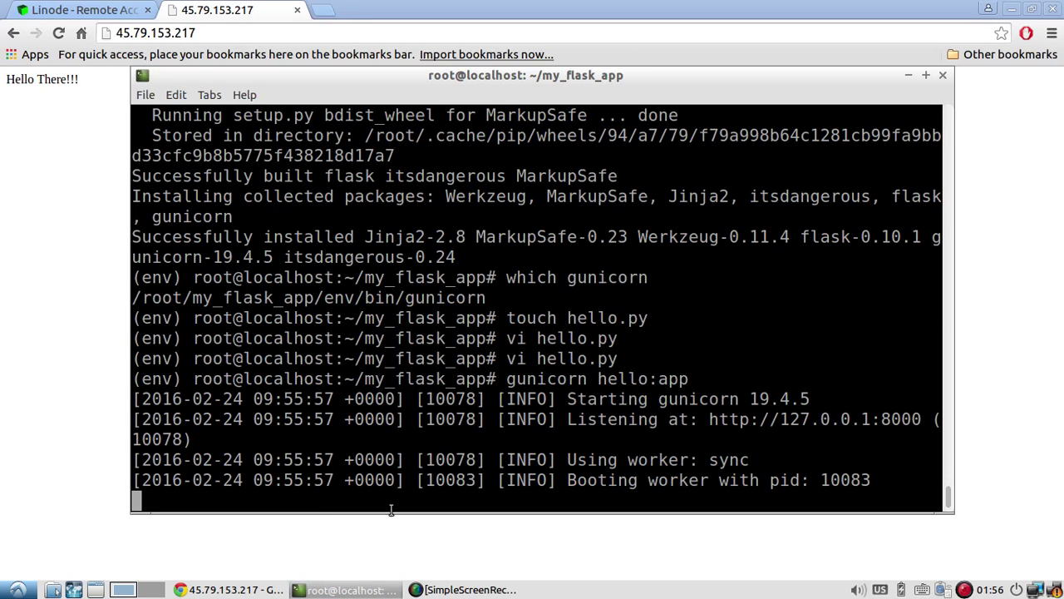
pyautogui.moveTo(415, 573)
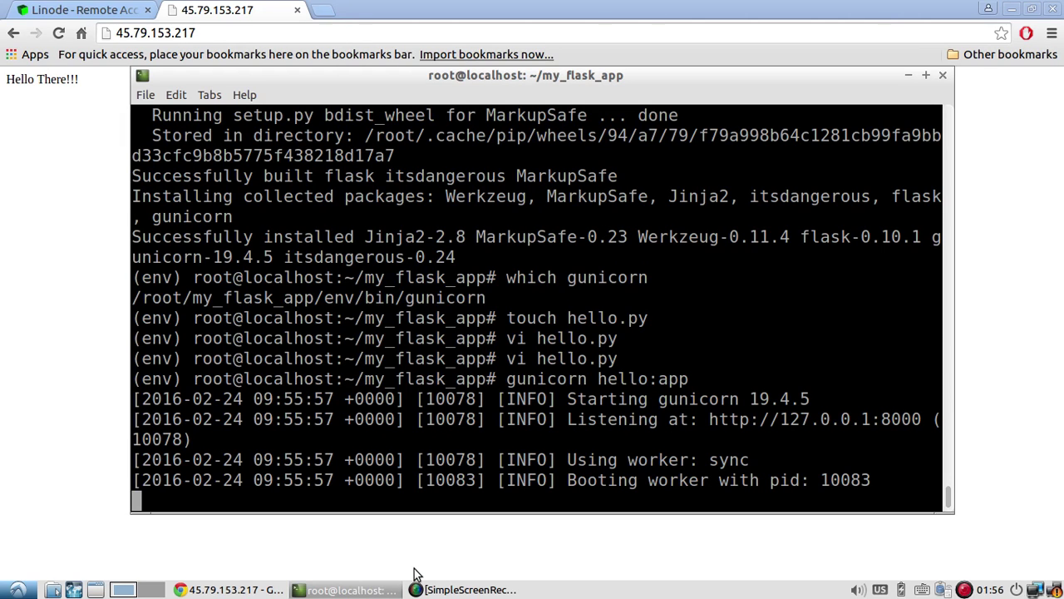
pyautogui.moveTo(374, 540)
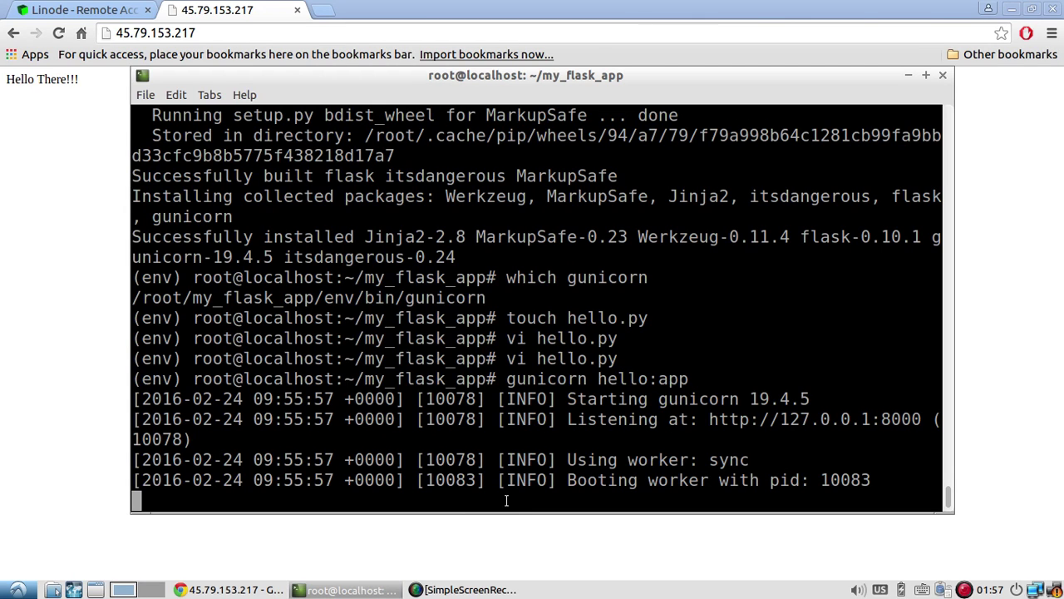
pyautogui.moveTo(497, 509)
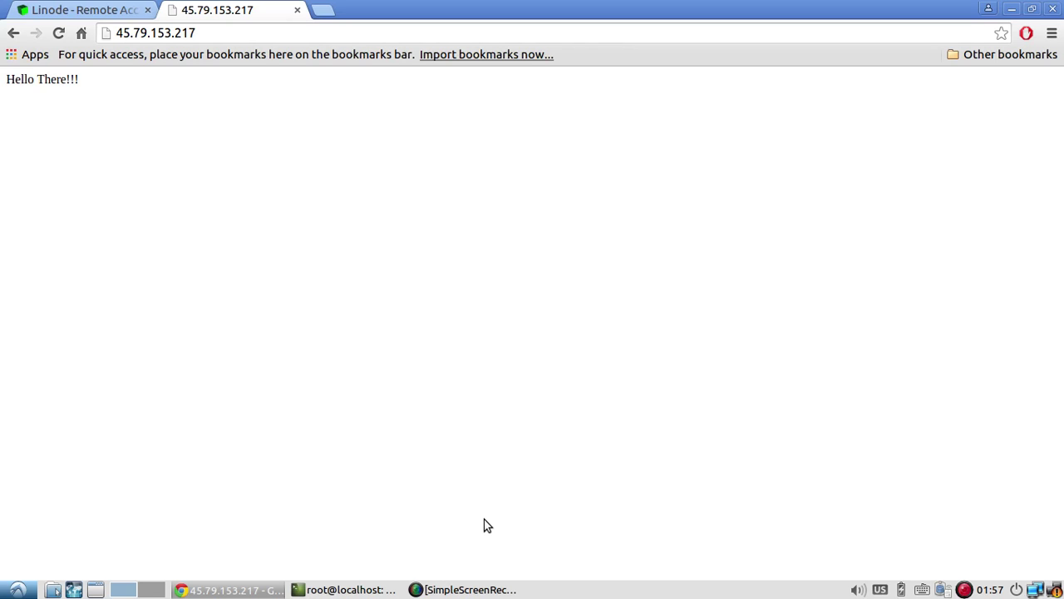
pyautogui.click(349, 588)
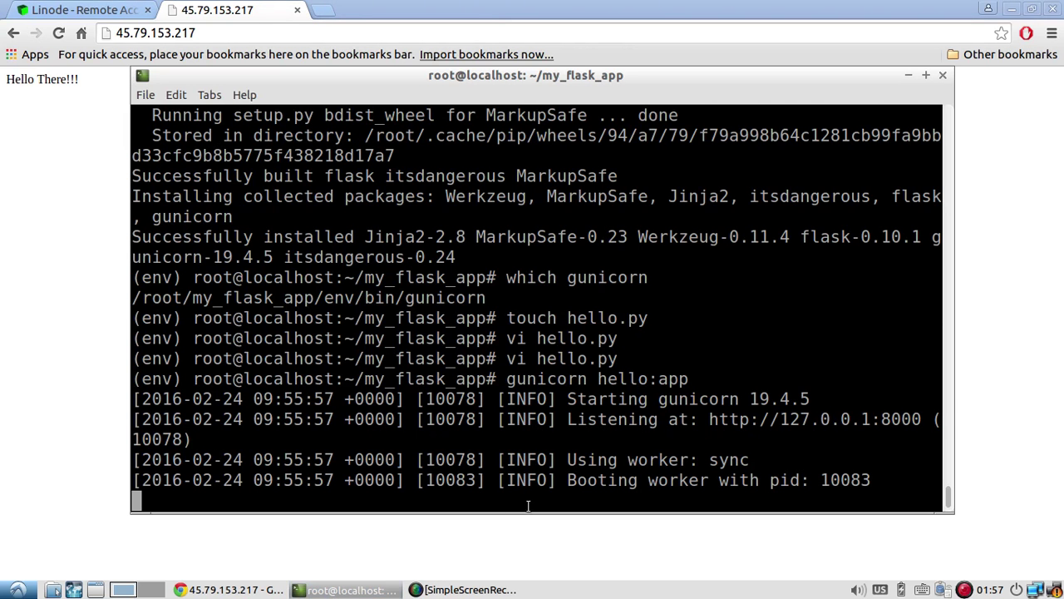
pyautogui.moveTo(578, 555)
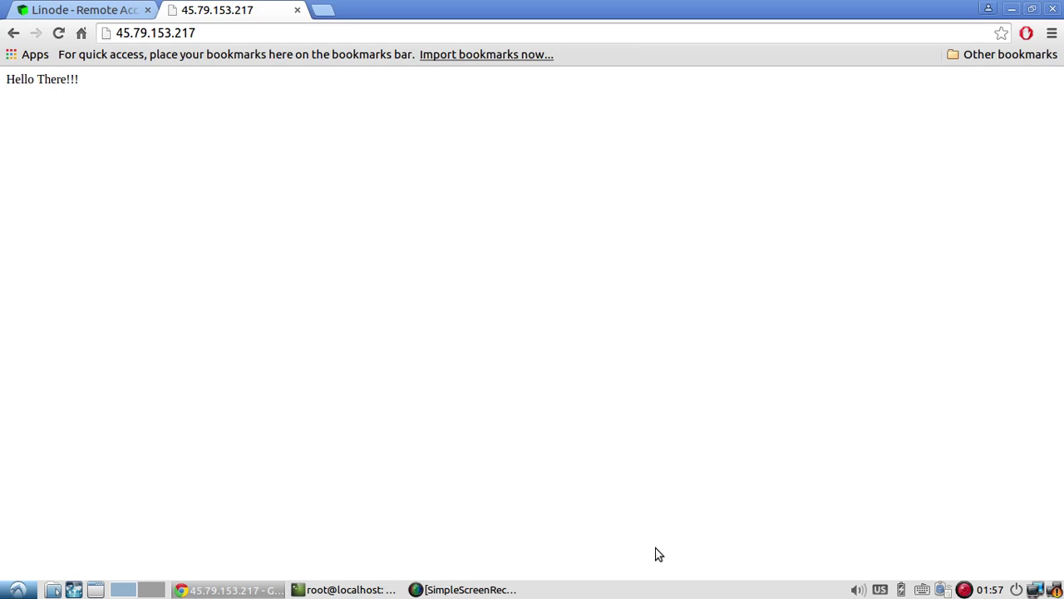
pyautogui.click(349, 588)
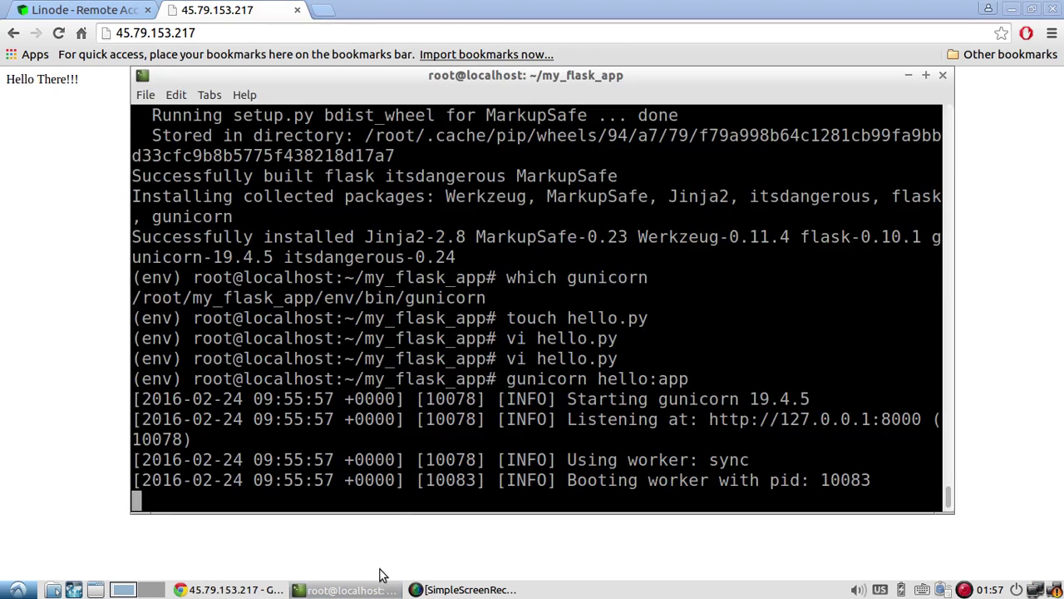
pyautogui.moveTo(455, 541)
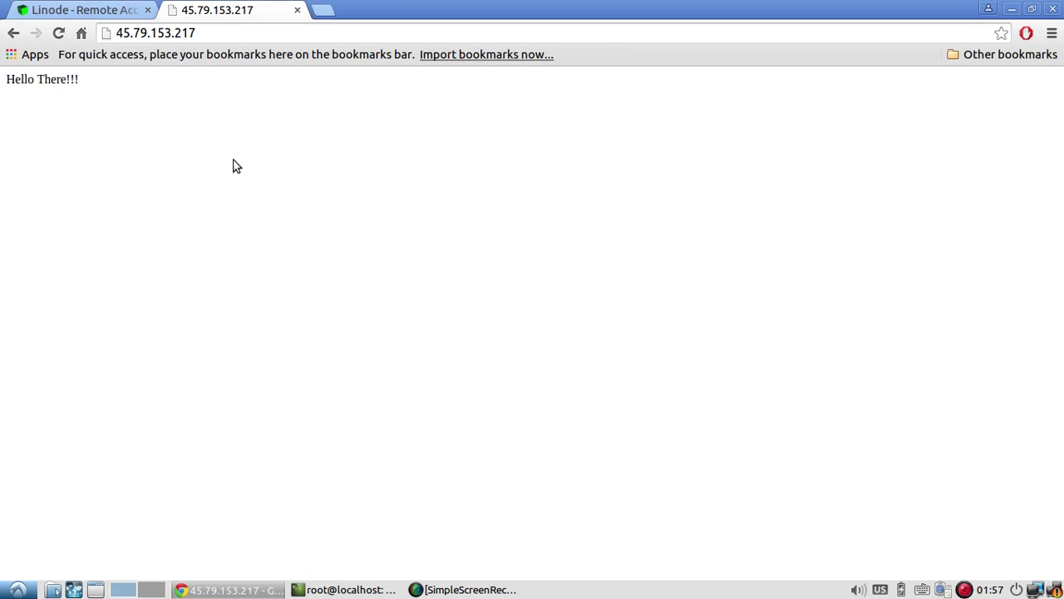
pyautogui.moveTo(331, 508)
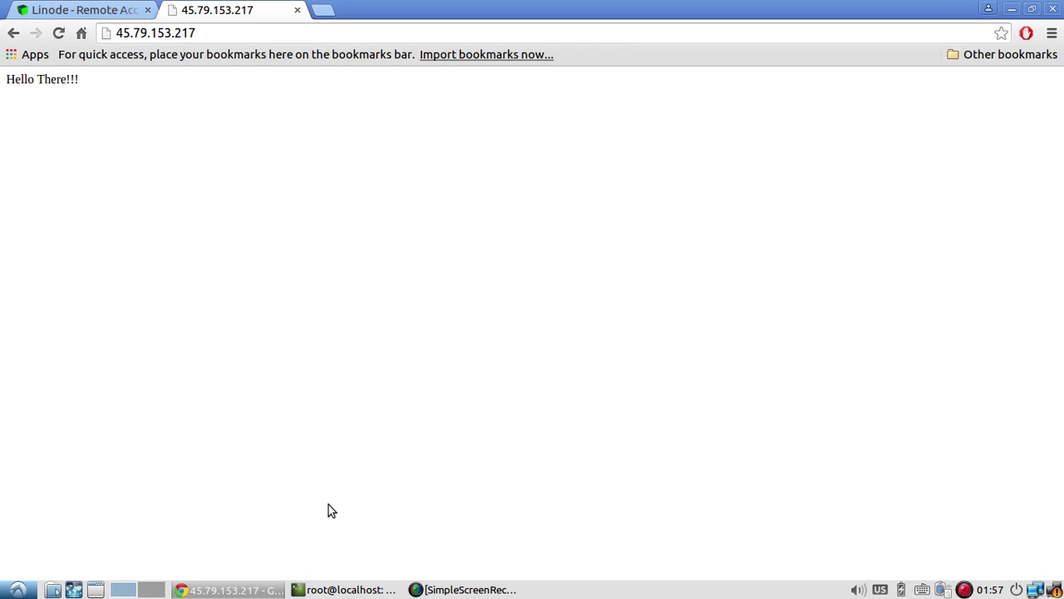
pyautogui.moveTo(369, 472)
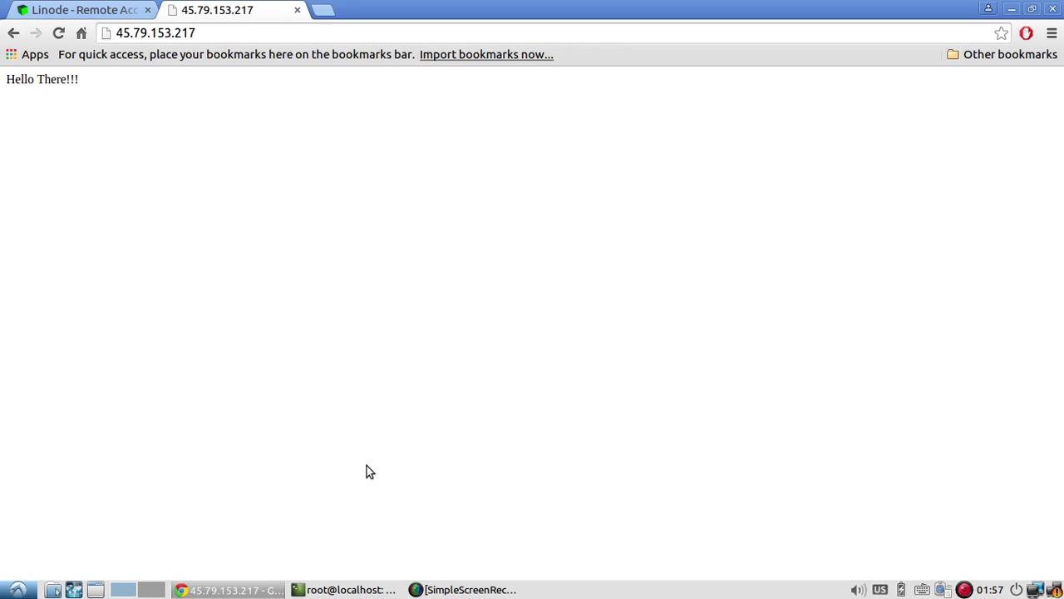
pyautogui.moveTo(374, 467)
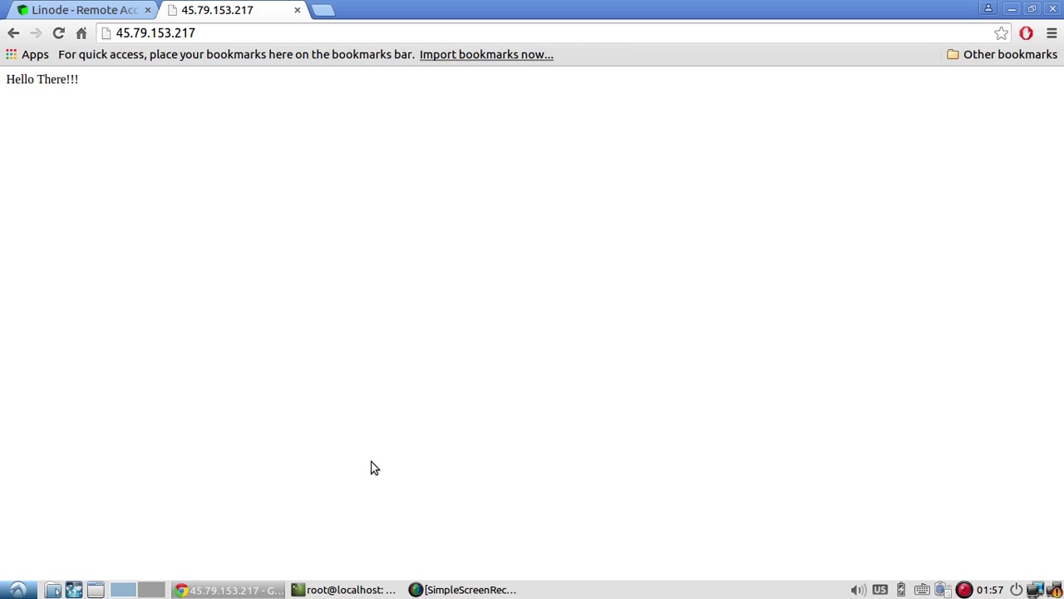